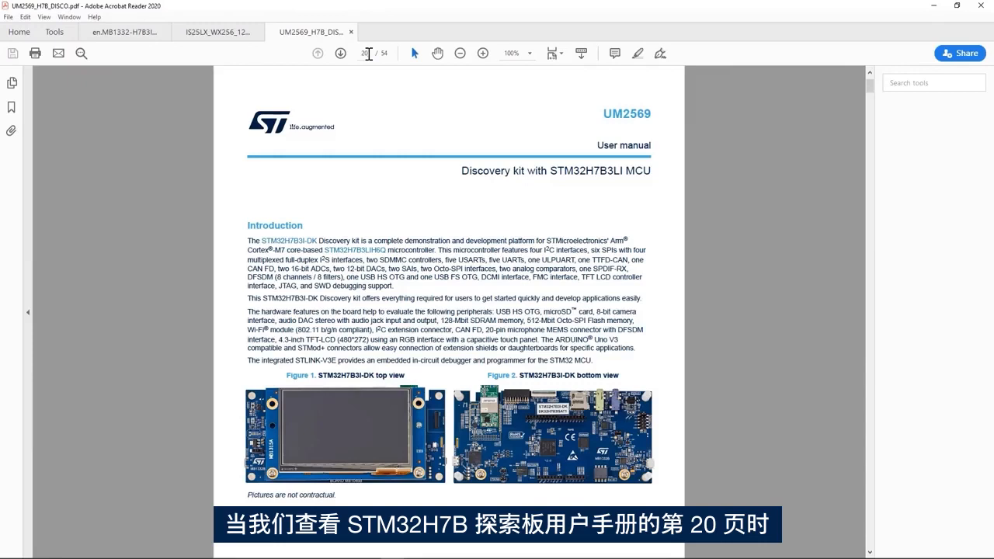
# Scroll page 20 of the user manual to section 7.6.7 Octo-SPI NOR Flash memory.
pyautogui.scroll(-3)
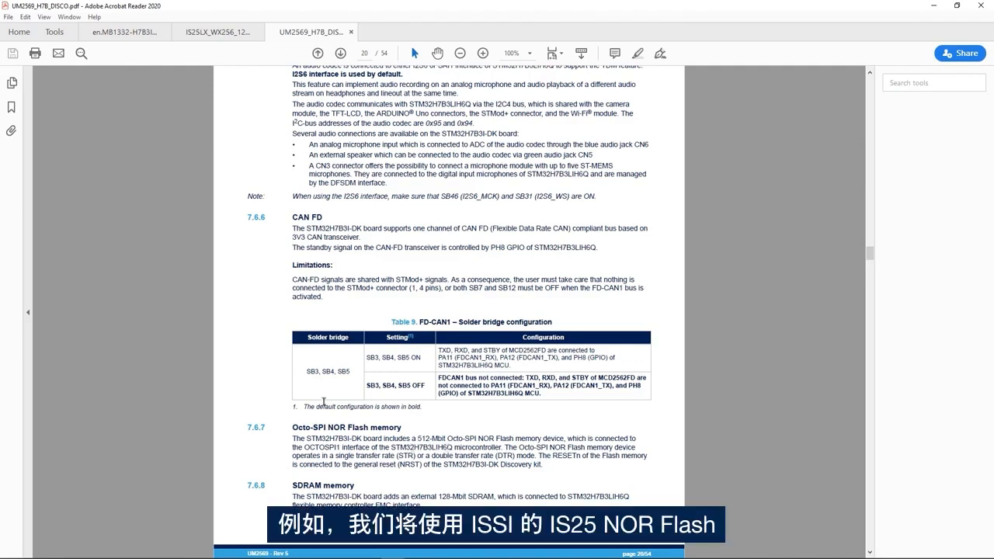
# Switch to the IS25LX_WX256 tab showing the ISSI datasheet cover page.
pyautogui.click(215, 32)
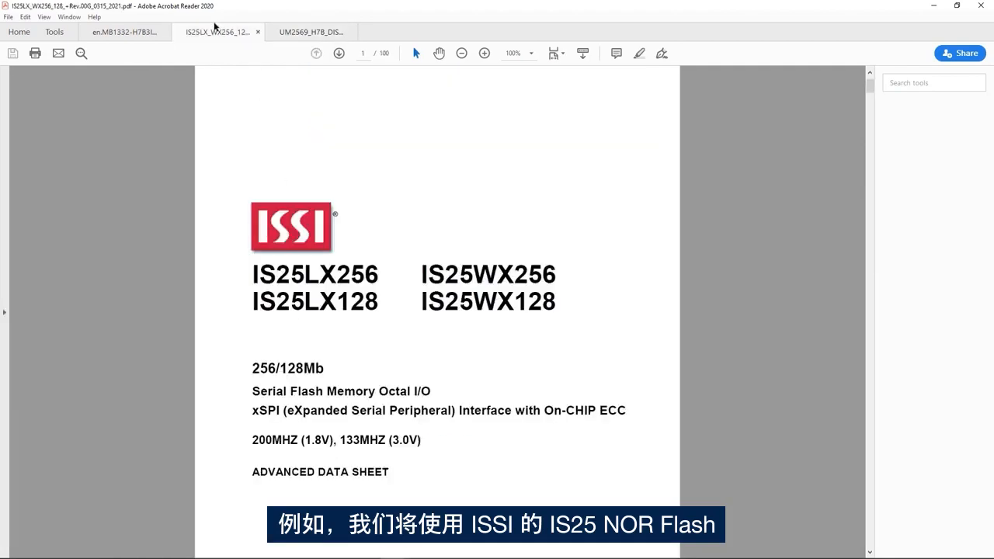
pyautogui.moveTo(217, 23)
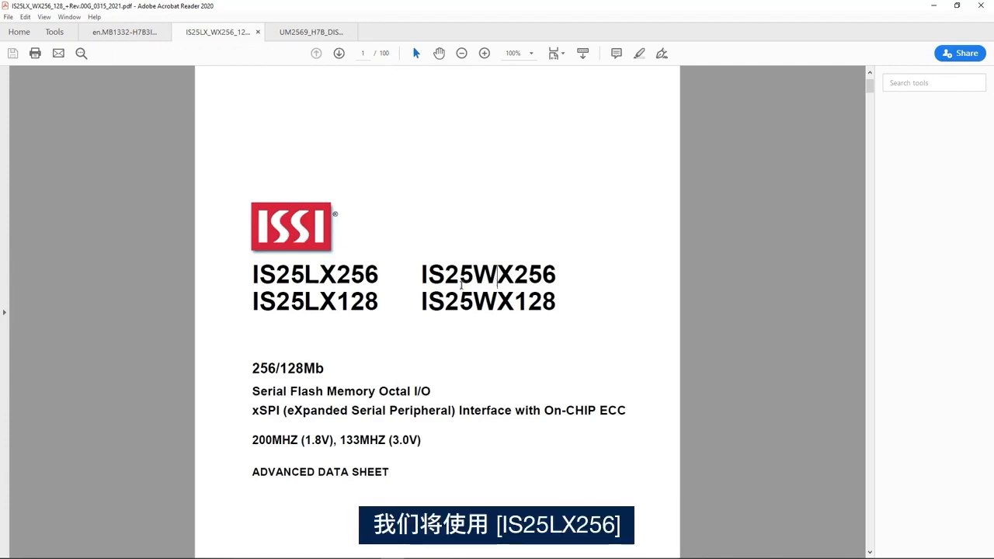
pyautogui.moveTo(355, 278)
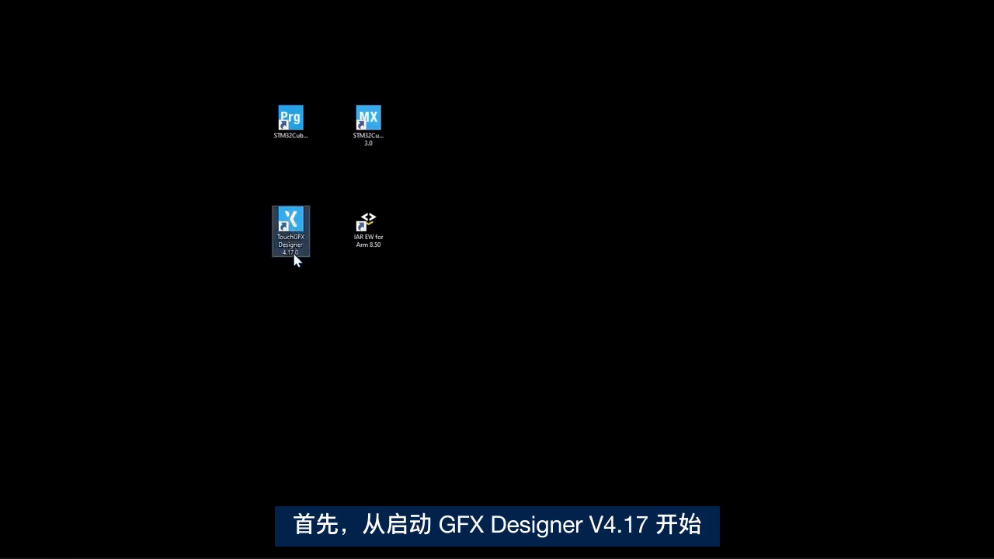
# Launch TouchGFX Designer 4.17.0 from its desktop shortcut.
pyautogui.doubleClick(290, 231)
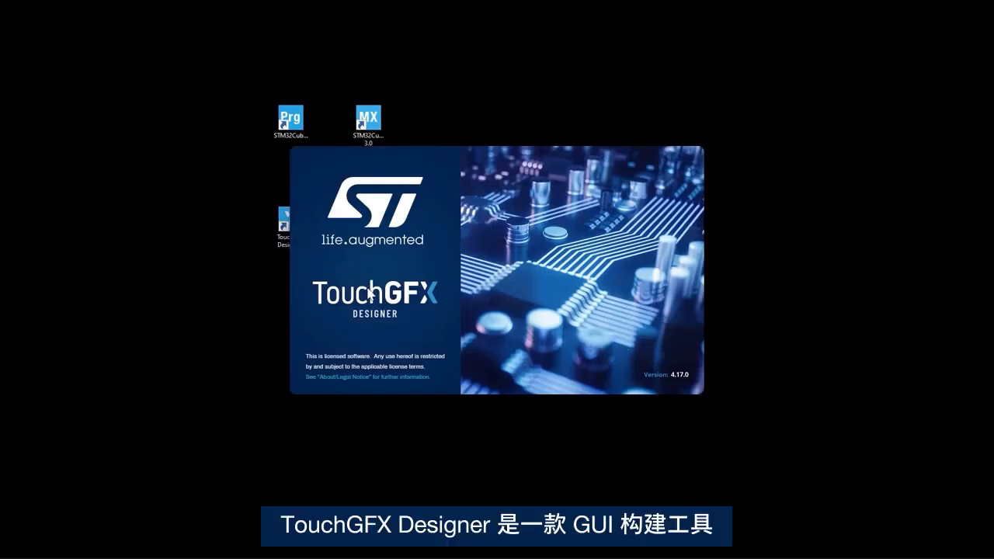
pyautogui.moveTo(400, 317)
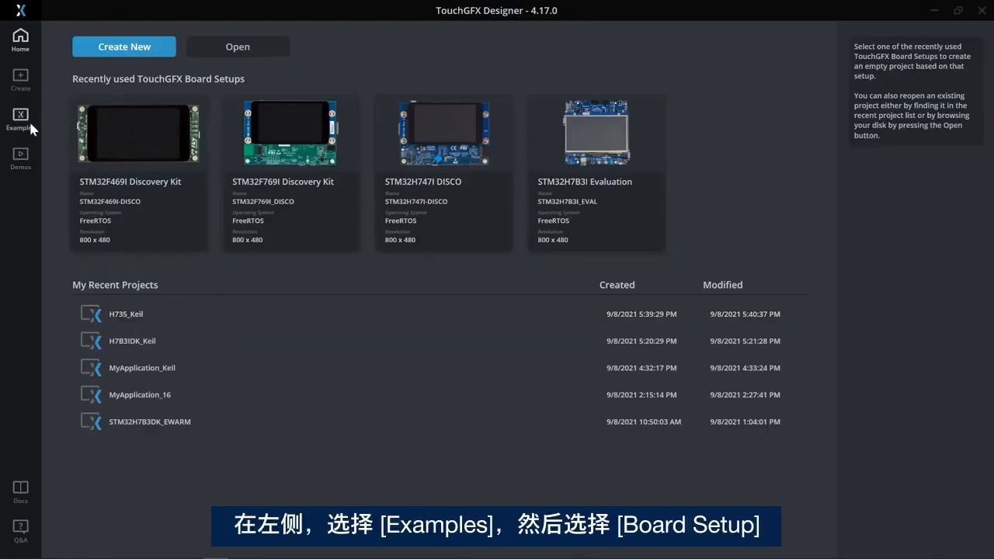
# Select the STM32H7B3I DK board setup and name the Animated Image Example stm32h7b_ospi_is25lx256.
pyautogui.click(20, 121)
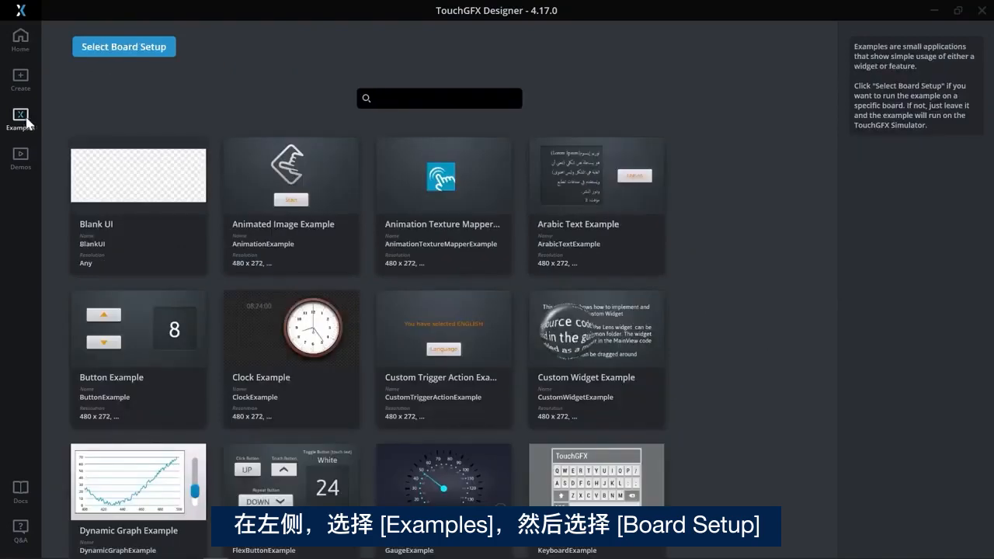
pyautogui.click(123, 45)
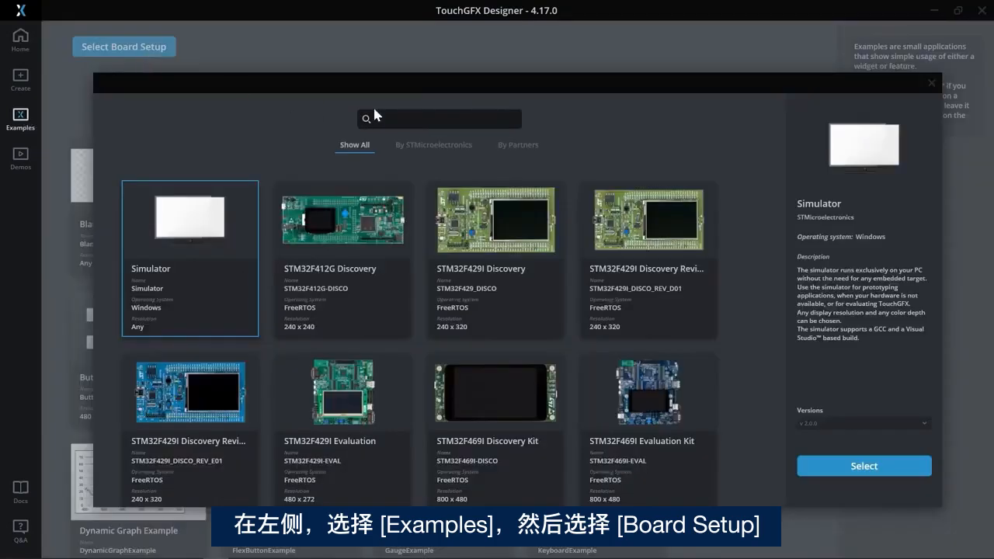
pyautogui.click(443, 119)
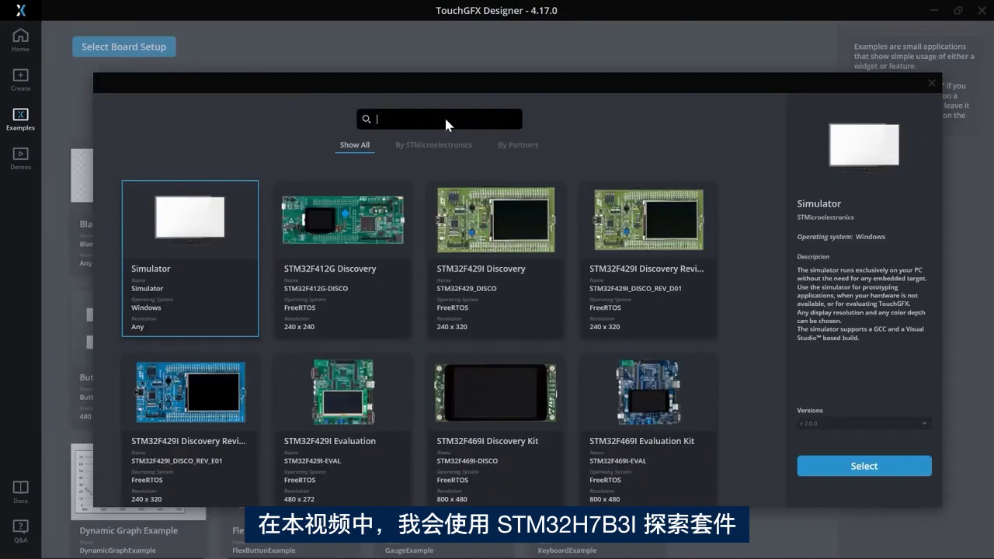
pyautogui.write('stm32h7b')
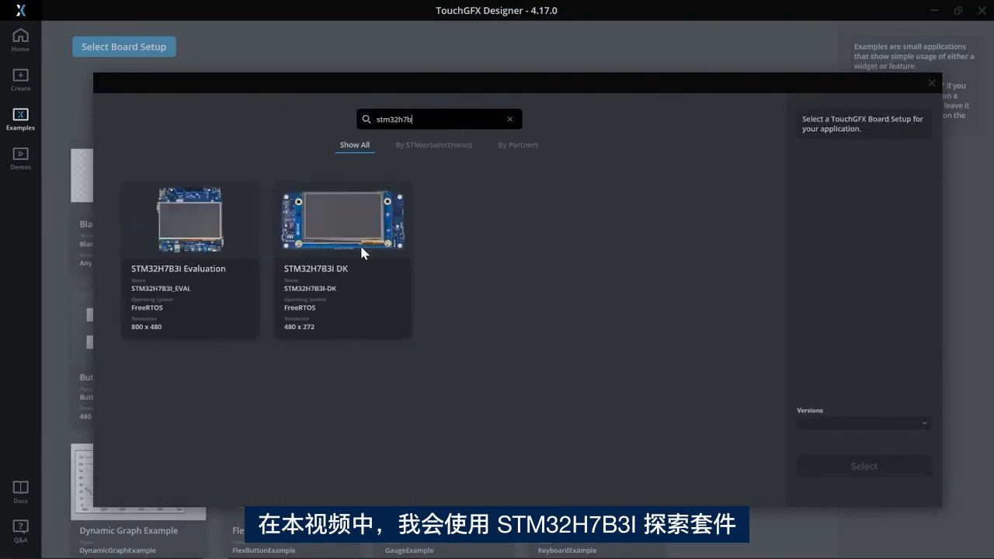
pyautogui.click(342, 225)
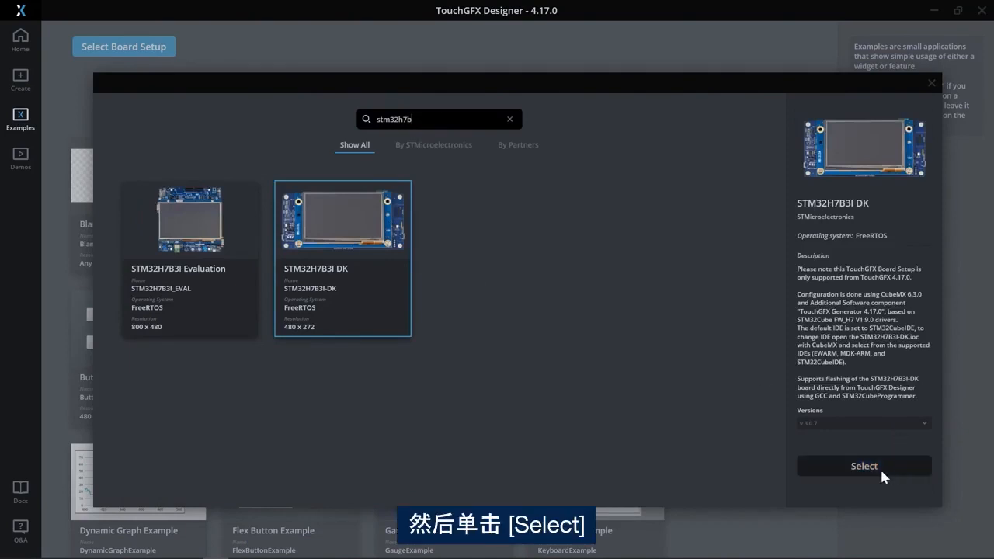
pyautogui.click(863, 466)
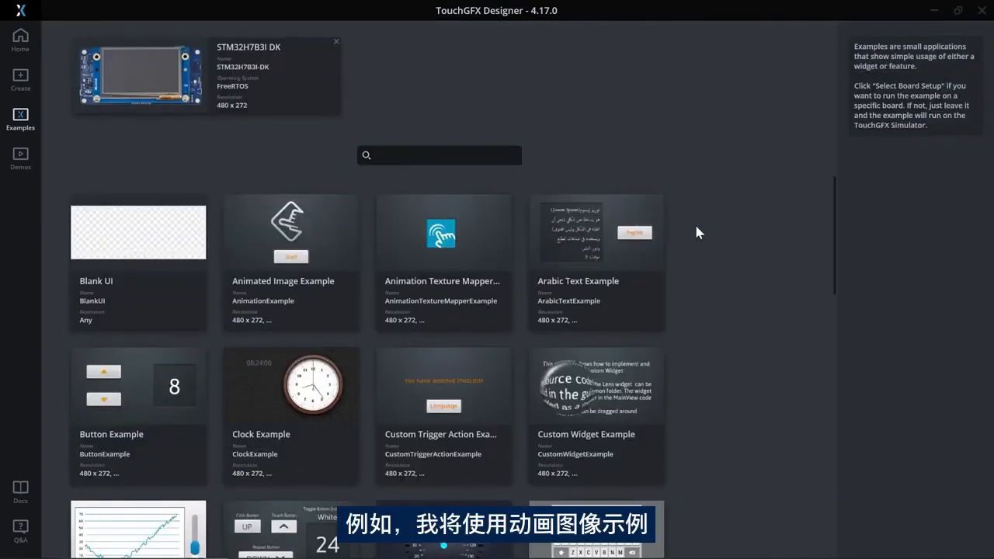
pyautogui.moveTo(284, 310)
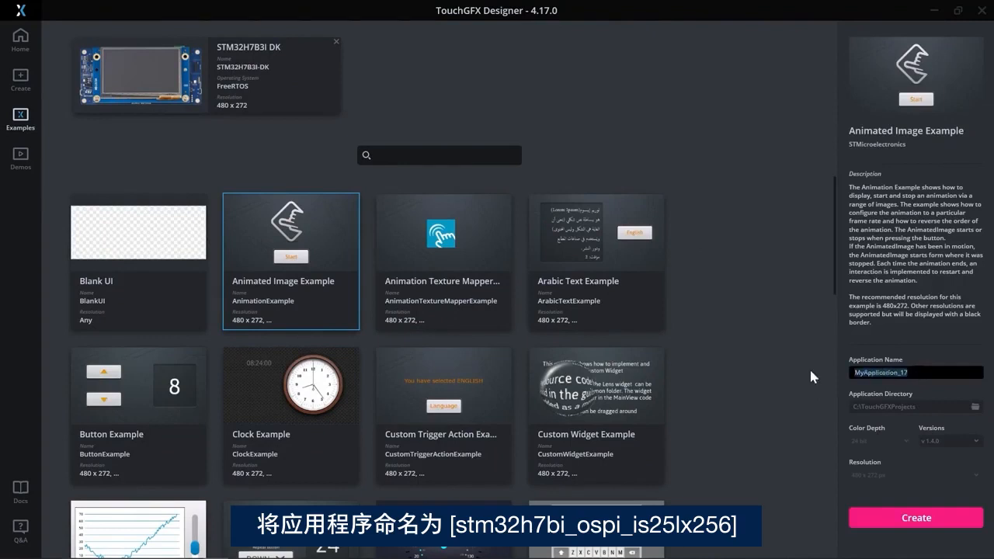
pyautogui.write('stm32h7b_ospi_is25')
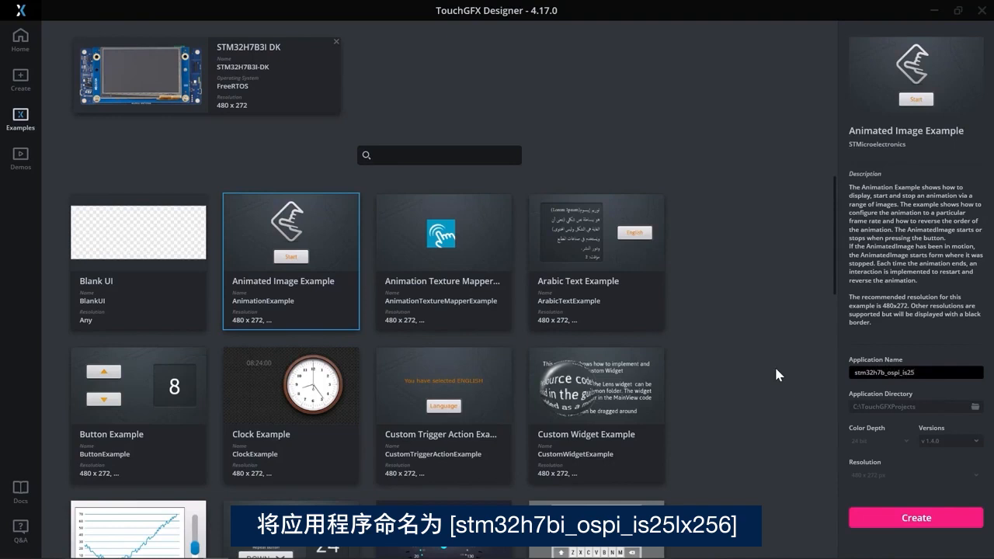
pyautogui.write('lx256')
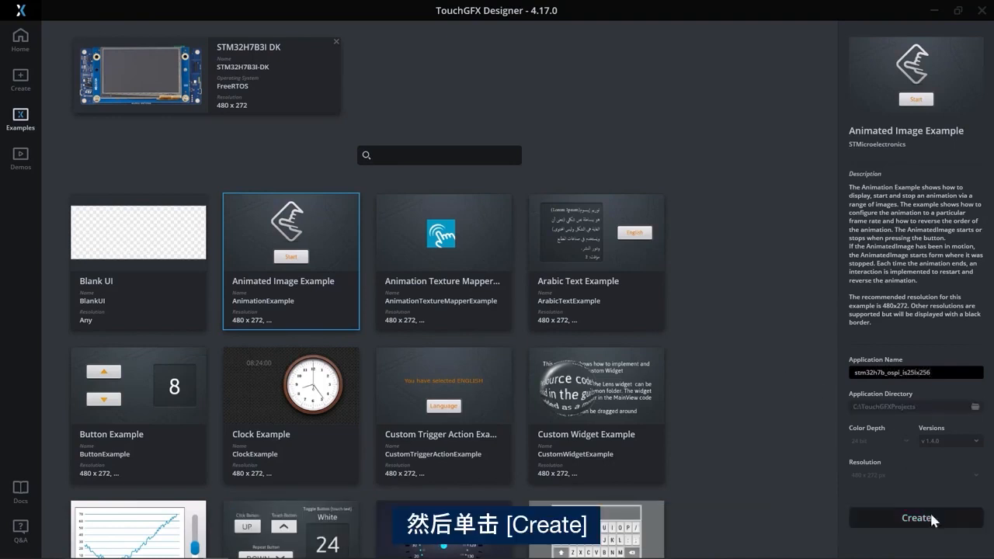
# Create the stm32h7b_ospi_is25lx256 project and open its files in File Explorer.
pyautogui.click(915, 518)
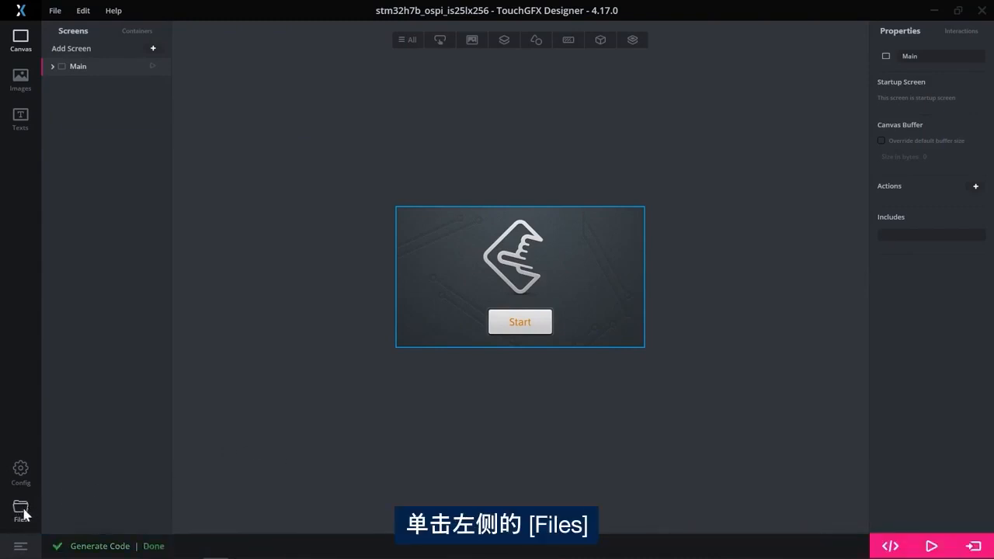
pyautogui.click(19, 507)
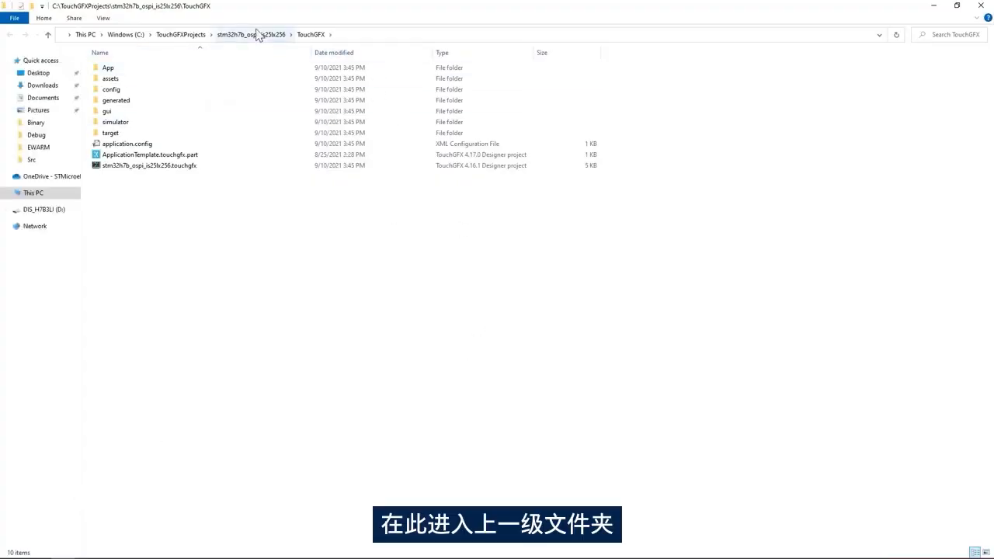
# Open STM32H7B3I-DK.ioc from the stm32h7b_ospi_is25lx256 folder in STM32CubeMX.
pyautogui.click(250, 34)
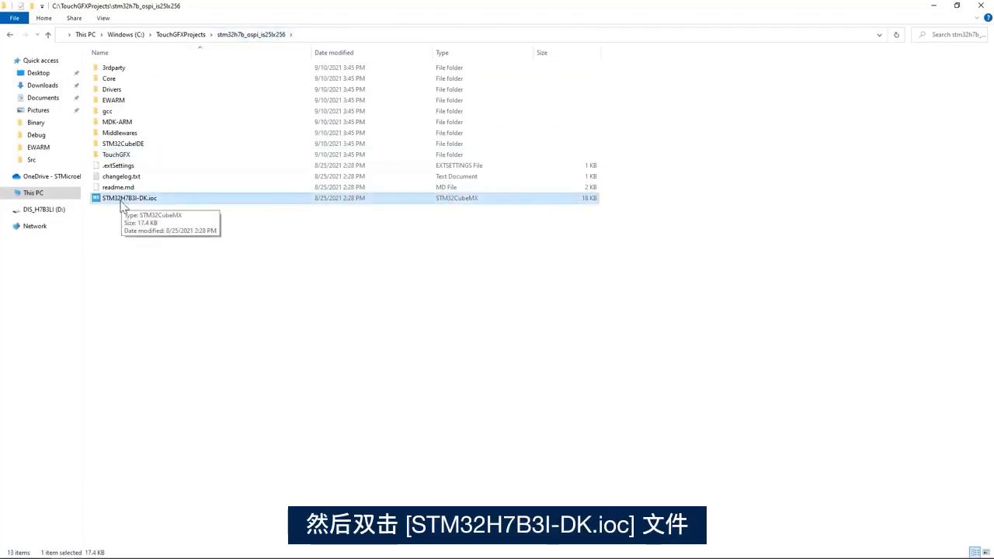
pyautogui.moveTo(145, 200)
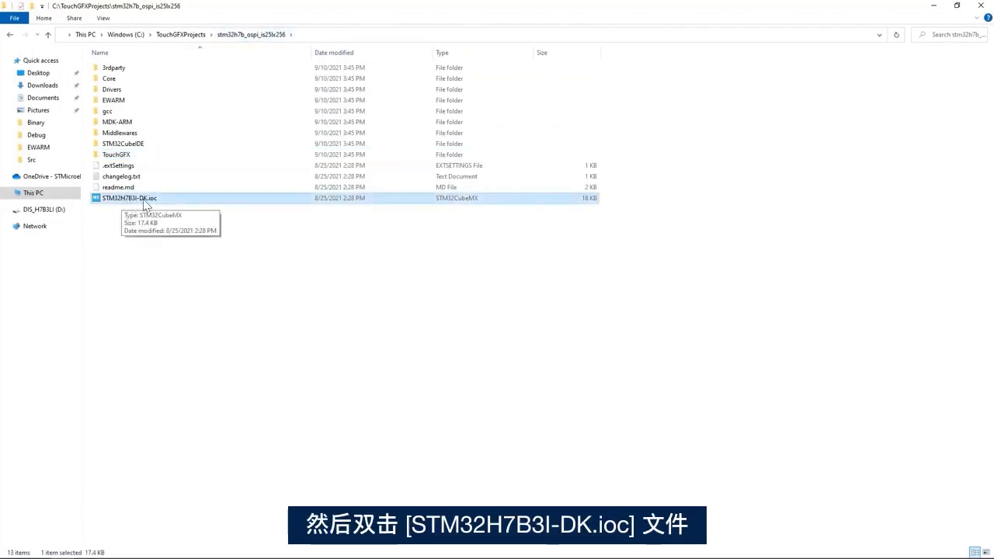
pyautogui.moveTo(204, 203)
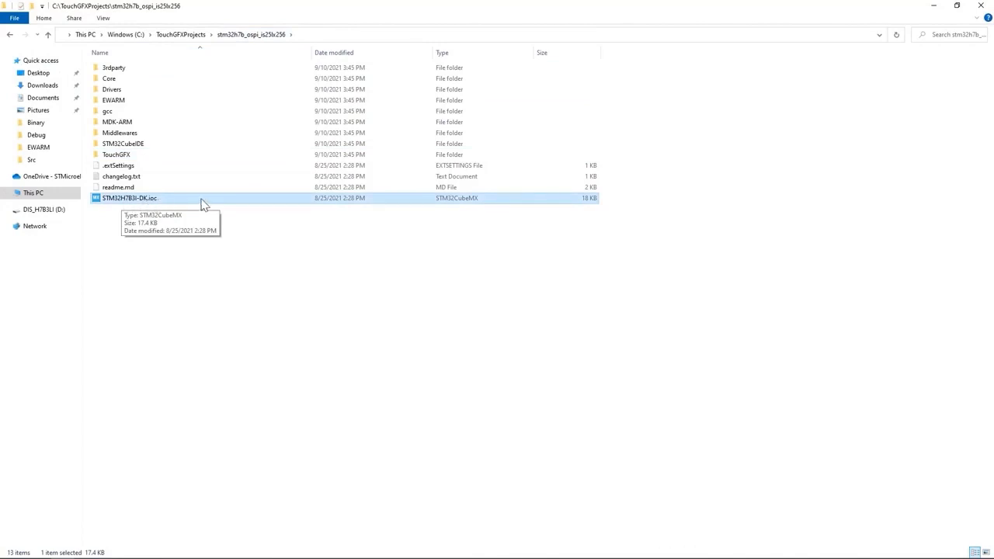
pyautogui.doubleClick(129, 198)
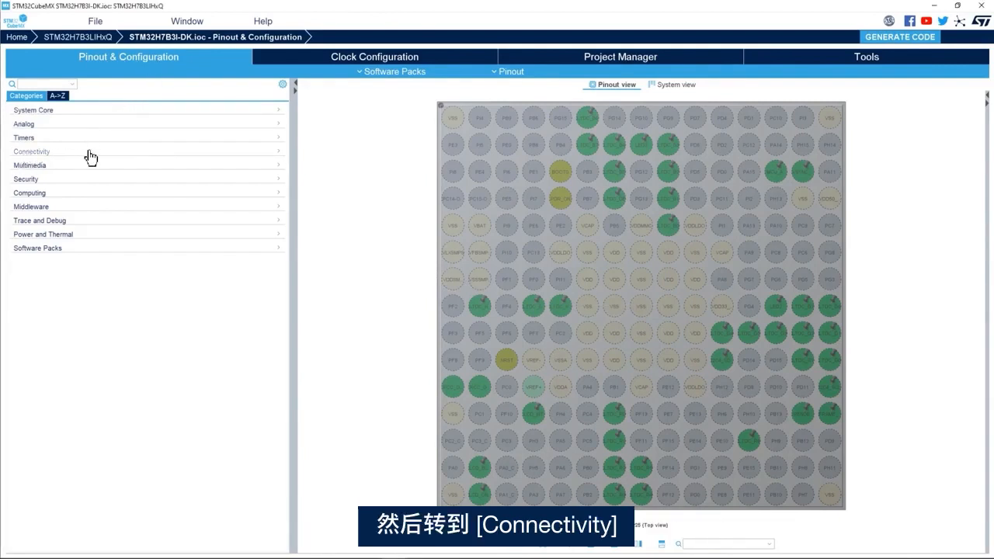
# Expand the Connectivity category to reveal OCTOSPI1 and OCTOSPI2.
pyautogui.click(31, 151)
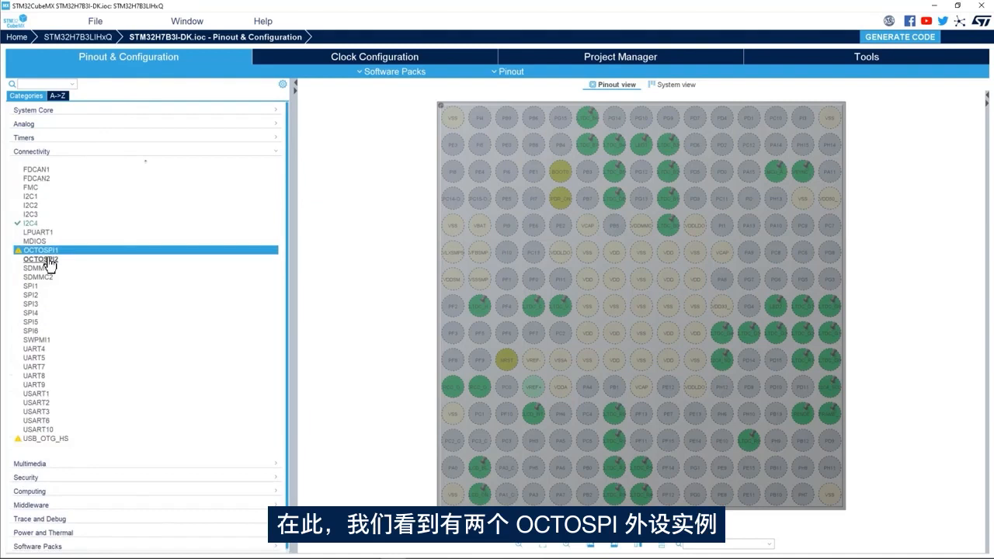
pyautogui.moveTo(45, 262)
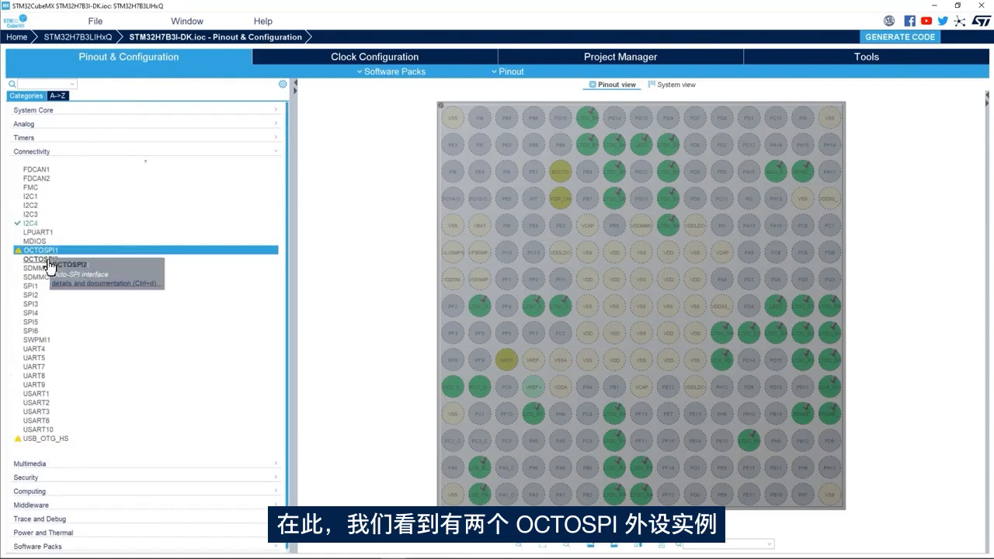
pyautogui.moveTo(42, 259)
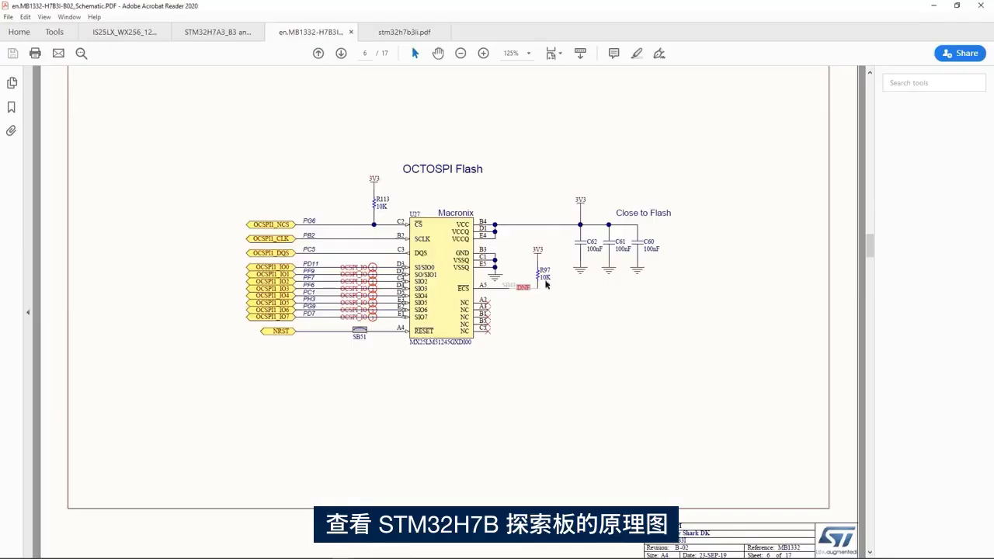
pyautogui.moveTo(352, 214)
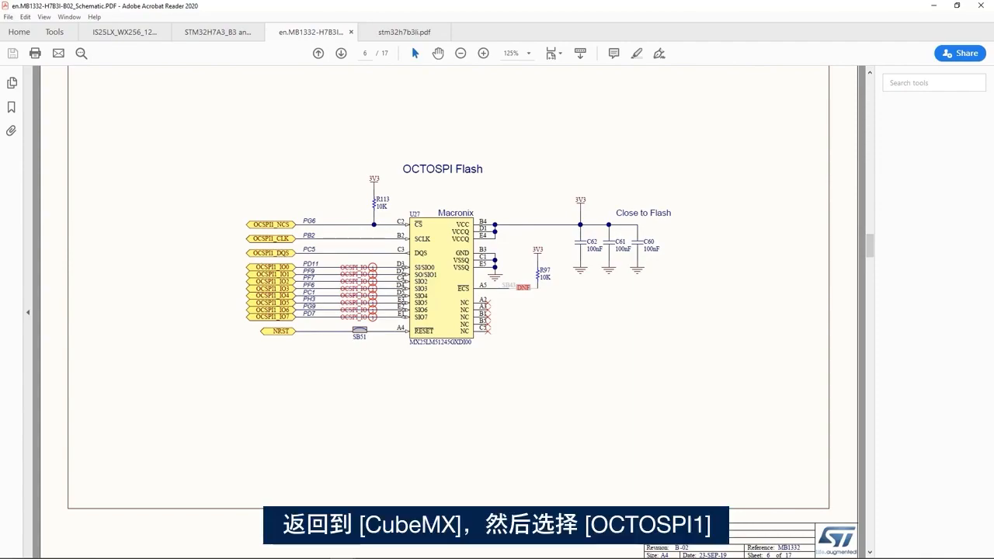
# Return to the STM32CubeMX connectivity list after checking the OCTOSPI1 flash schematic.
pyautogui.click(39, 250)
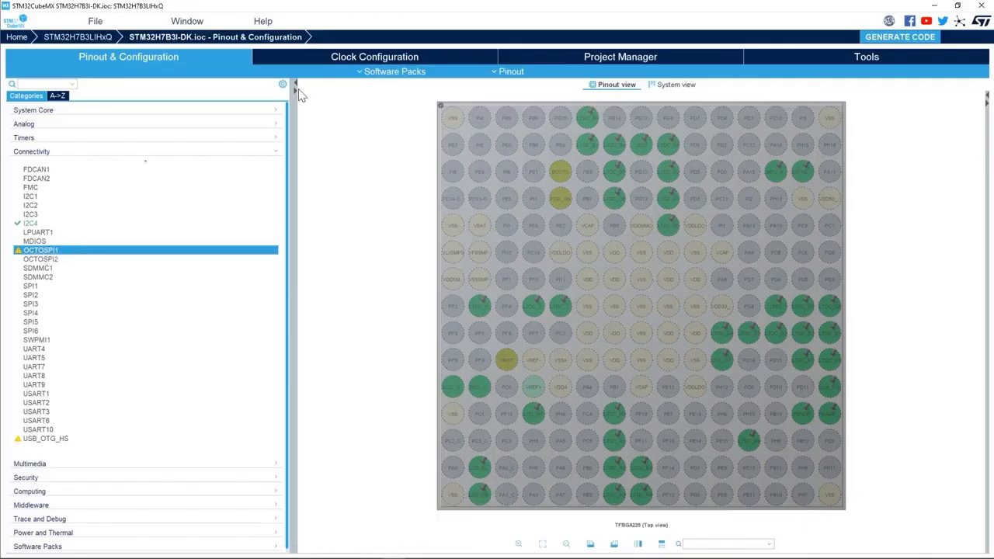
# Select OCTOSPI1 under Connectivity and view its available Mode options.
pyautogui.click(40, 250)
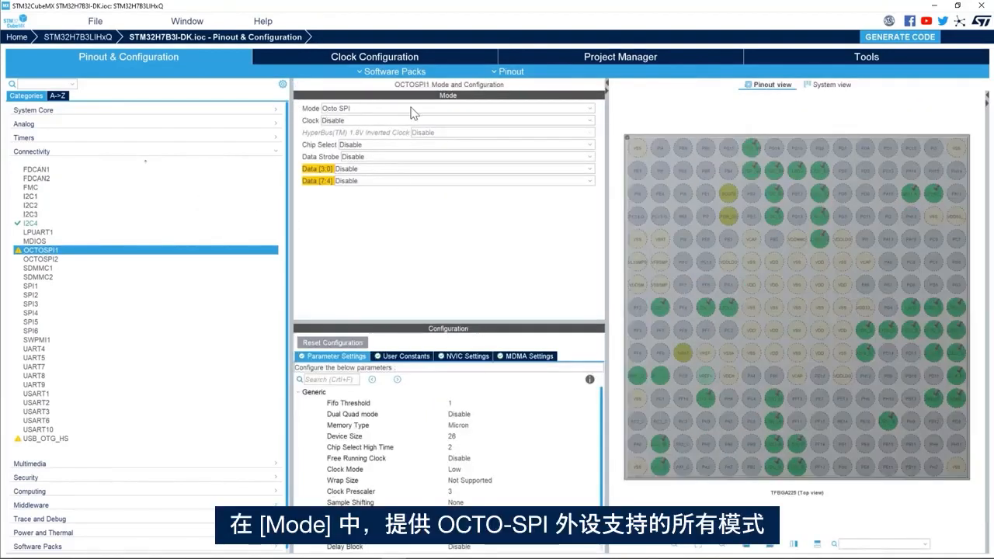
pyautogui.click(585, 108)
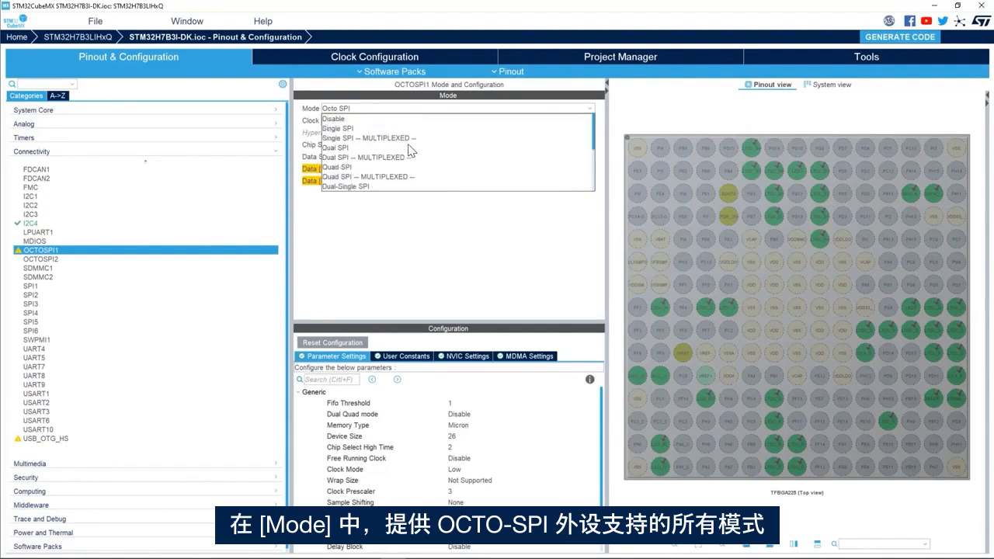
pyautogui.moveTo(386, 133)
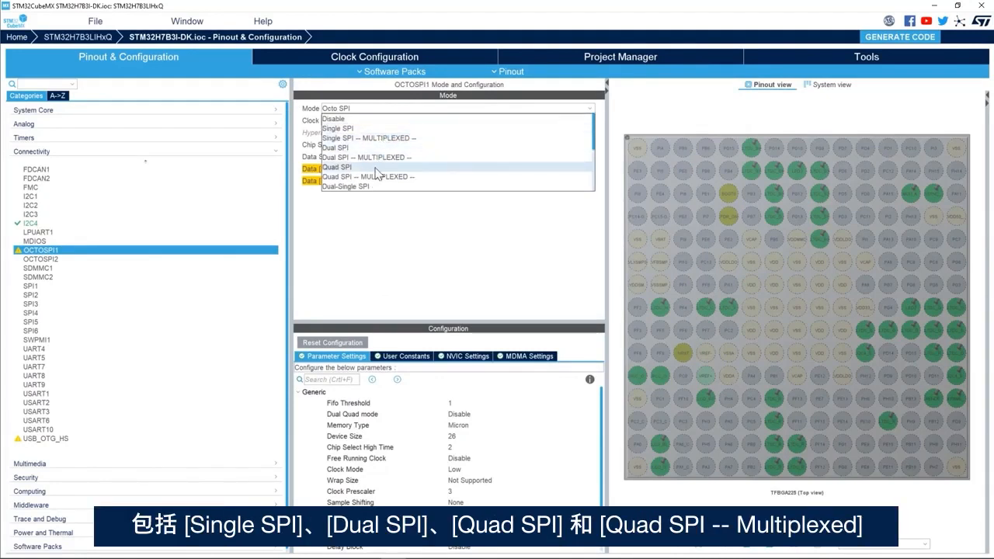
pyautogui.moveTo(449, 162)
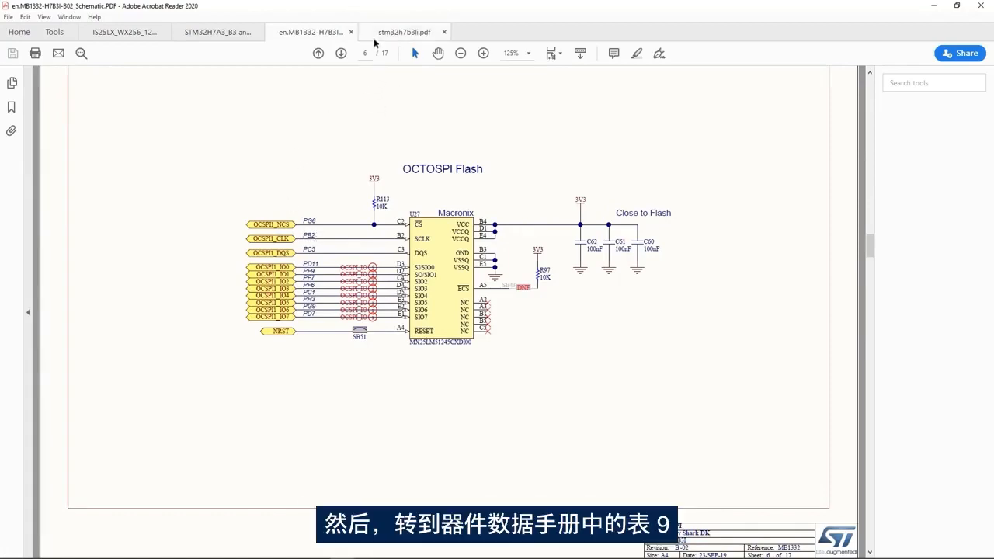
# Zoom the datasheet's Table 9 to read PB2's OCTOSPIM_P1_CLK alternate function.
pyautogui.click(406, 31)
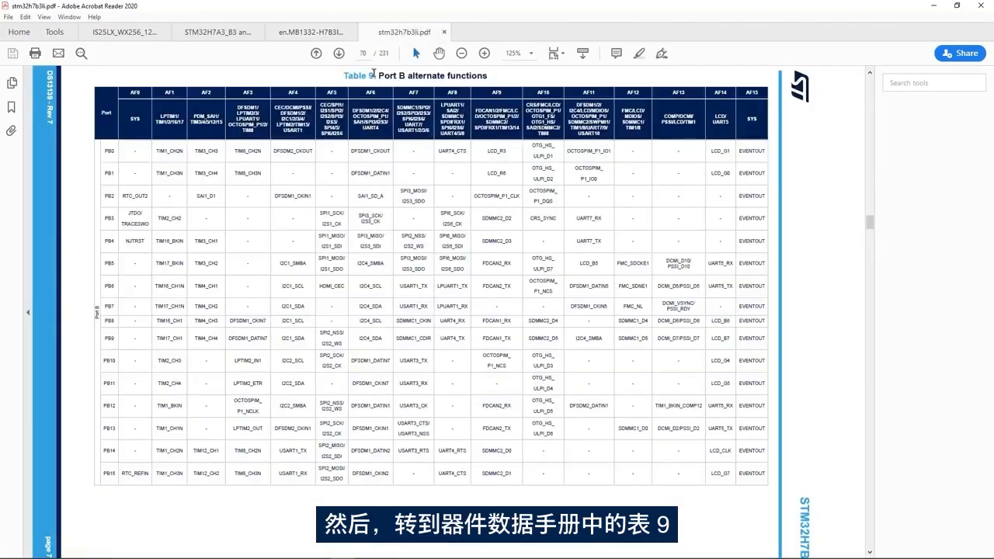
pyautogui.moveTo(206, 226)
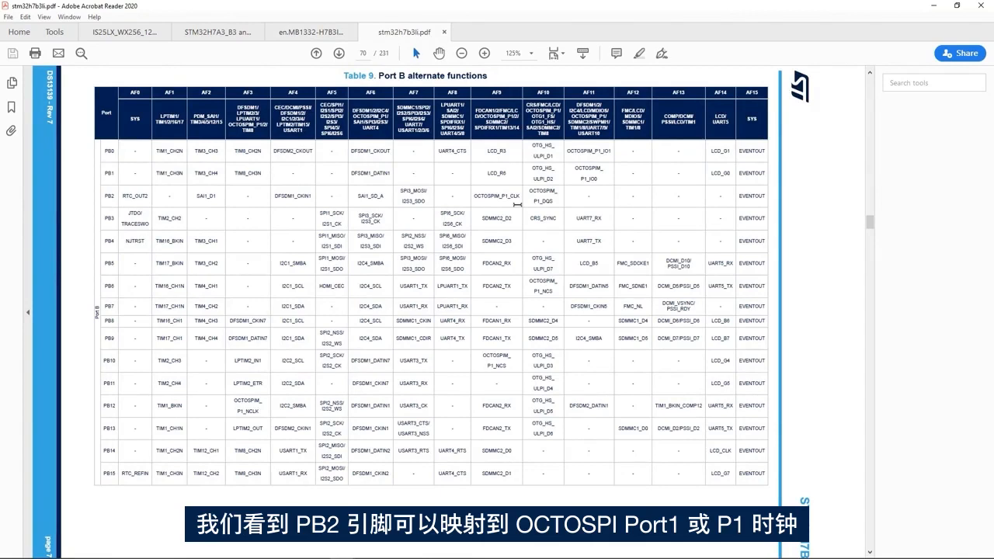
pyautogui.click(482, 52)
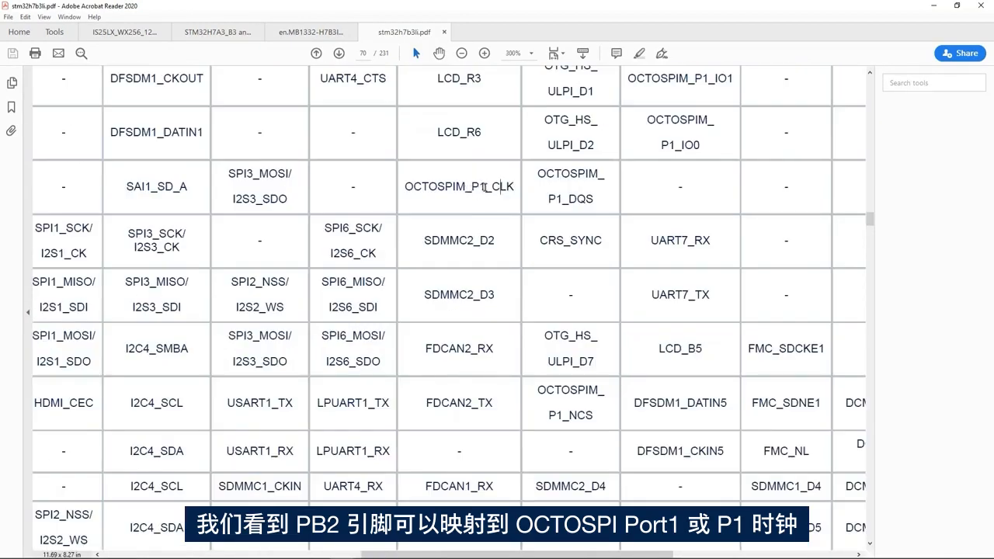
pyautogui.click(455, 53)
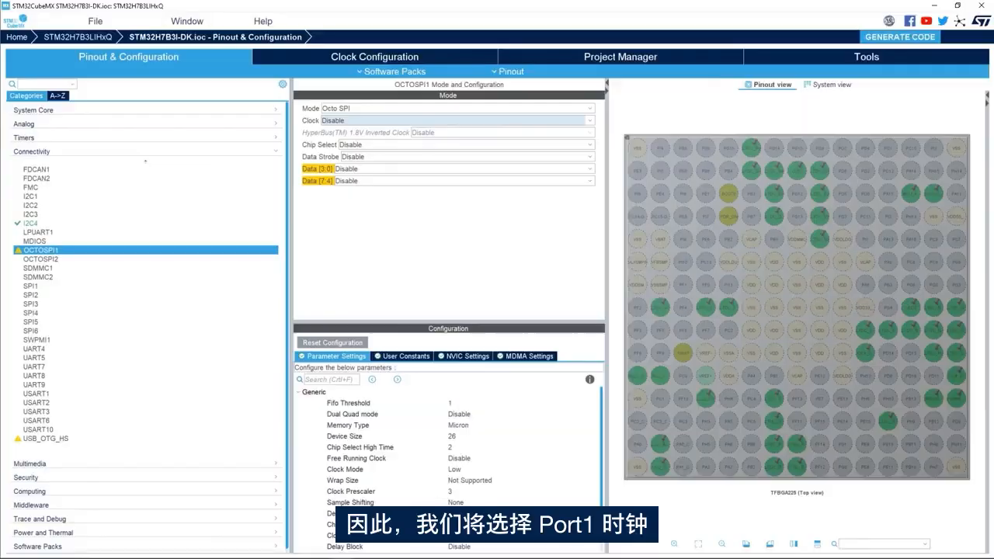
# Set the OCTOSPI1 Clock to Port1 CLK on PF10 and show the Chip Select options.
pyautogui.click(455, 120)
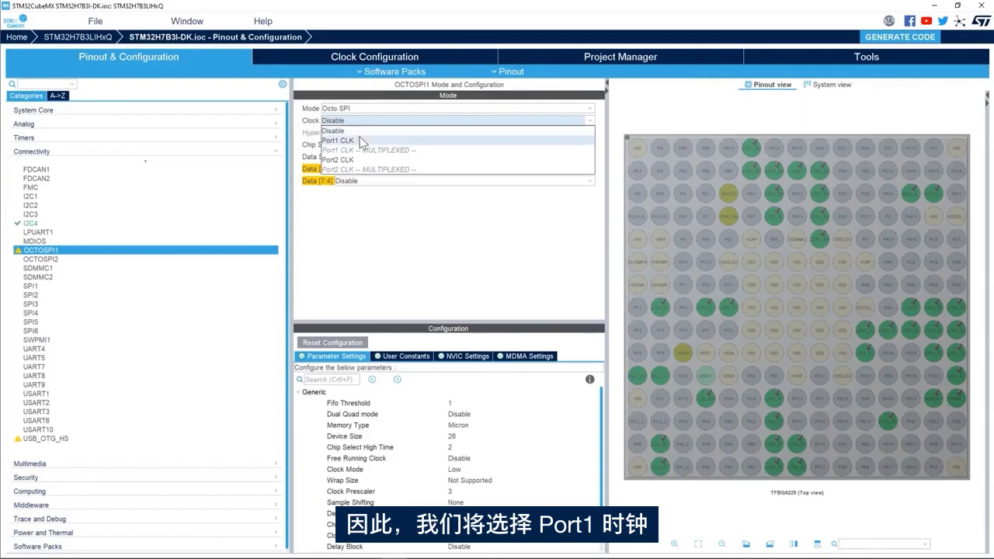
pyautogui.click(337, 141)
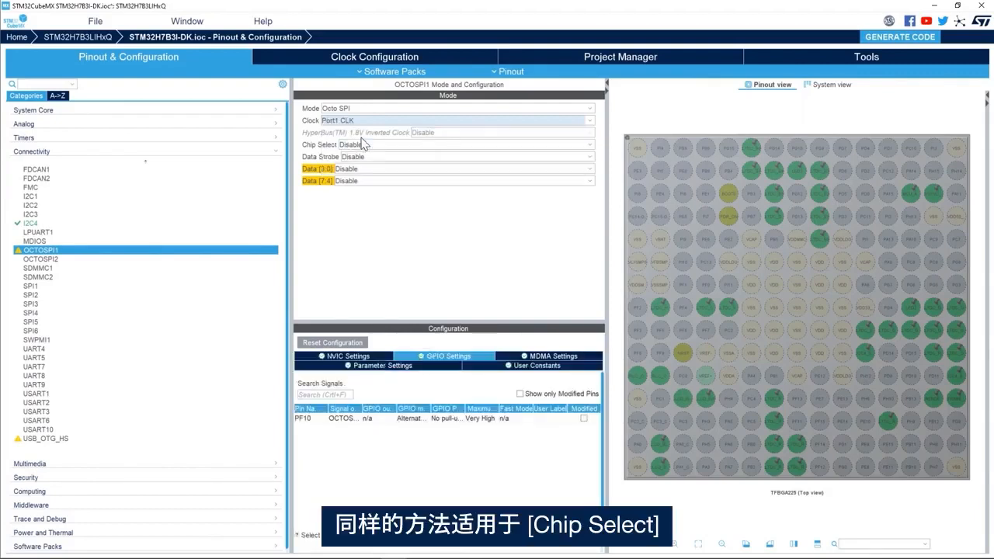
pyautogui.click(458, 145)
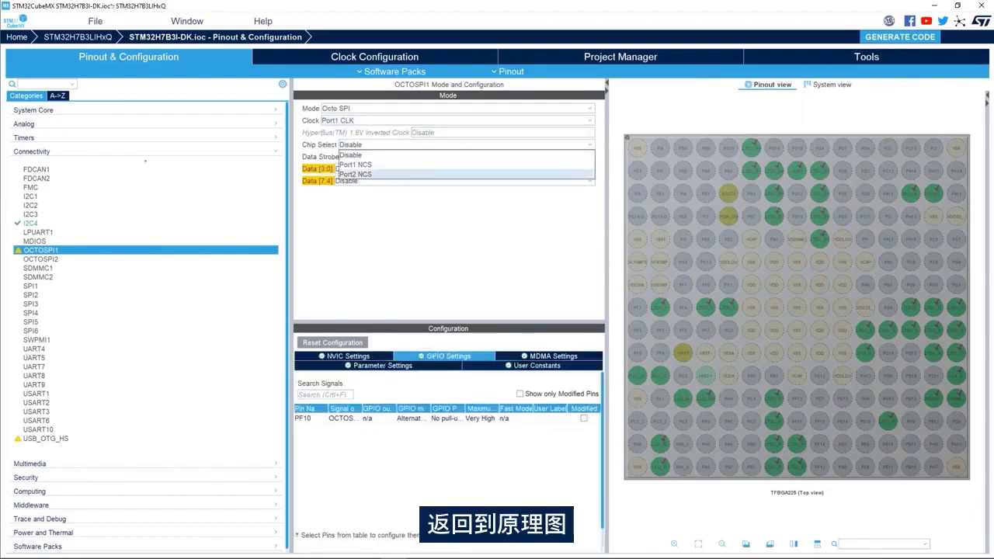
pyautogui.click(349, 155)
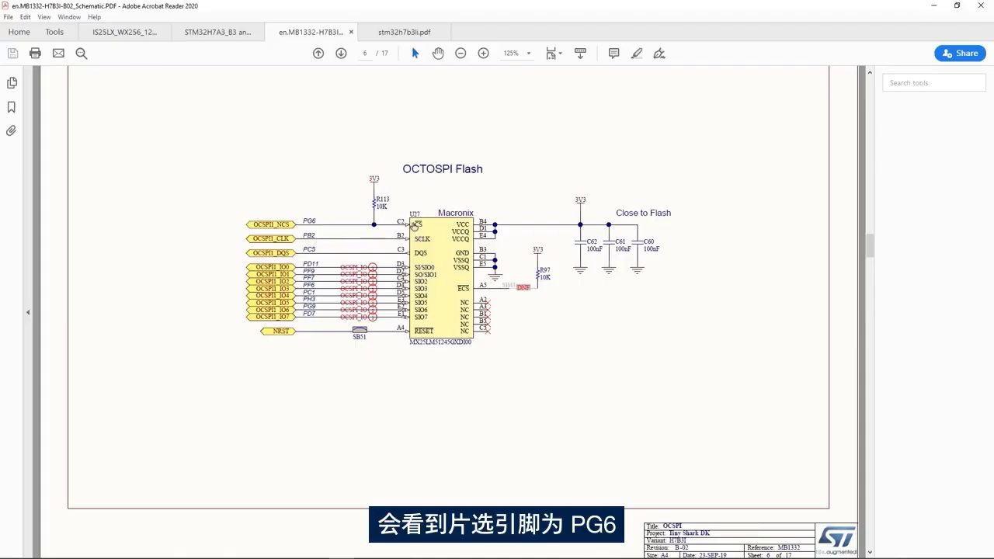
# Confirm in the datasheet's Port G table that PG6 carries OCTOSPI Port1 NCS, then return to CubeMX.
pyautogui.click(402, 31)
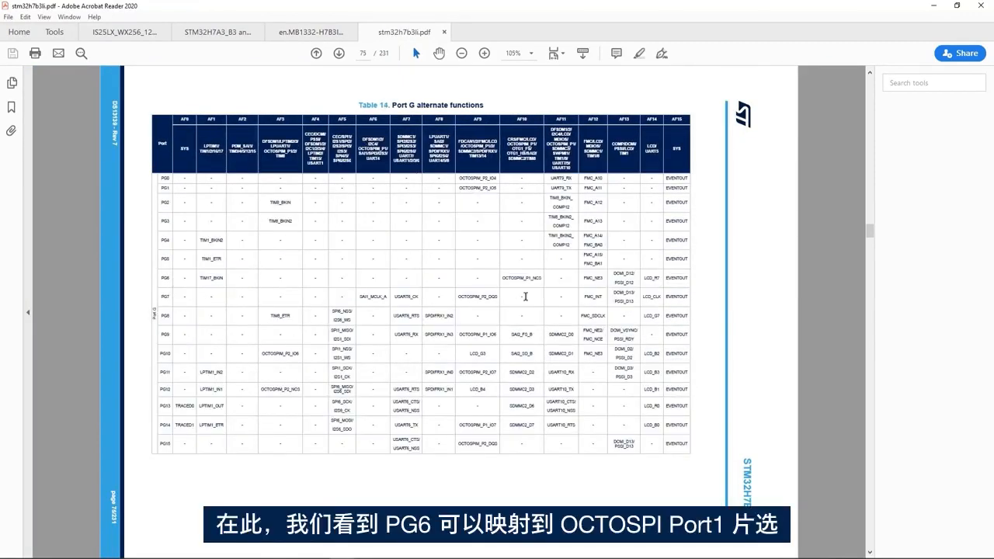
pyautogui.moveTo(548, 283)
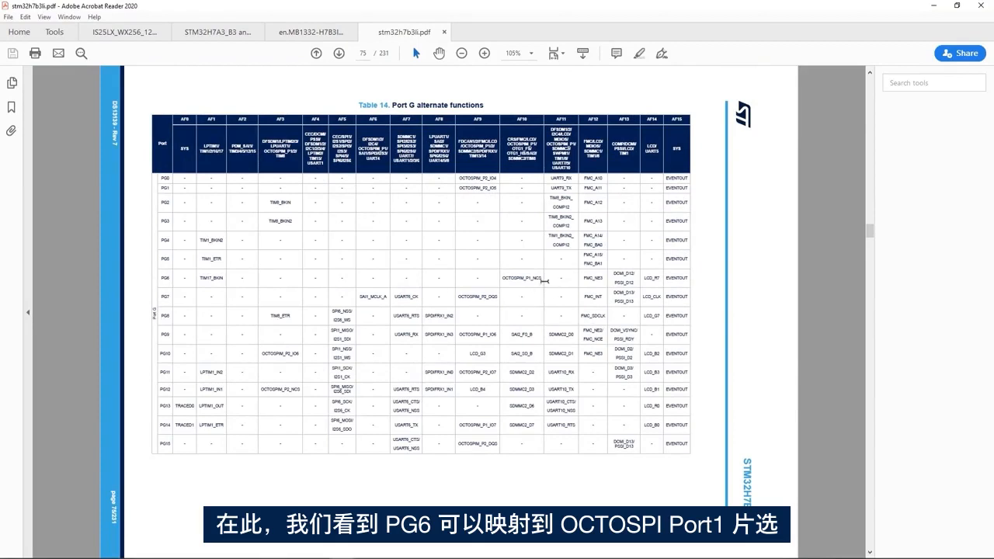
pyautogui.click(482, 53)
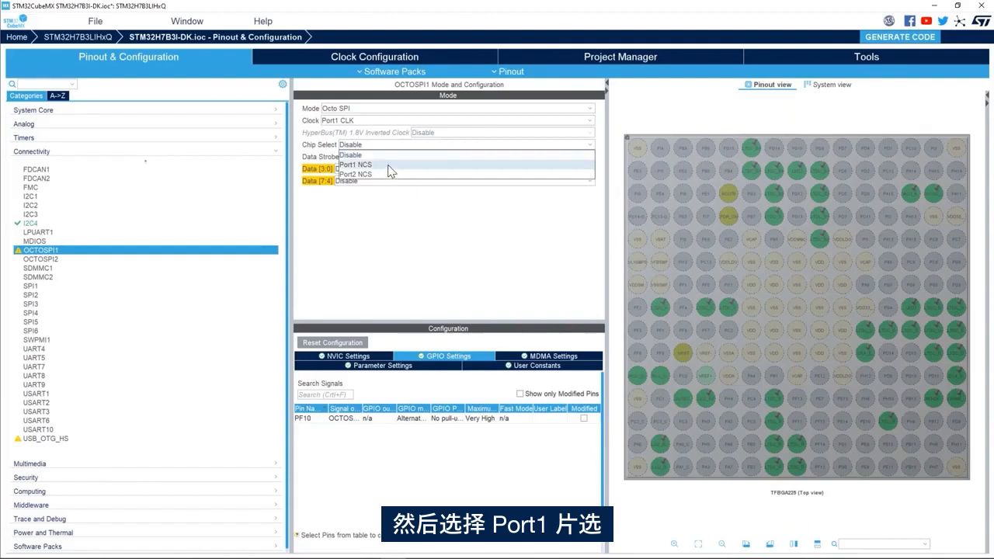
# Set Chip Select to Port1 NCS and remap it from PB6 to PG6 as OCTOSPIM_P1_NCS.
pyautogui.click(355, 164)
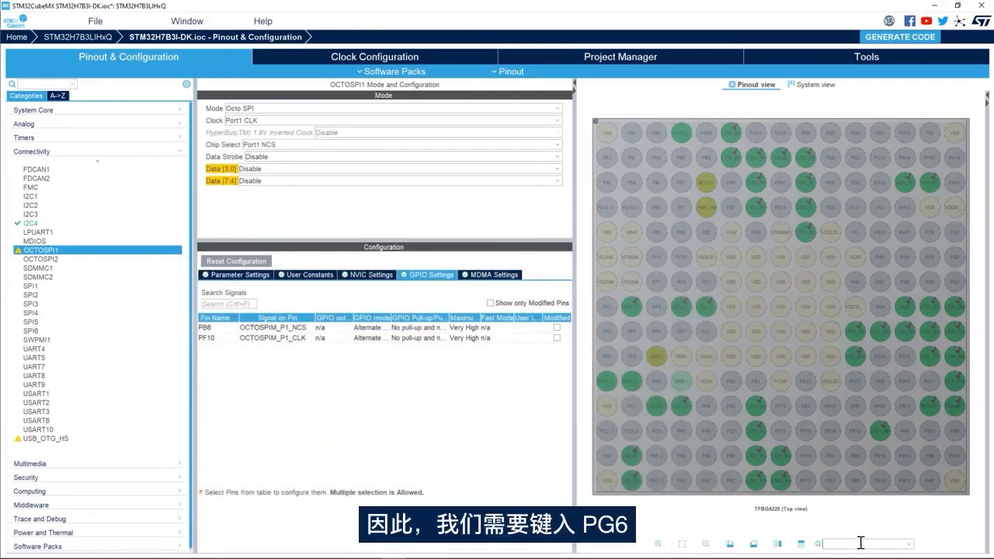
pyautogui.write('pg6')
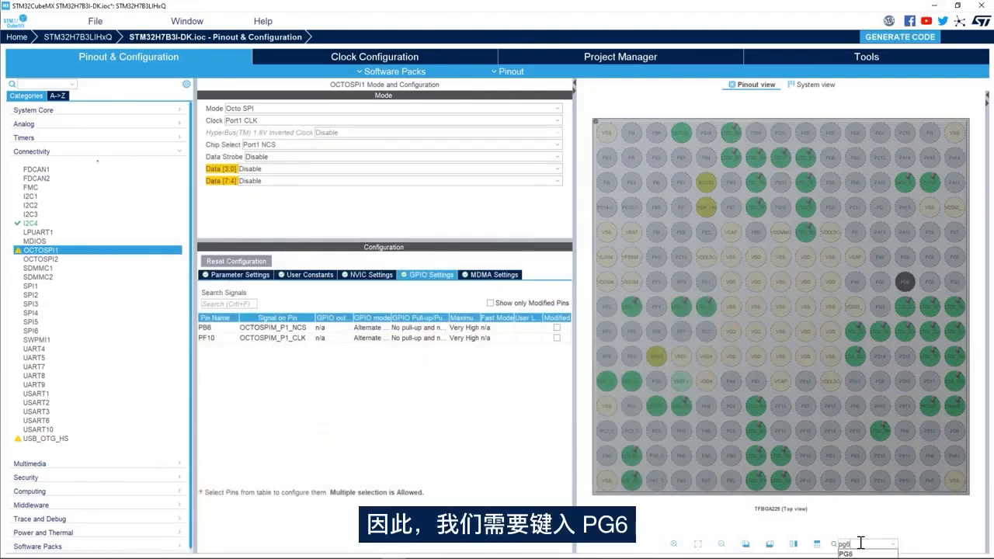
pyautogui.click(906, 278)
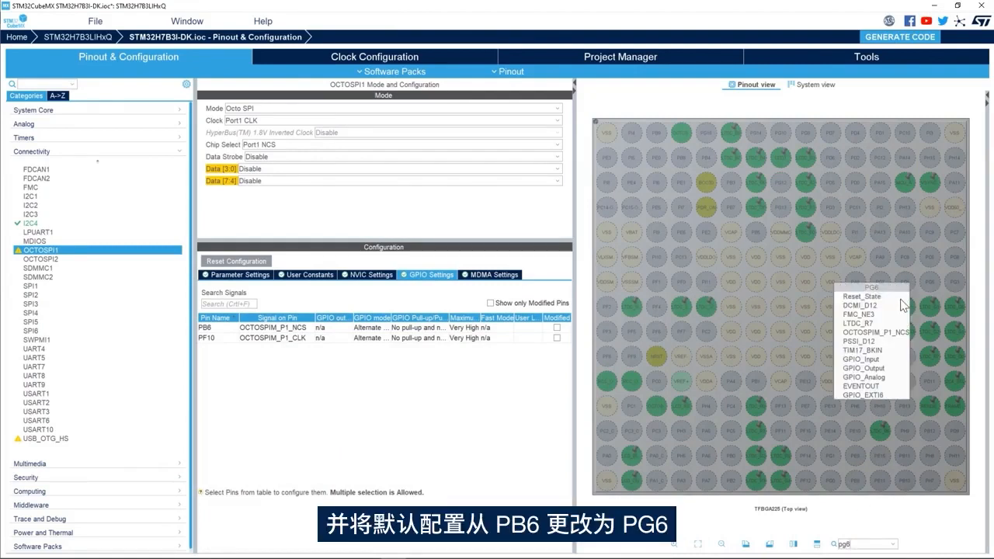
pyautogui.moveTo(885, 337)
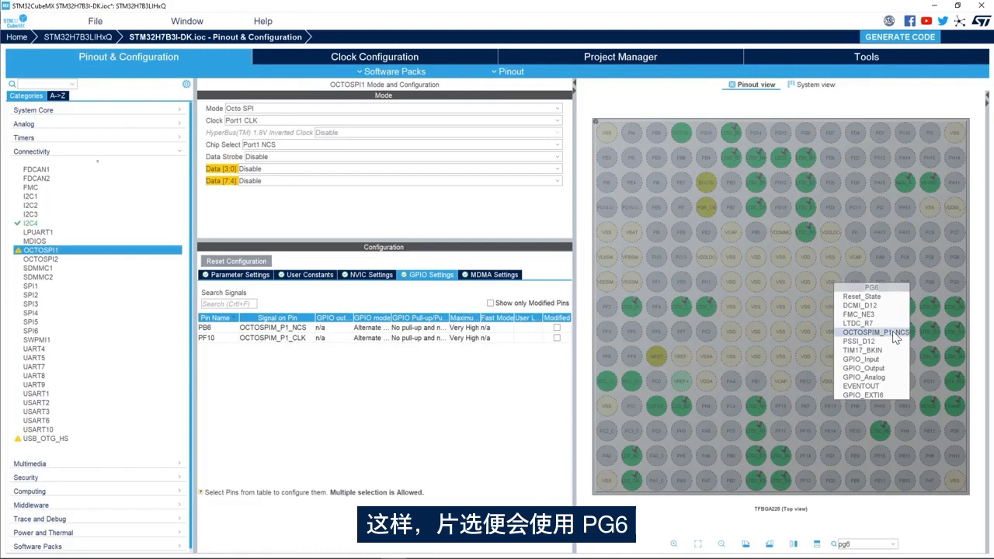
pyautogui.click(877, 329)
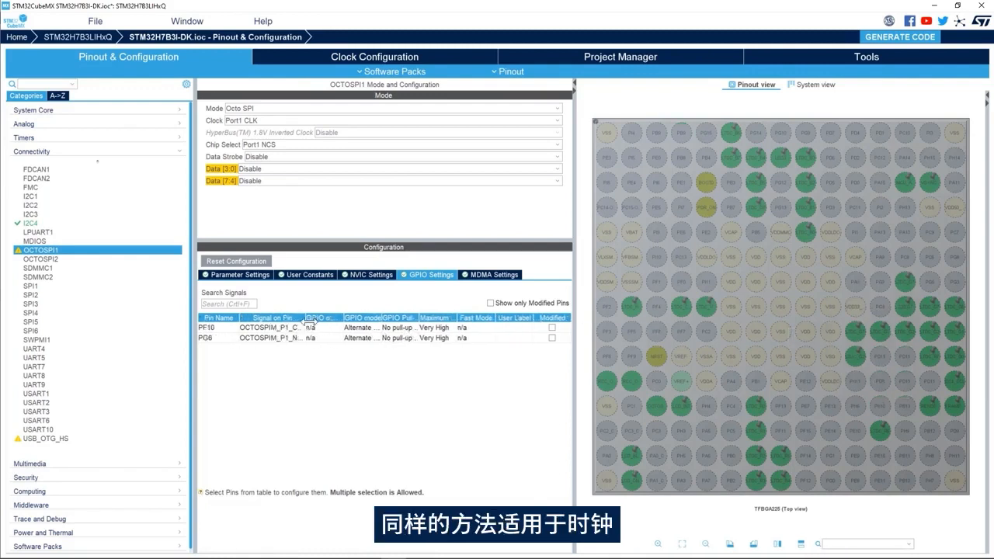
pyautogui.click(210, 328)
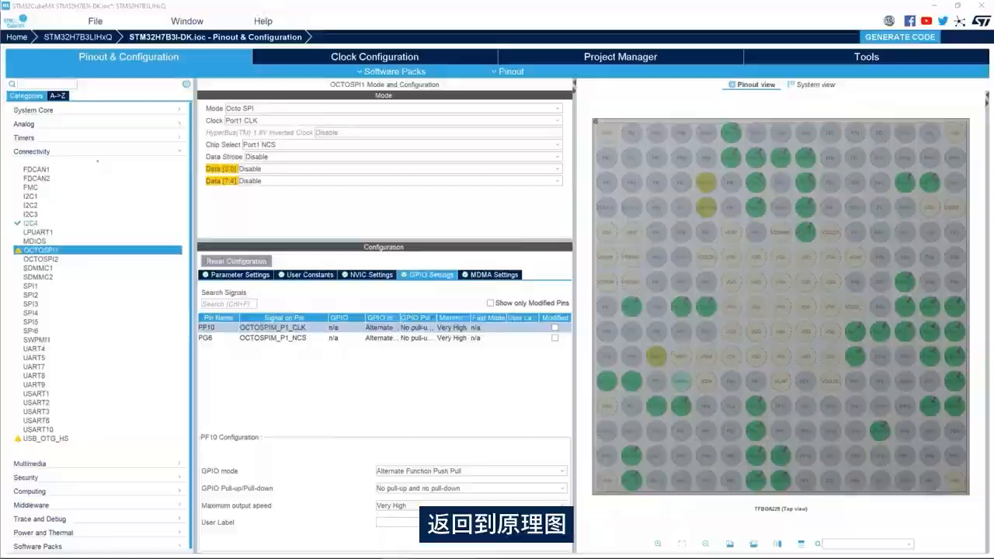
# Check the OCSPI1_CLK net on the schematic, which connects to PB2.
pyautogui.click(493, 525)
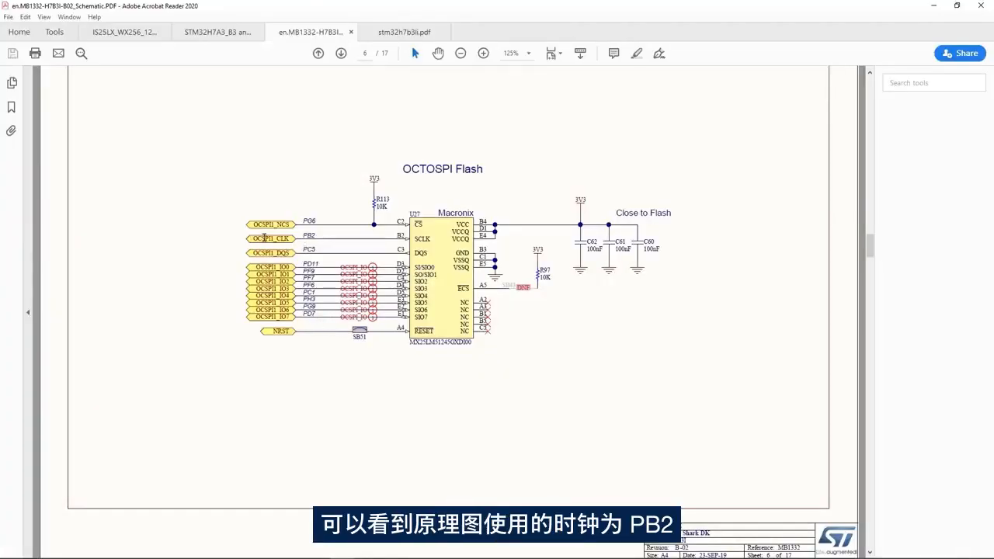
pyautogui.moveTo(313, 235)
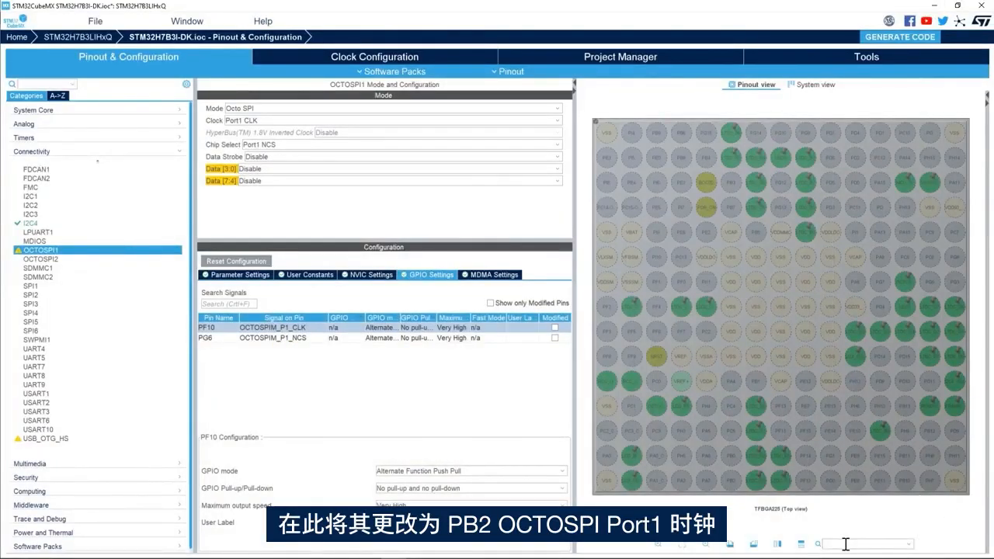
# Search pin PB2 to assign it OCTOSPIM_P1_CLK.
pyautogui.write('pb2')
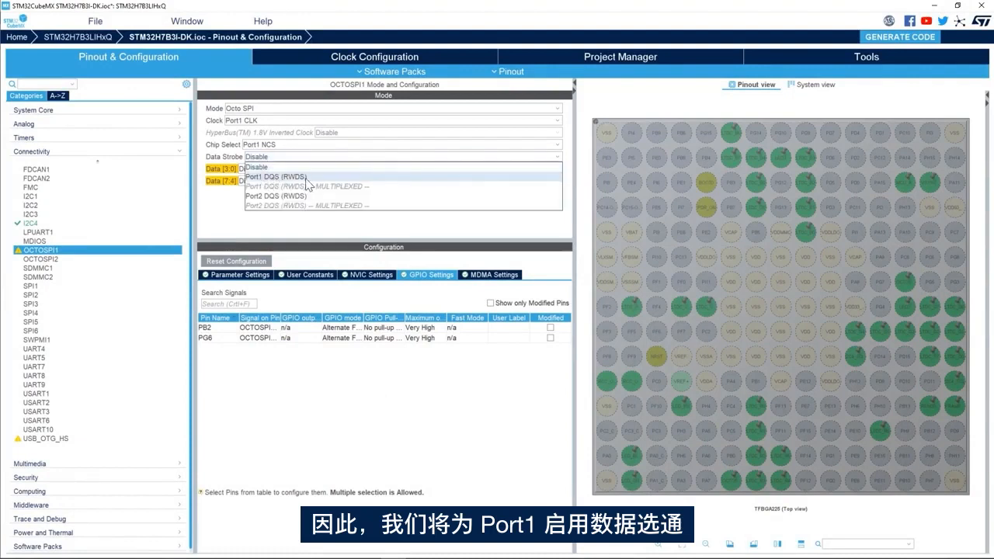
# Set Data Strobe to Port1 DQS (RWDS) on PC5 and Data [3:0] to Port1 IO[3:0].
pyautogui.click(276, 176)
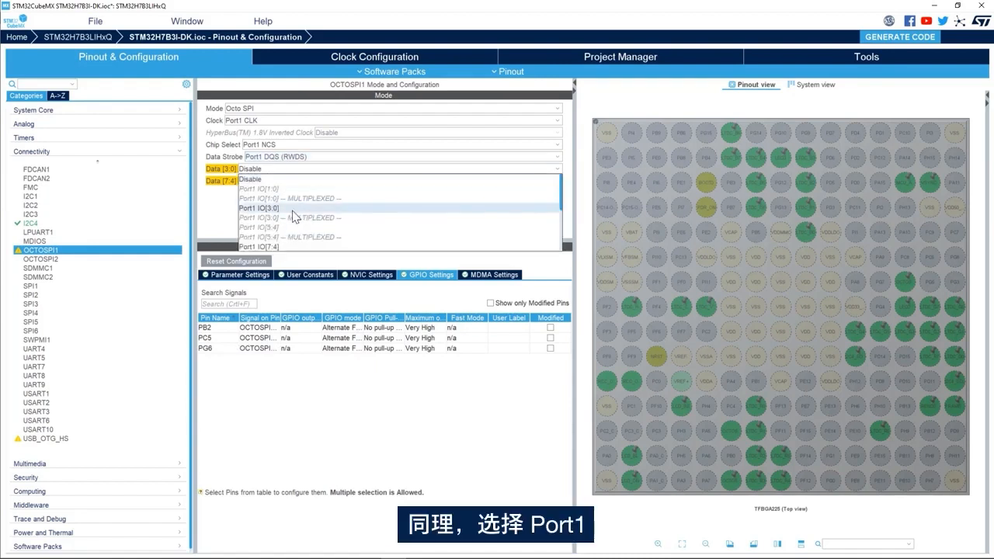
pyautogui.click(260, 208)
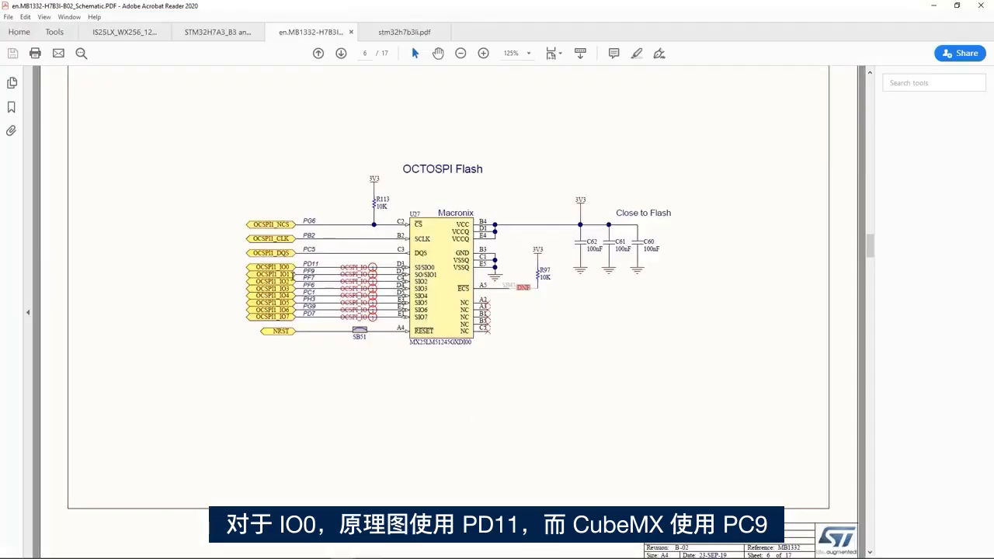
pyautogui.moveTo(946, 7)
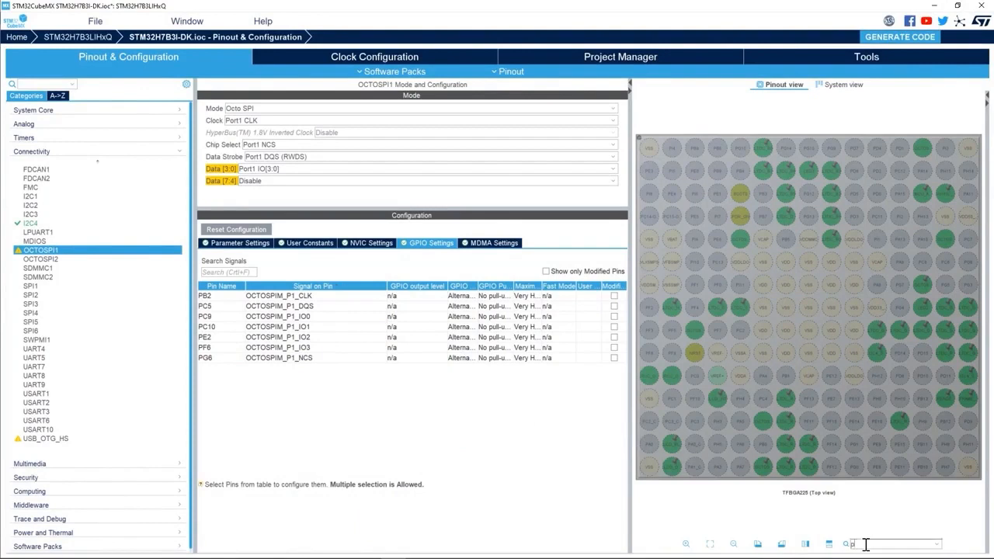
# Assign OCTOSPIM_P1_IO0 to PD11 and IO1 to PF9, then look up PF7's functions.
pyautogui.write('d11')
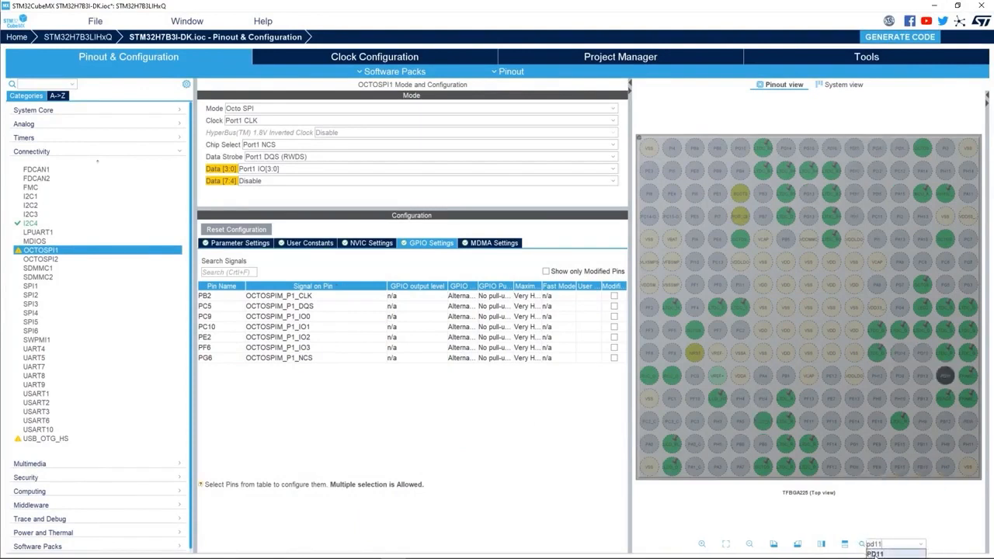
pyautogui.click(947, 373)
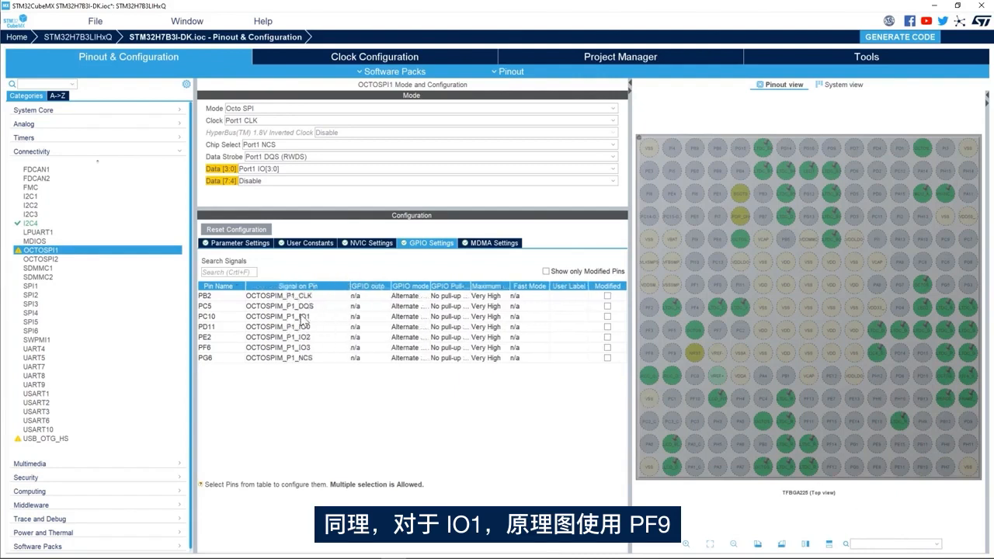
pyautogui.click(280, 316)
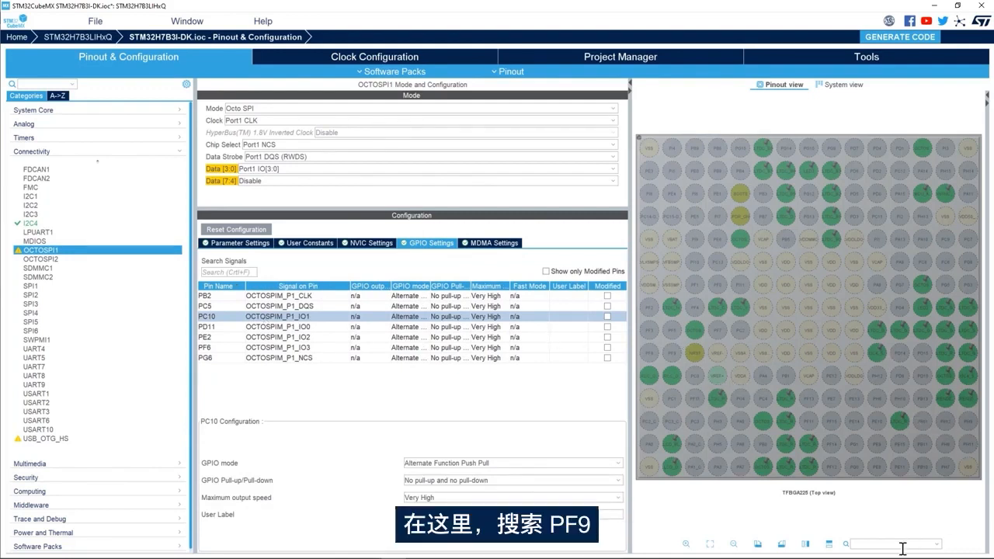
pyautogui.write('pf9')
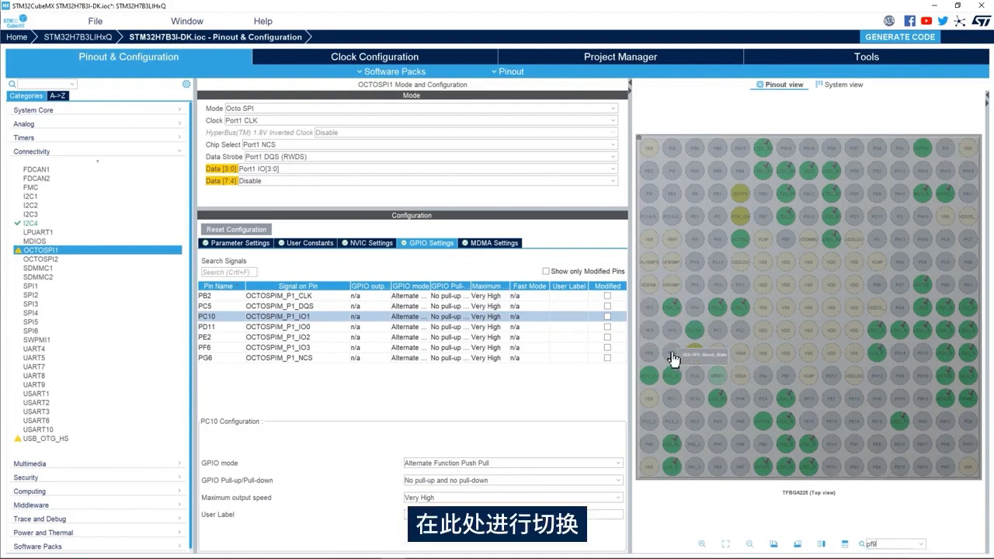
pyautogui.click(671, 355)
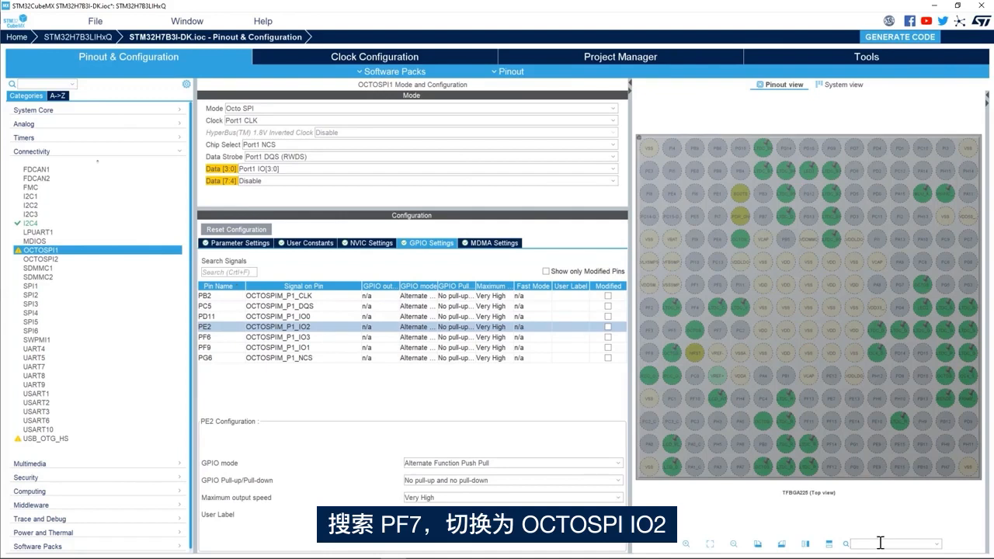
pyautogui.write('pf7')
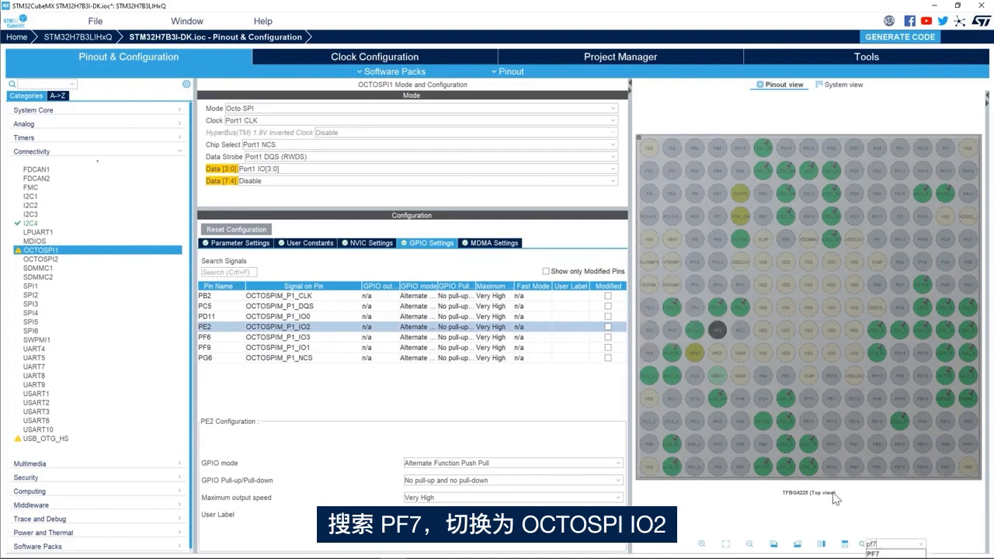
pyautogui.click(690, 326)
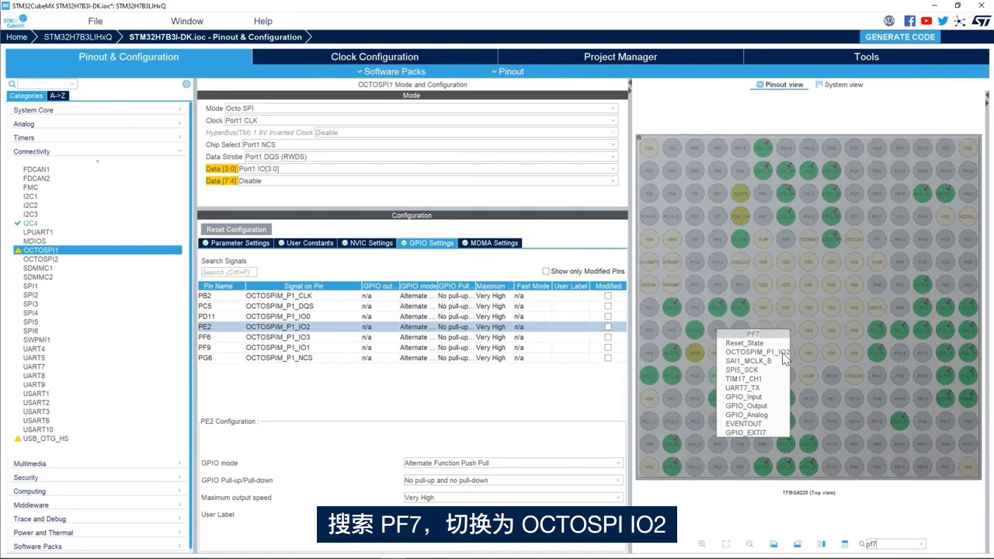
pyautogui.moveTo(766, 356)
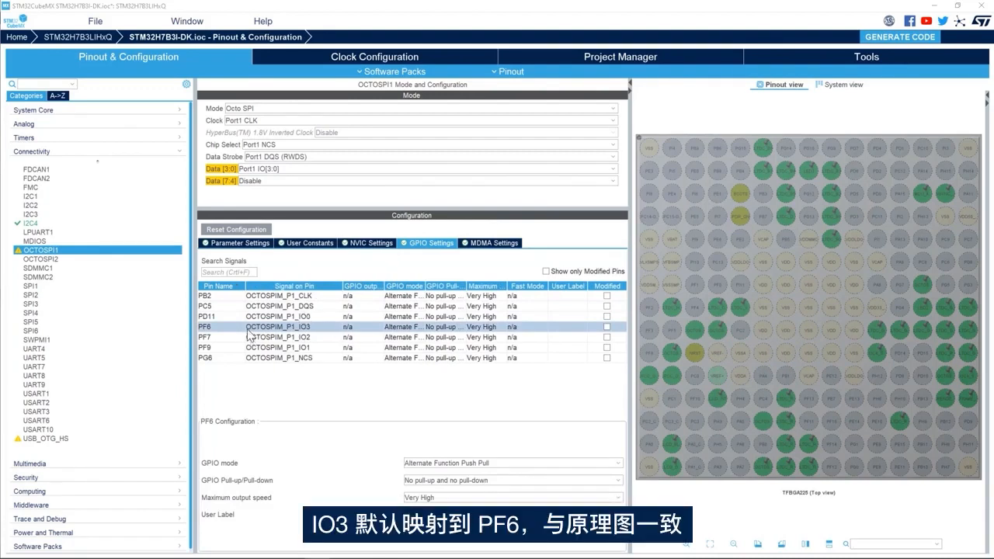
pyautogui.moveTo(220, 336)
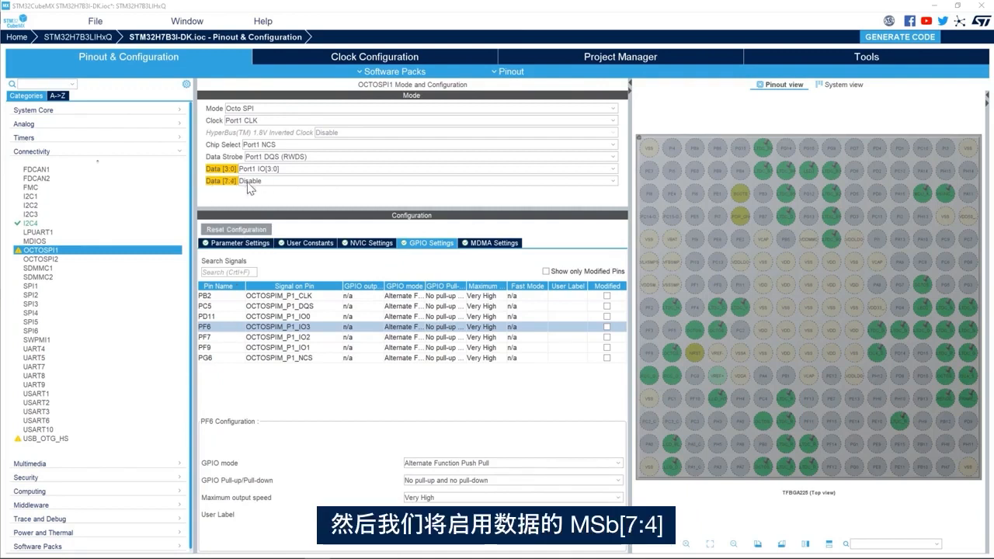
pyautogui.moveTo(276, 187)
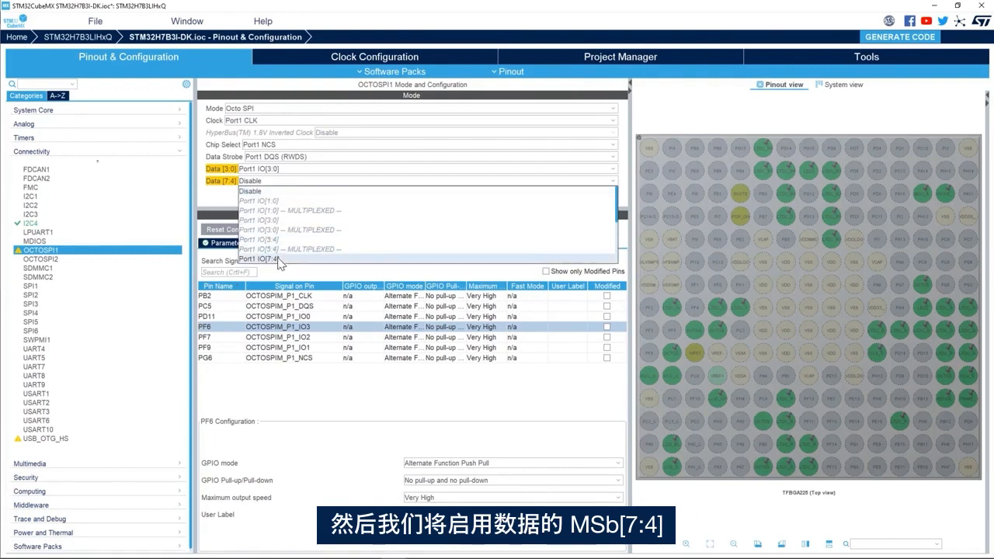
# Enable Port1 IO[7:4] and move IO4, IO5 and IO7 onto PC1, PH3 and PD7.
pyautogui.click(260, 259)
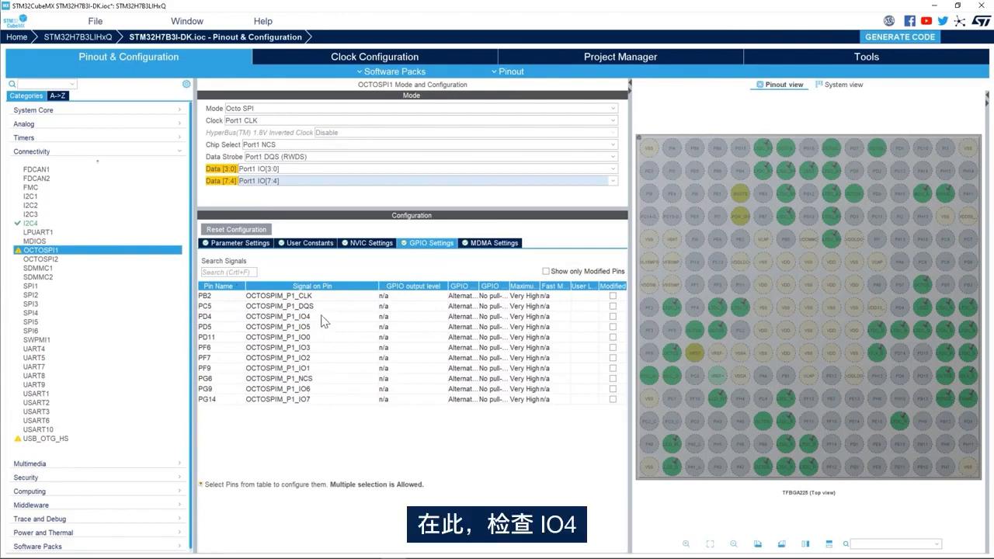
pyautogui.click(278, 316)
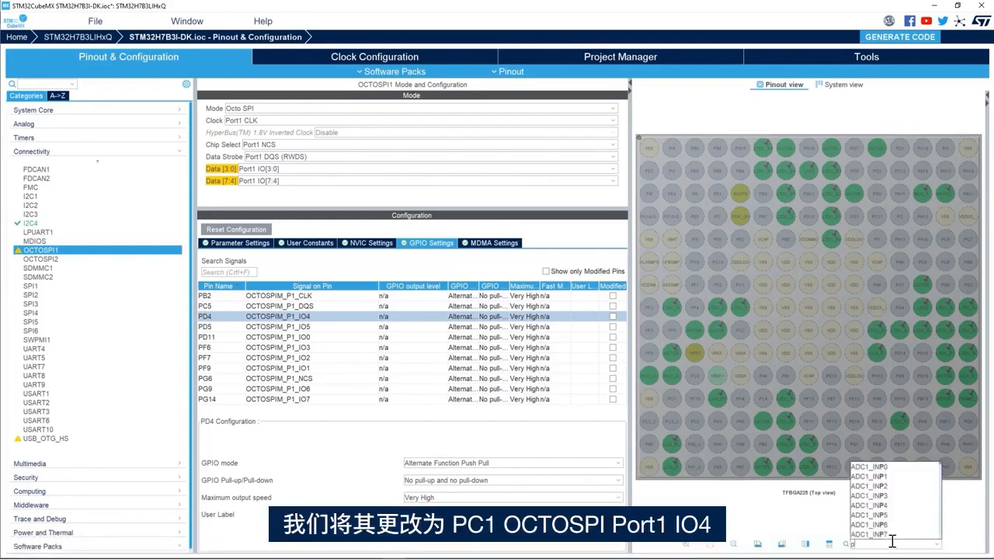
pyautogui.write('pc1')
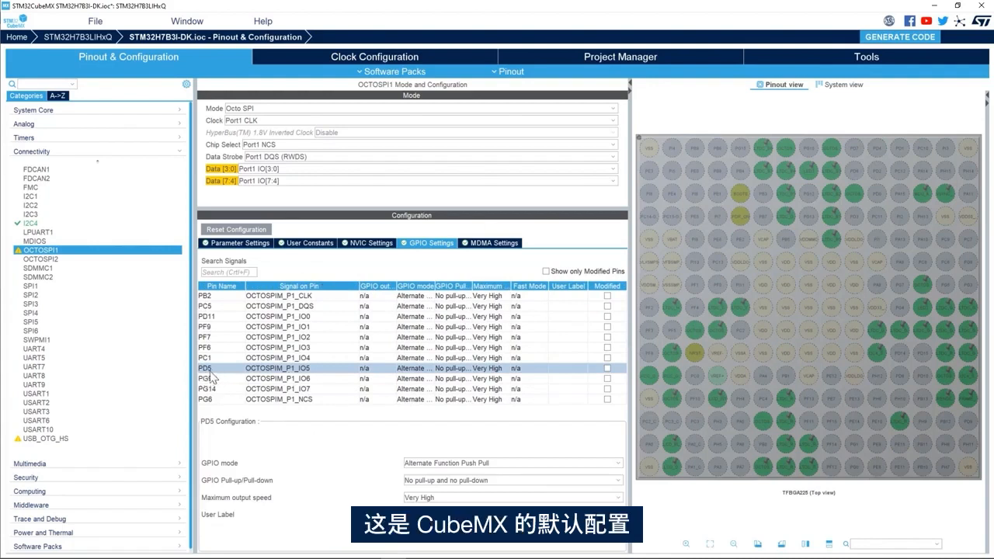
pyautogui.moveTo(229, 376)
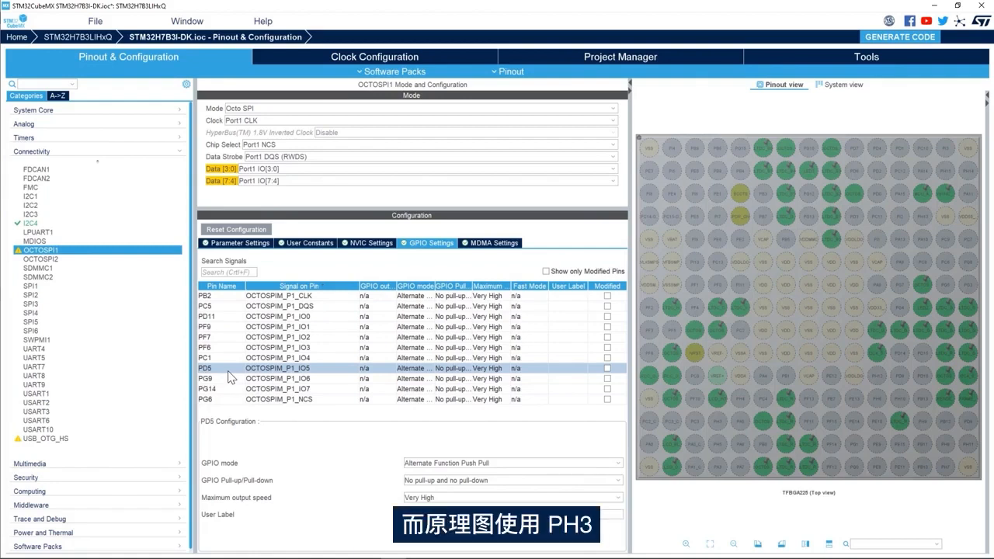
pyautogui.moveTo(780, 534)
pyautogui.write('ph3')
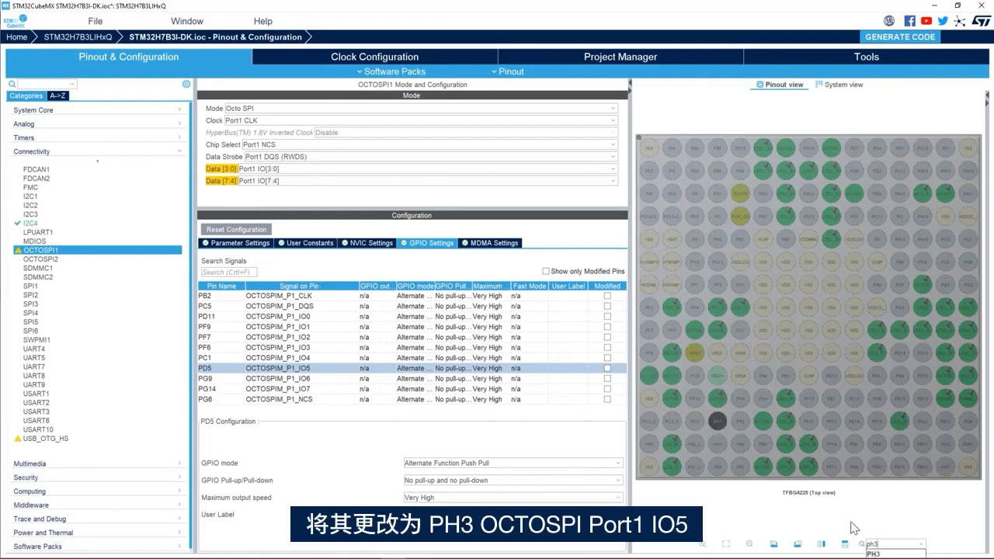
pyautogui.click(744, 419)
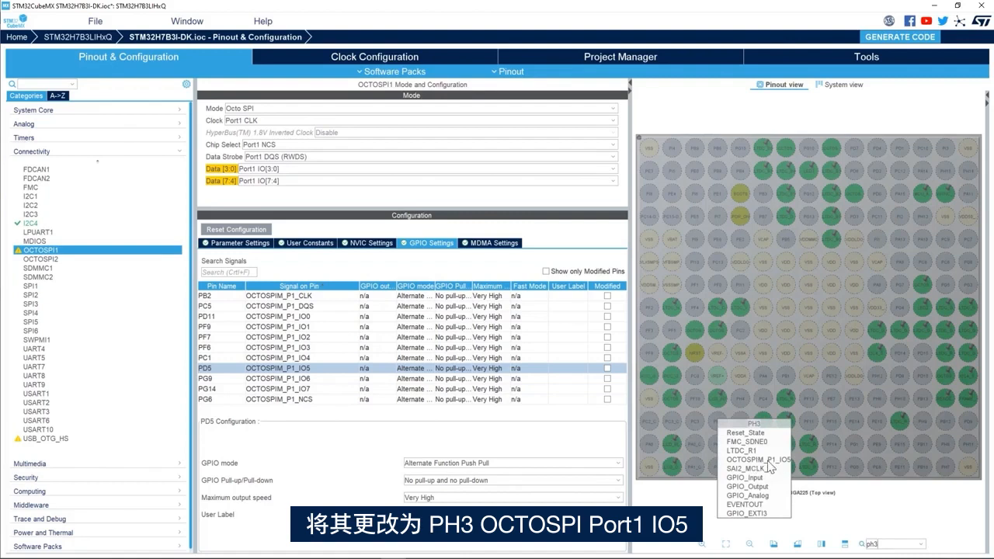
pyautogui.moveTo(788, 463)
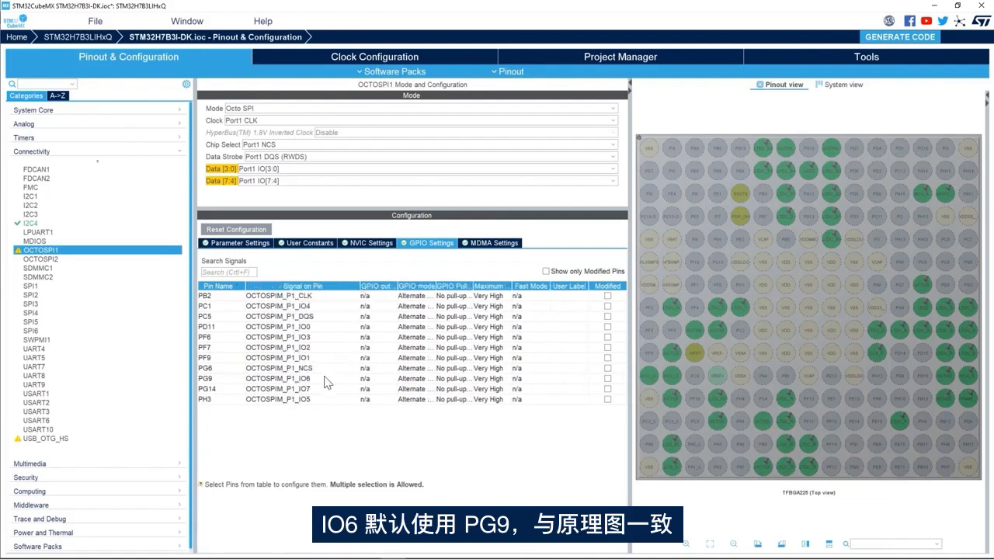
pyautogui.moveTo(235, 382)
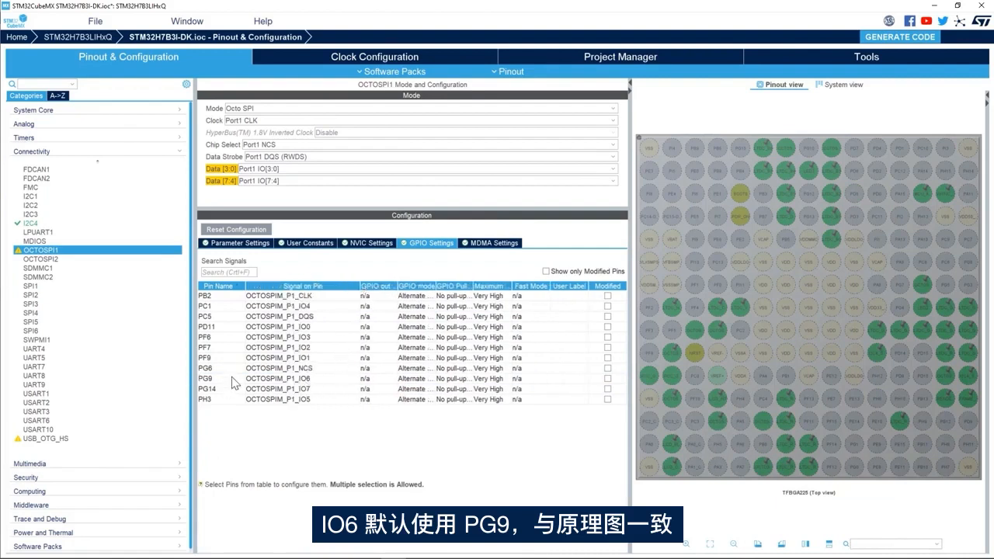
pyautogui.click(233, 378)
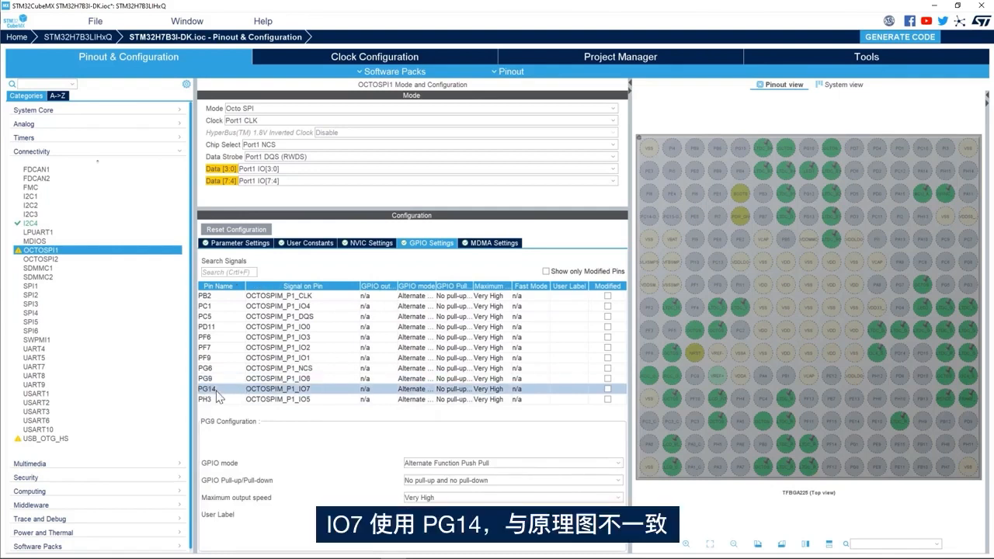
pyautogui.click(220, 388)
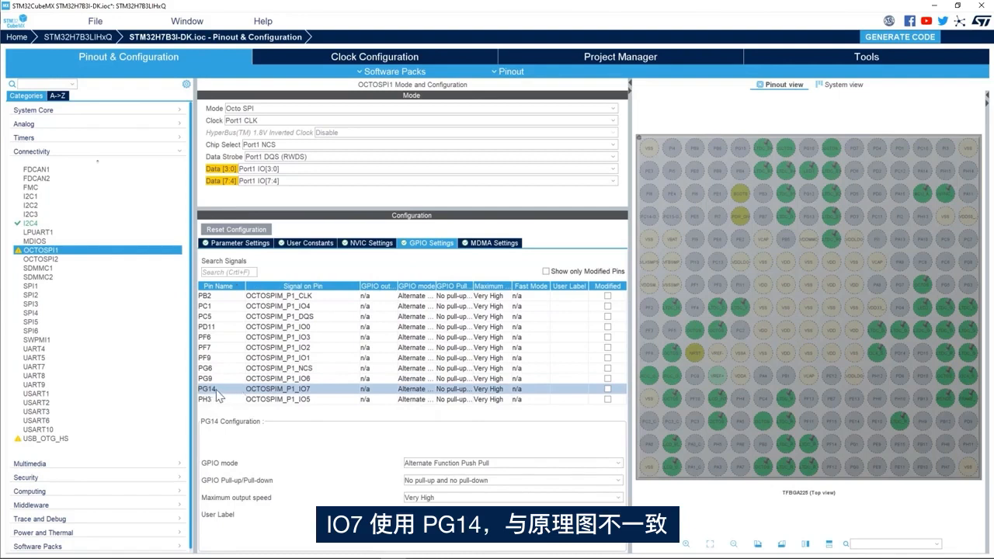
pyautogui.moveTo(230, 396)
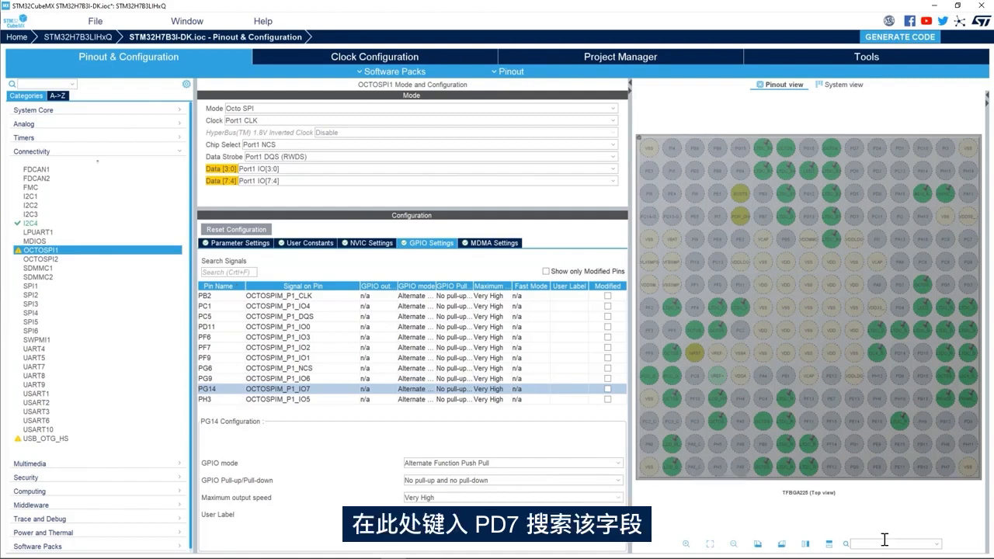
pyautogui.write('pd7')
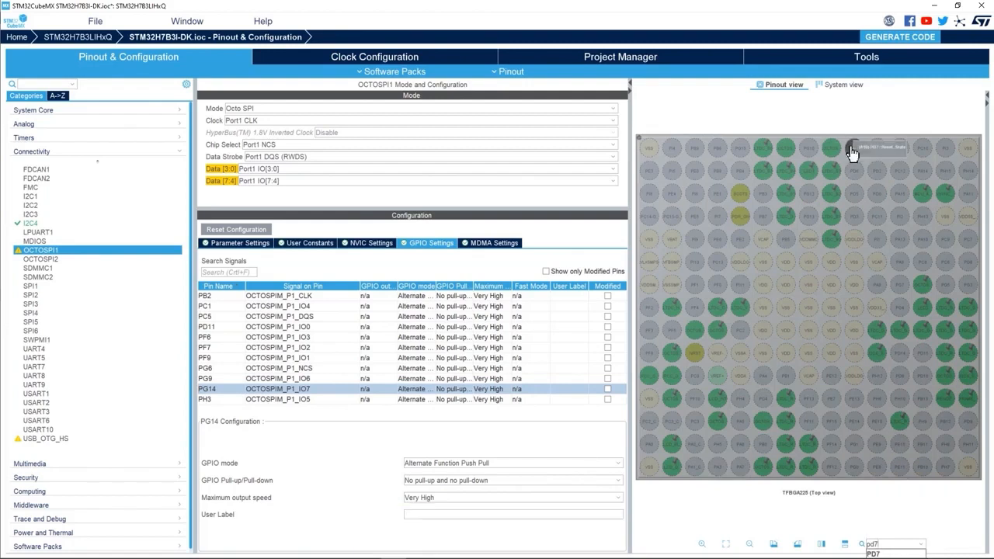
pyautogui.click(850, 147)
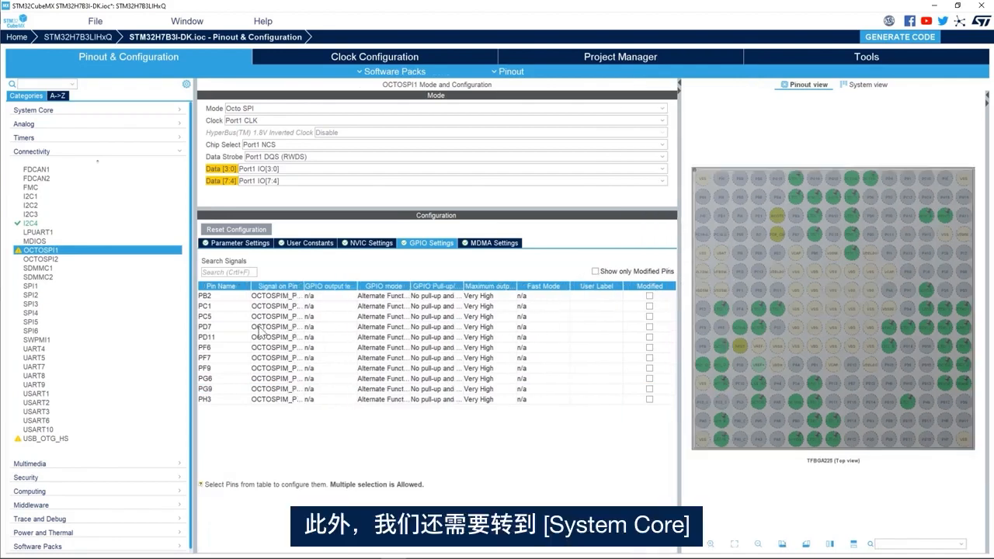
pyautogui.moveTo(333, 437)
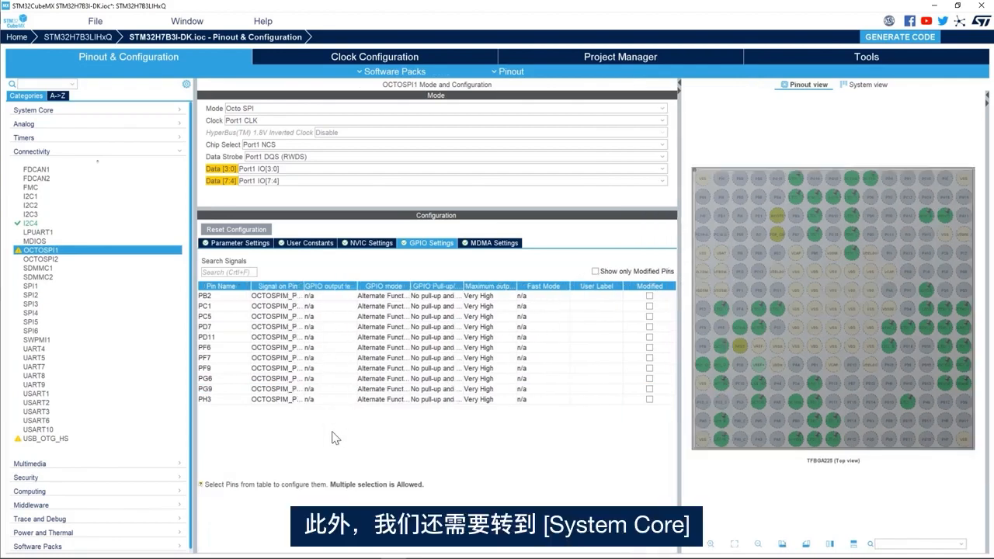
pyautogui.moveTo(108, 163)
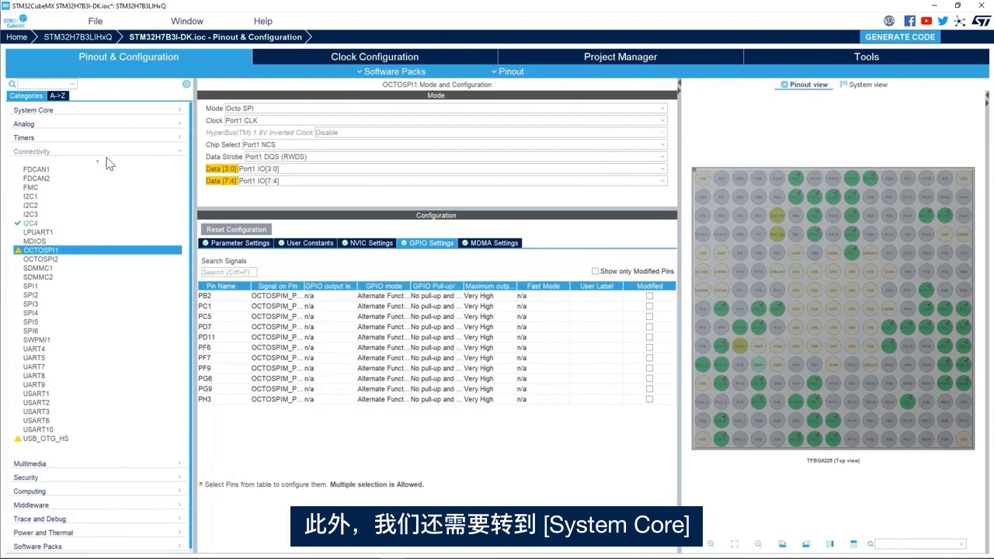
# Set PC5 to Pull-up under System Core > GPIO's OCTOSPI pins, then reopen OCTOSPI1.
pyautogui.click(33, 110)
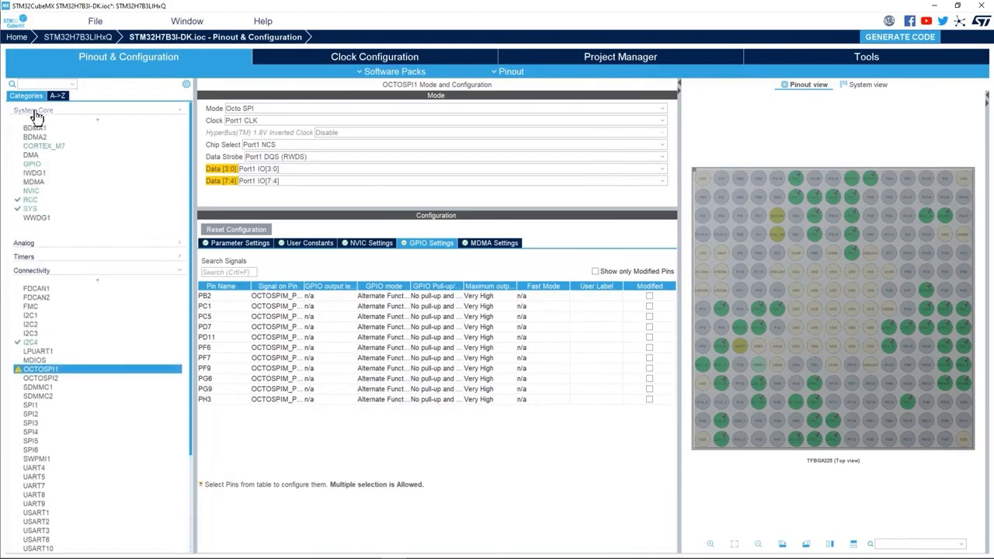
pyautogui.click(31, 164)
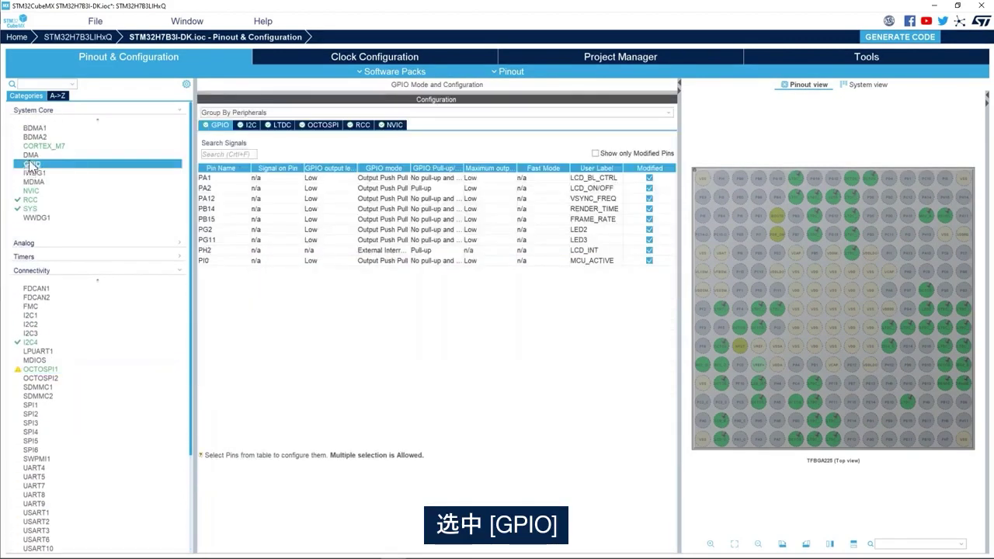
pyautogui.click(321, 125)
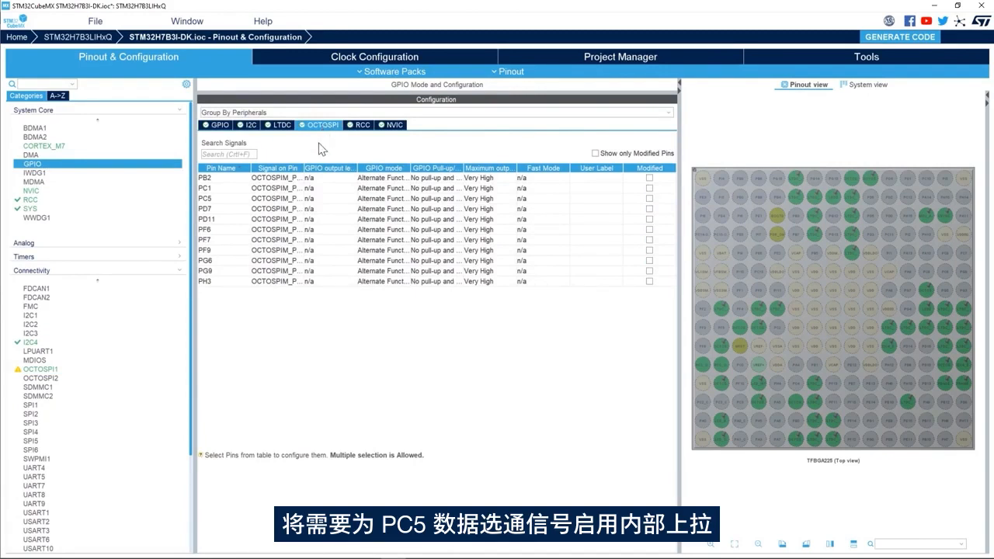
pyautogui.click(223, 198)
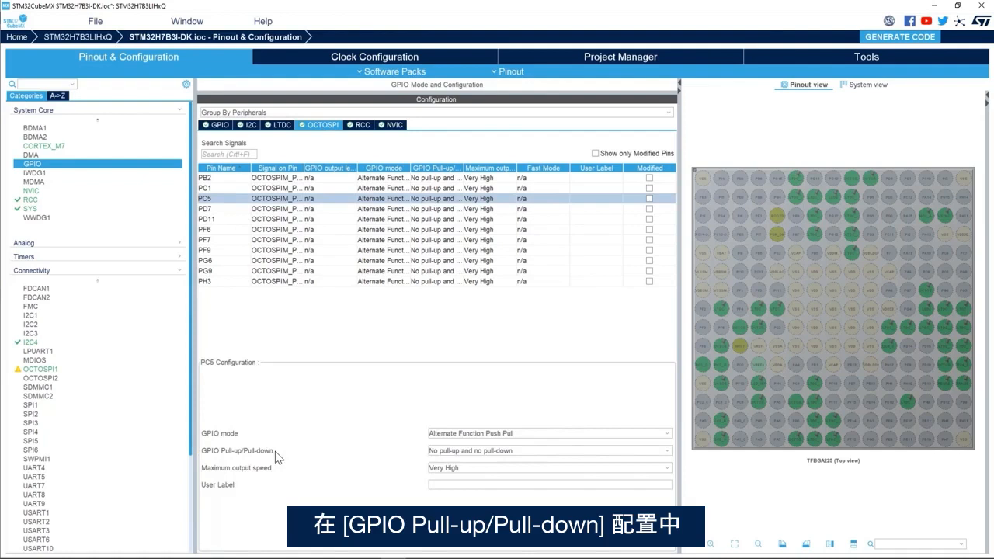
pyautogui.click(549, 450)
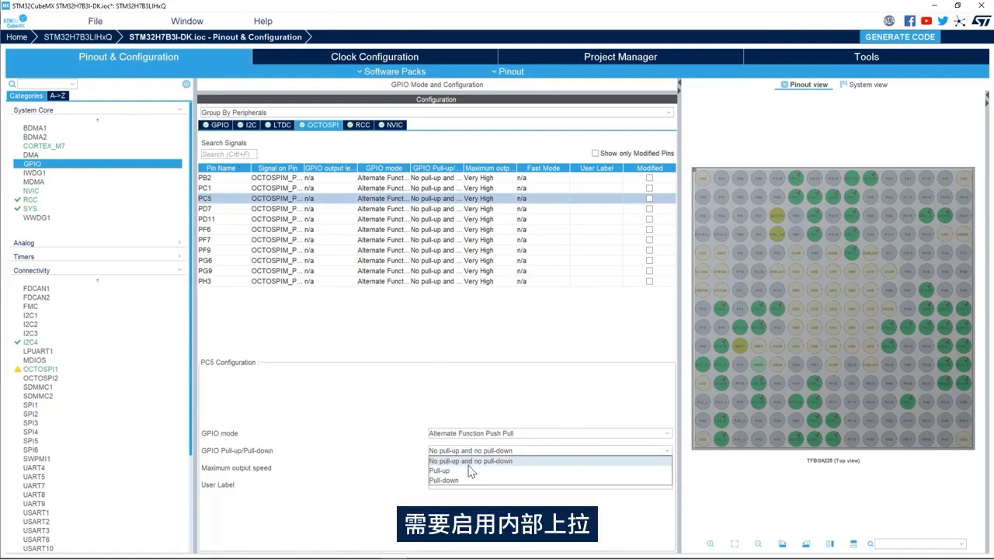
pyautogui.click(442, 470)
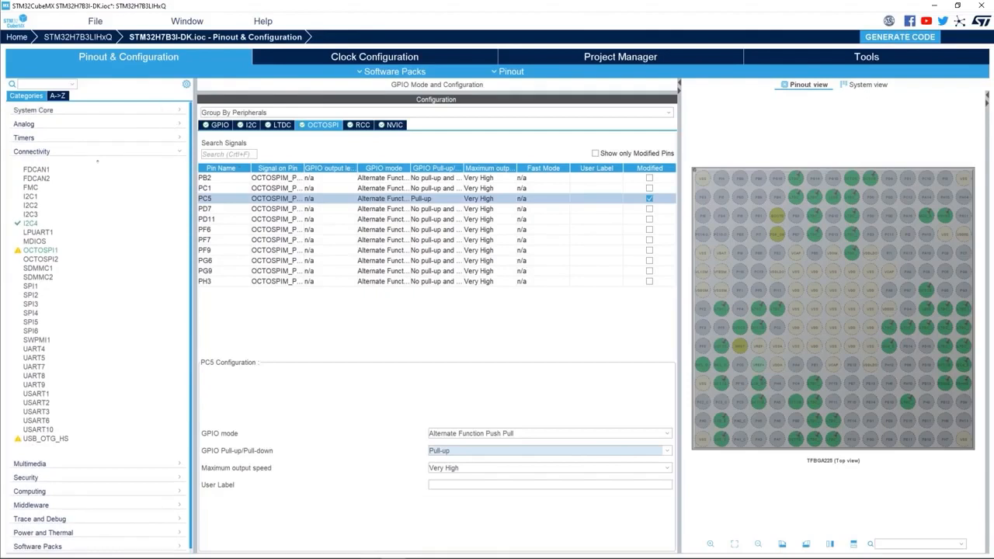
pyautogui.moveTo(662, 341)
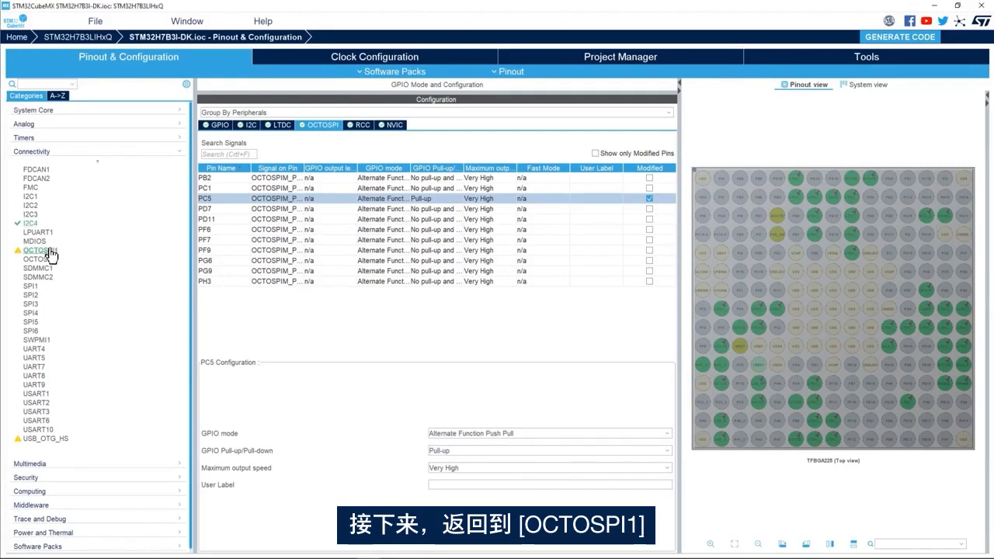
pyautogui.click(37, 250)
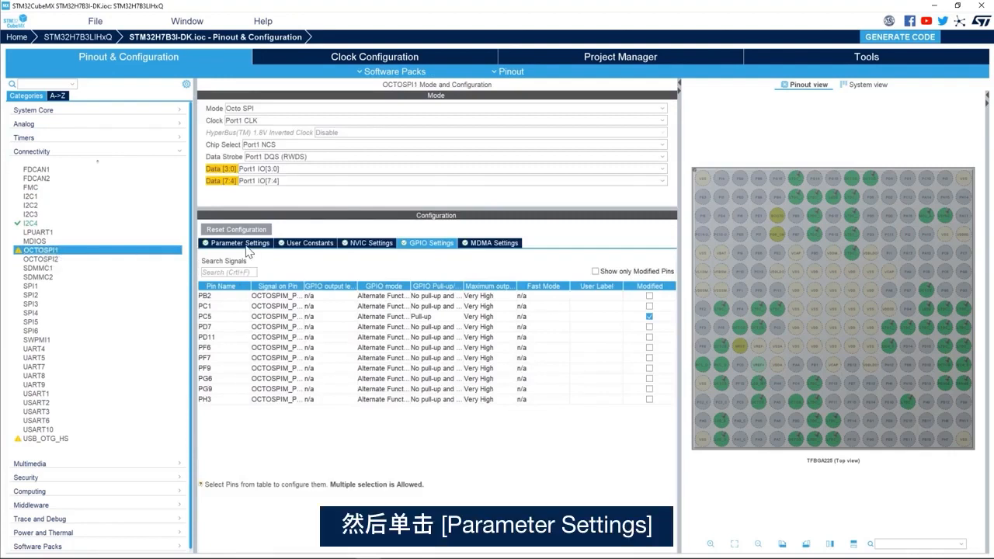
# Open OCTOSPI1 Parameter Settings to review memory types, then switch to the flash datasheets.
pyautogui.click(239, 242)
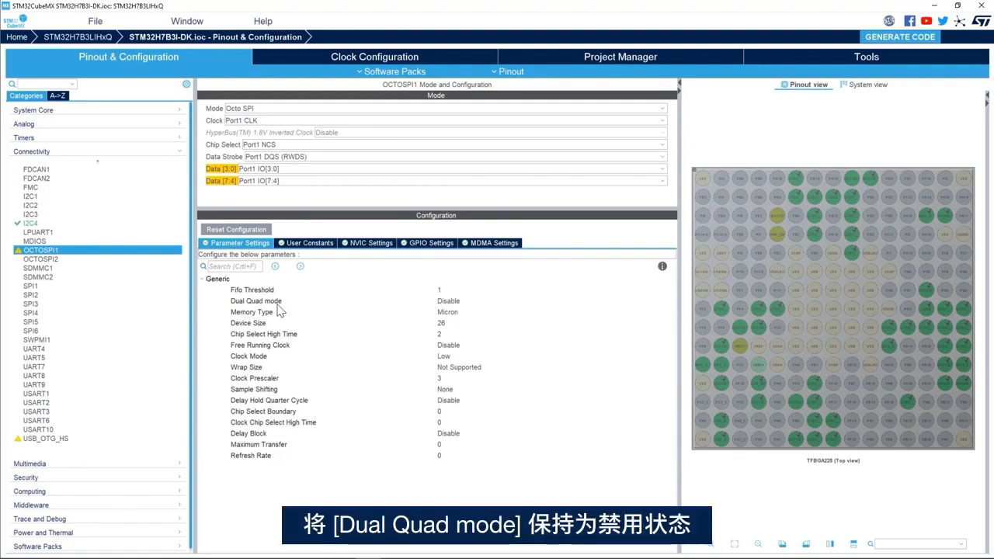
pyautogui.moveTo(476, 309)
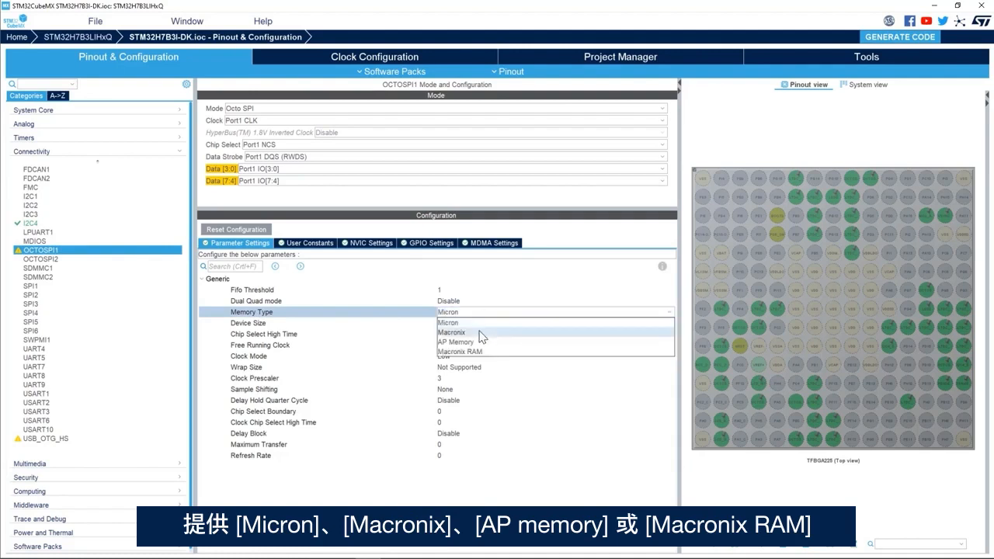
pyautogui.moveTo(482, 324)
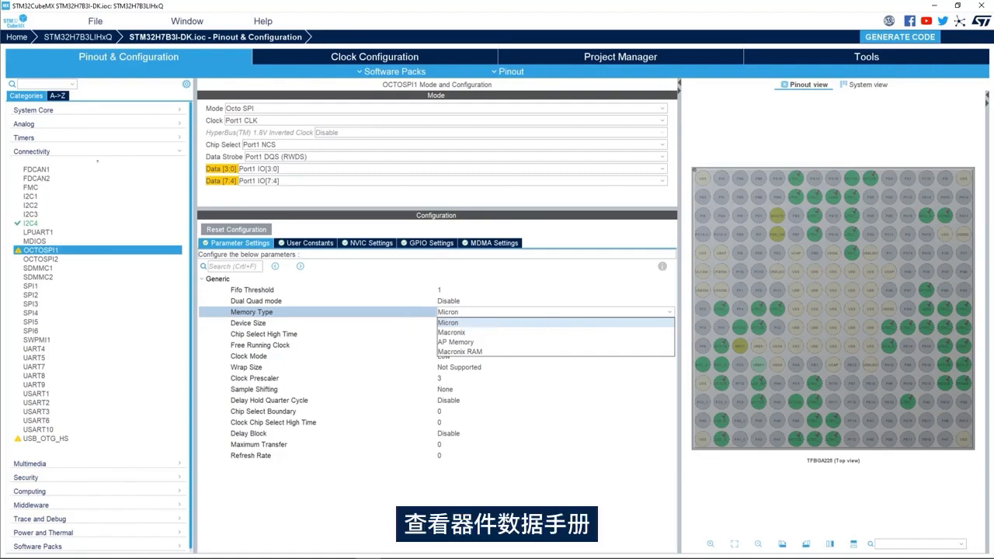
pyautogui.click(448, 323)
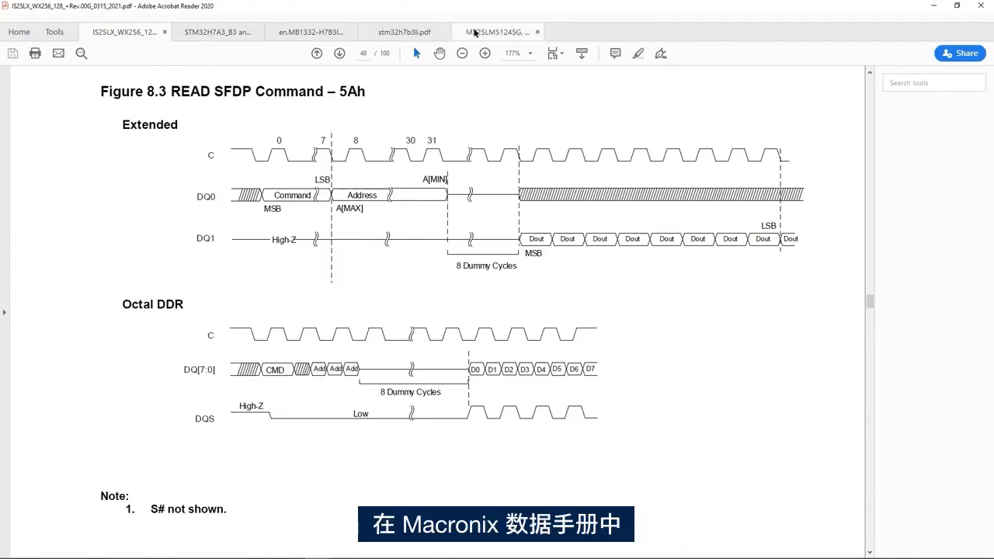
# Bring up the MX25LM51245G datasheet at 150% on Figures 43–44, the OCTA DTR read timing diagrams.
pyautogui.click(496, 29)
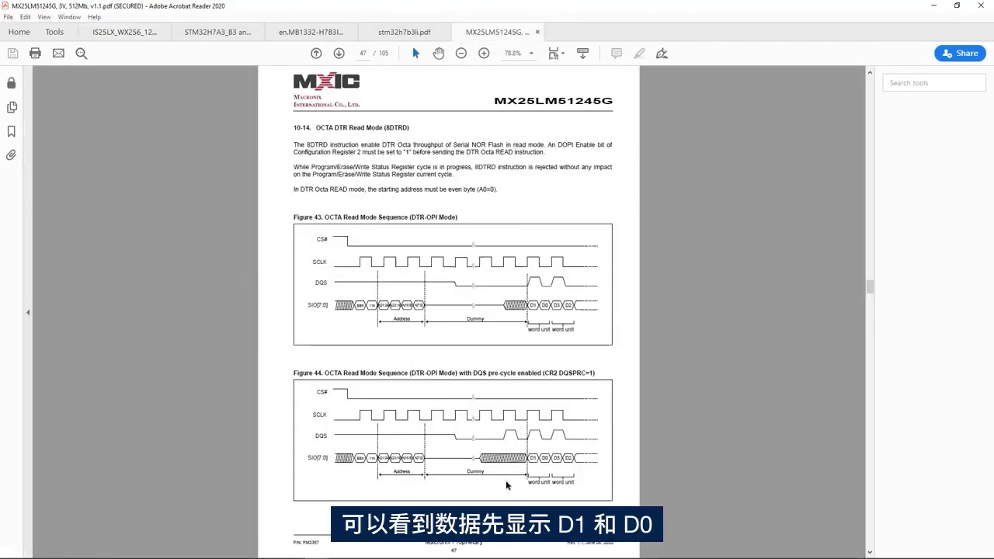
pyautogui.click(482, 53)
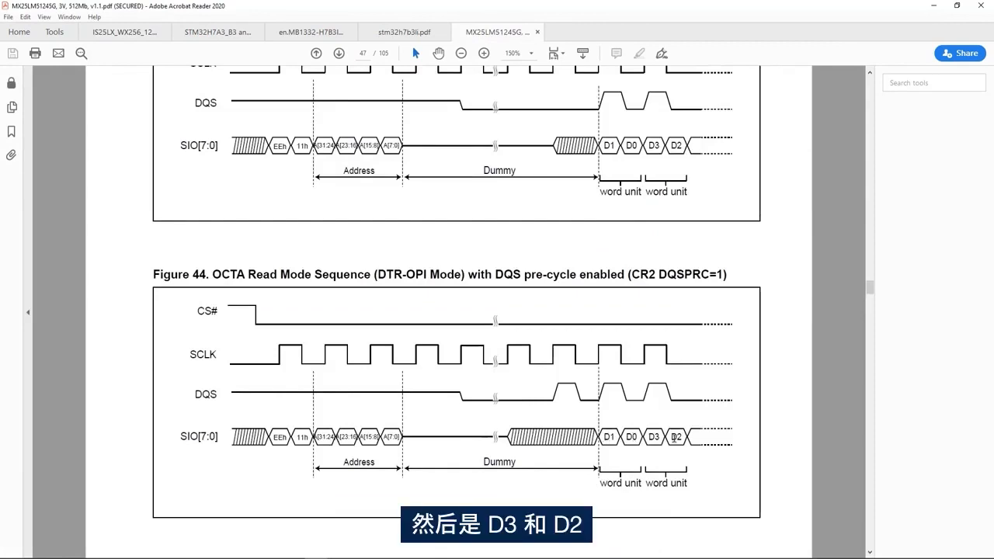
pyautogui.click(120, 32)
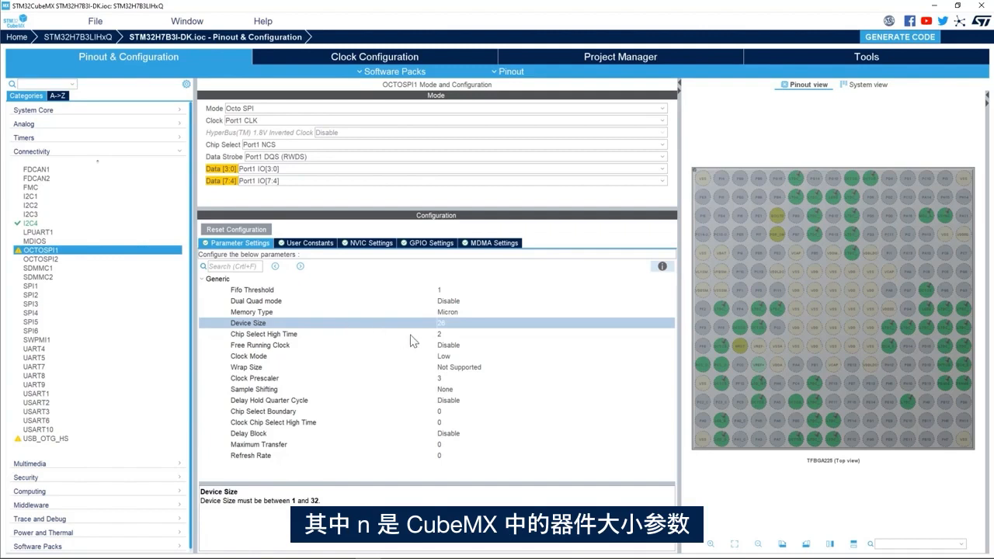
pyautogui.moveTo(401, 335)
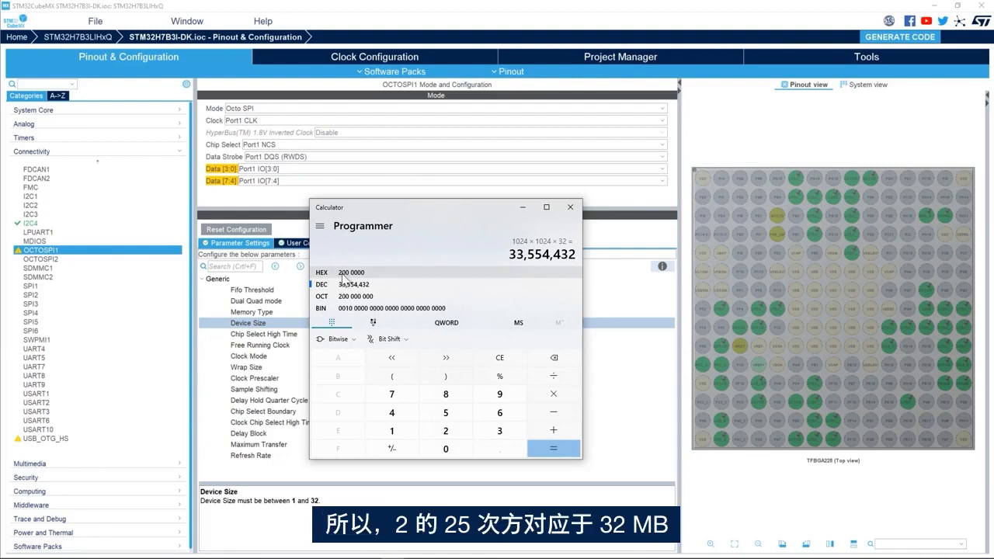
pyautogui.moveTo(333, 287)
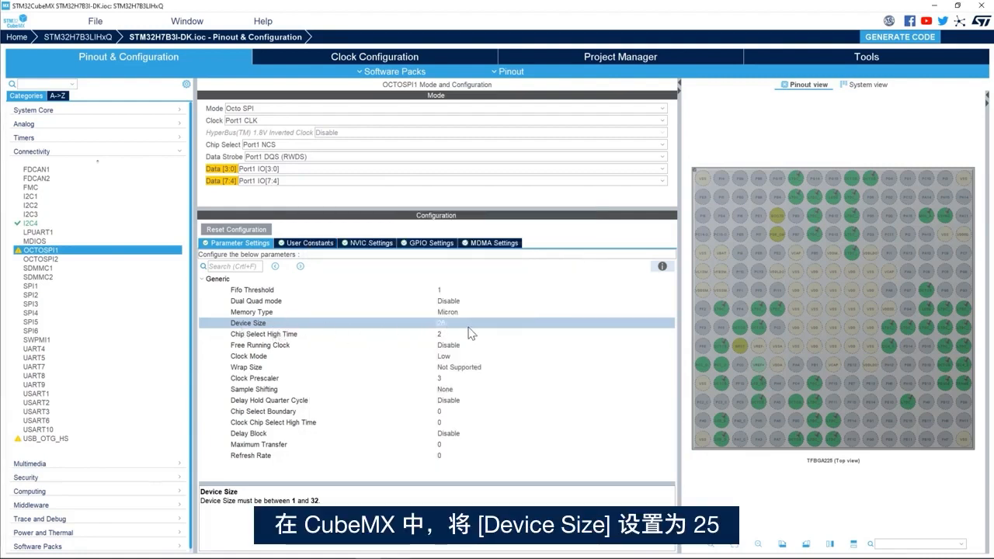
# Enter 25 as the OCTOSPI1 Device Size in Parameter Settings and apply it.
pyautogui.click(466, 323)
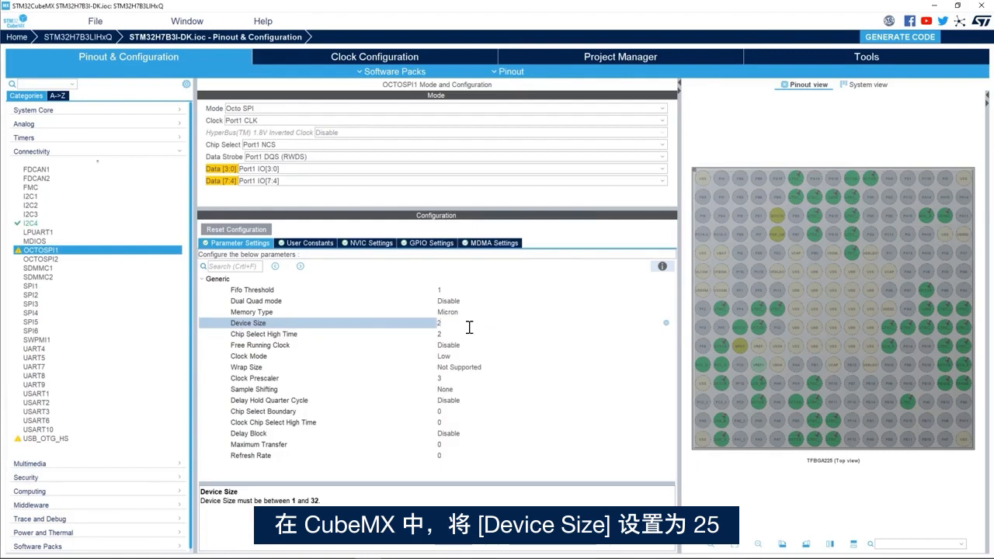
pyautogui.write('25')
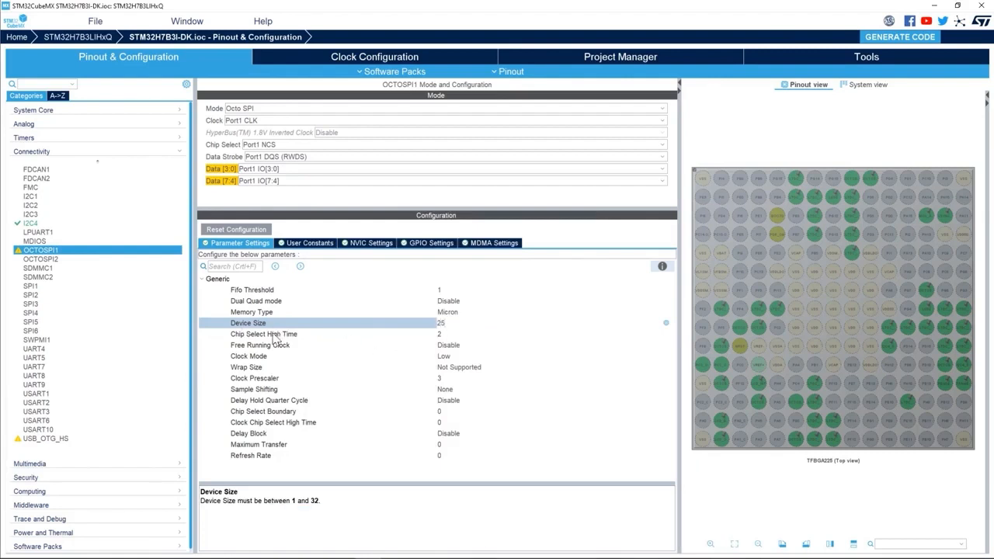
pyautogui.click(264, 333)
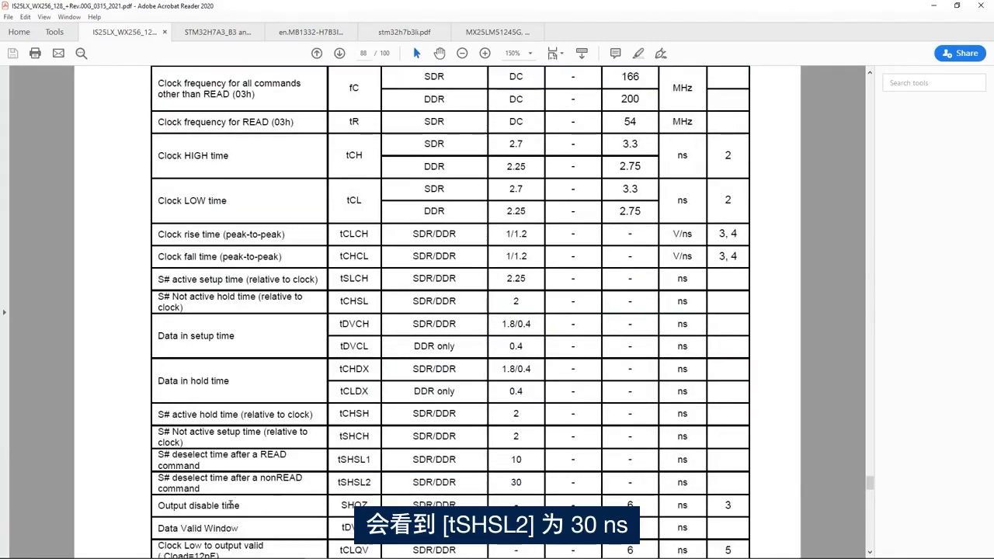
pyautogui.moveTo(342, 487)
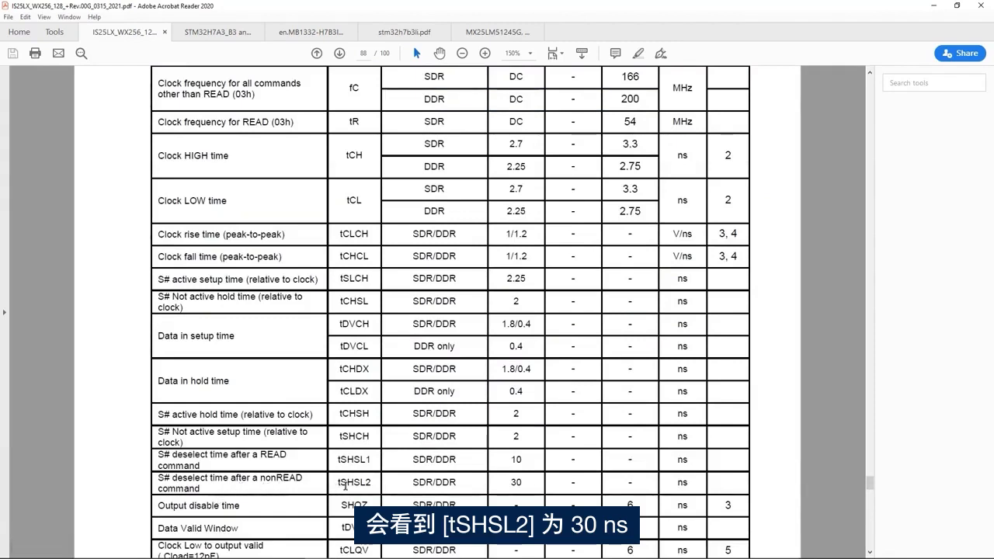
pyautogui.moveTo(532, 486)
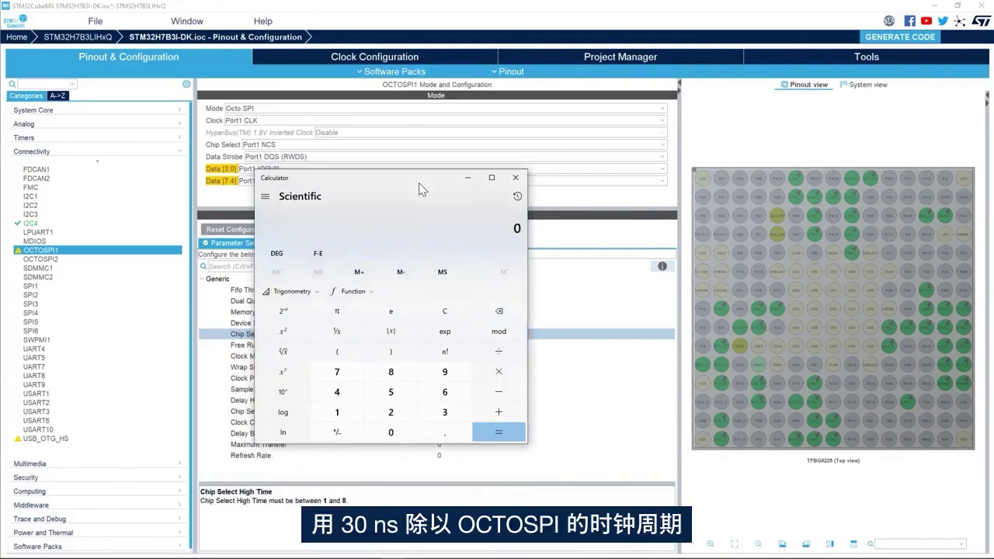
pyautogui.click(444, 412)
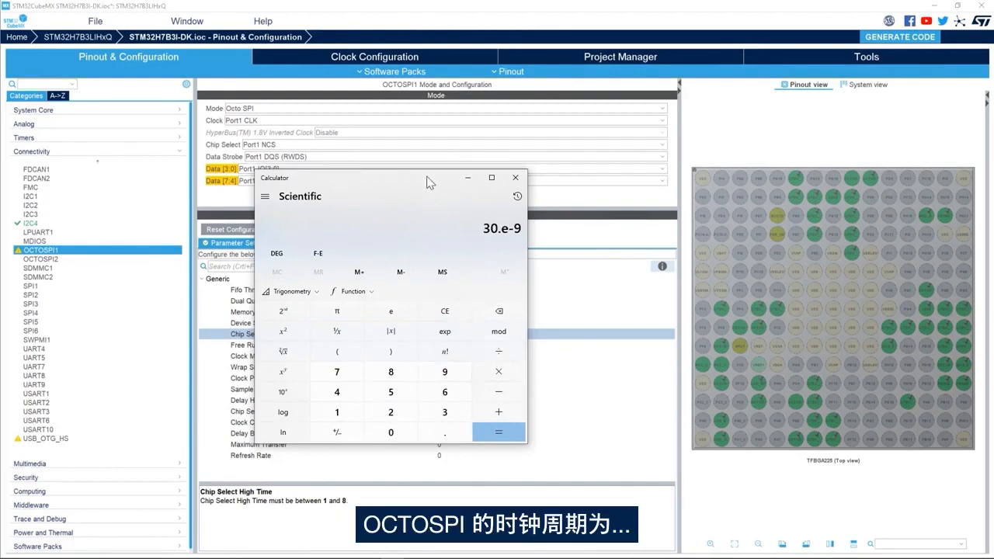
pyautogui.click(465, 177)
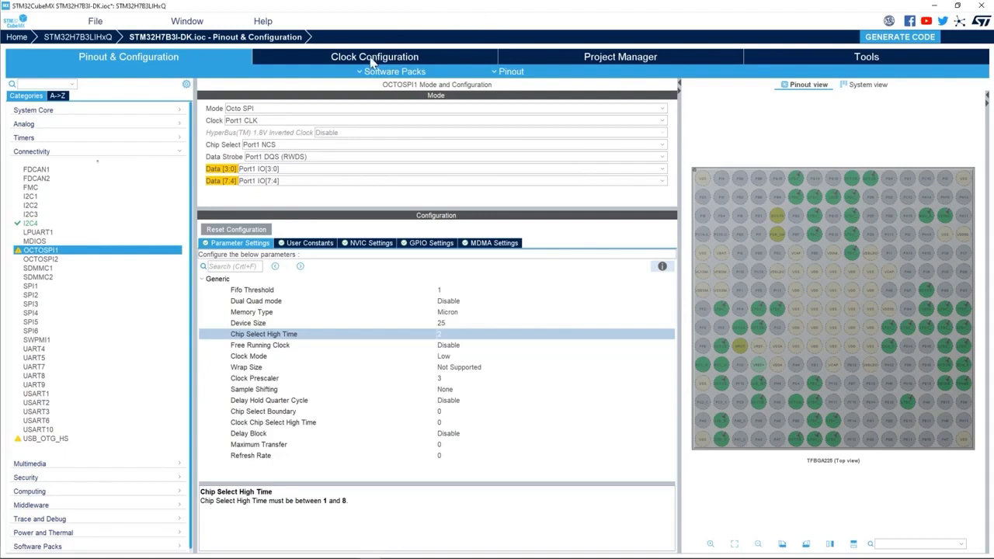
pyautogui.click(374, 56)
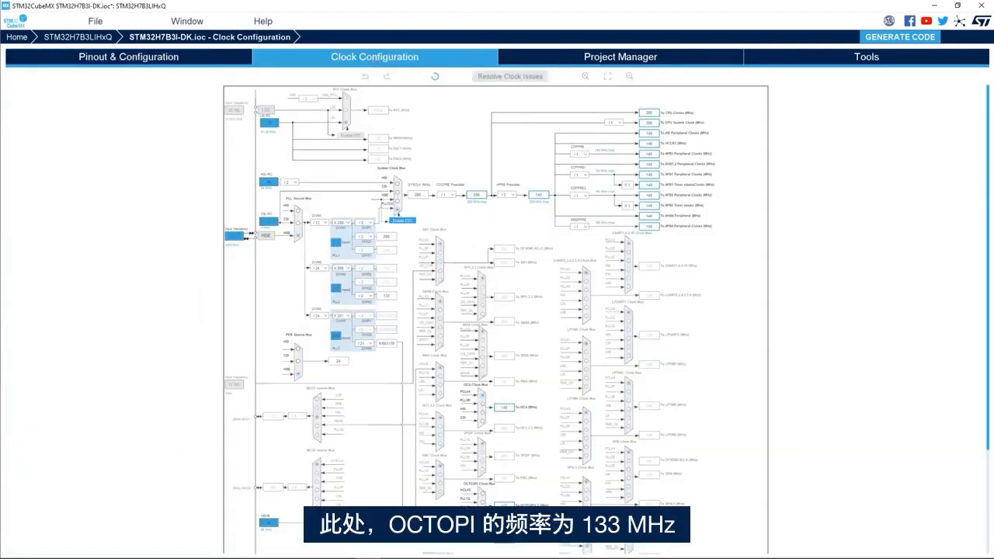
pyautogui.moveTo(371, 111)
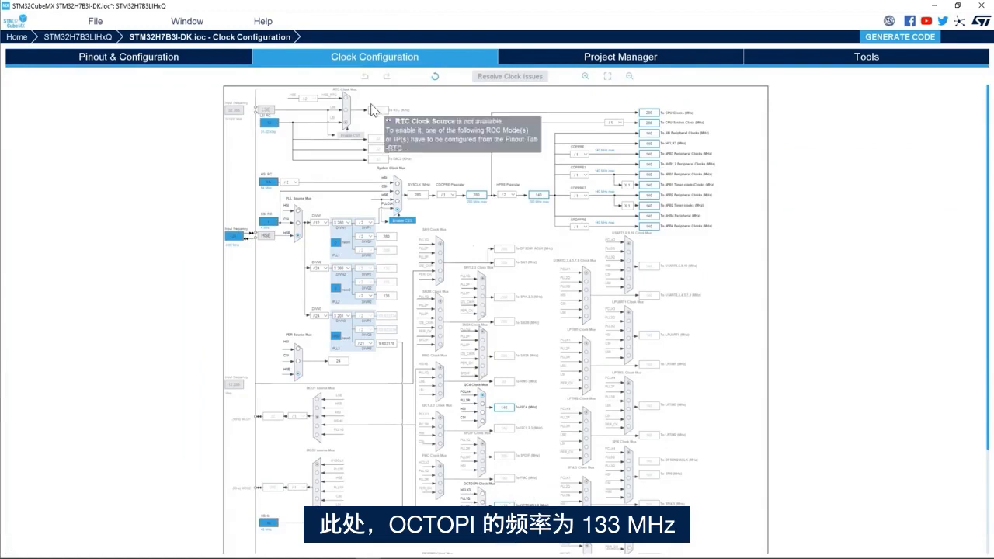
pyautogui.click(128, 57)
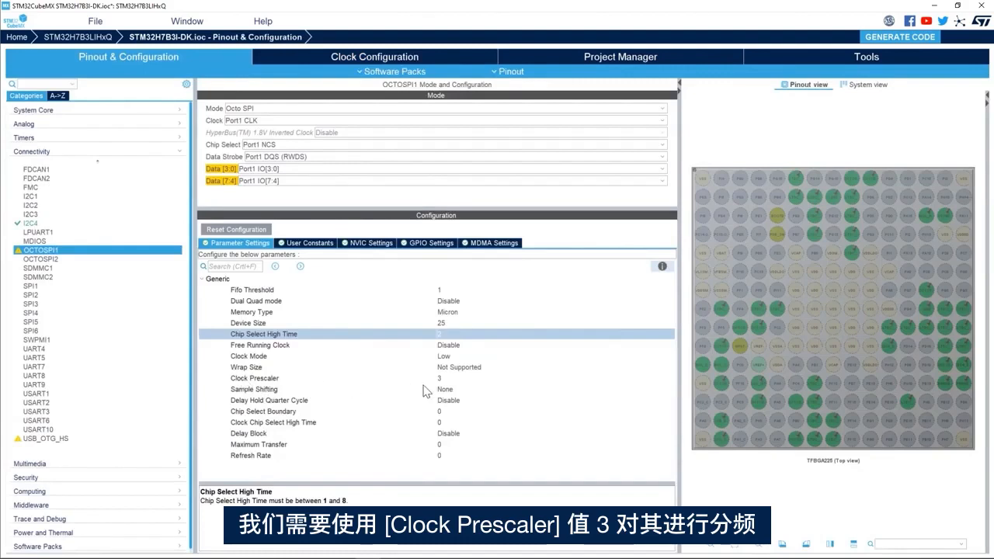
pyautogui.click(255, 378)
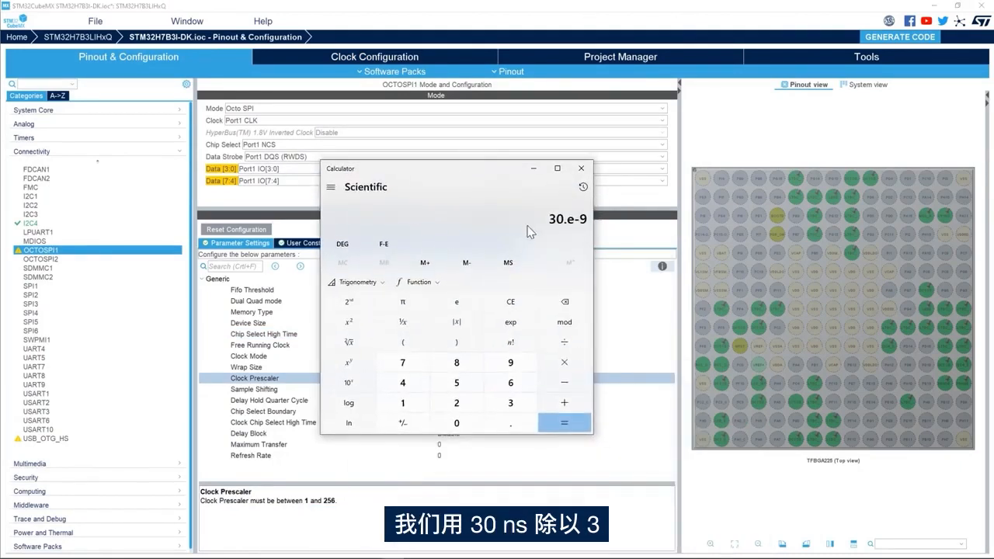
pyautogui.moveTo(565, 240)
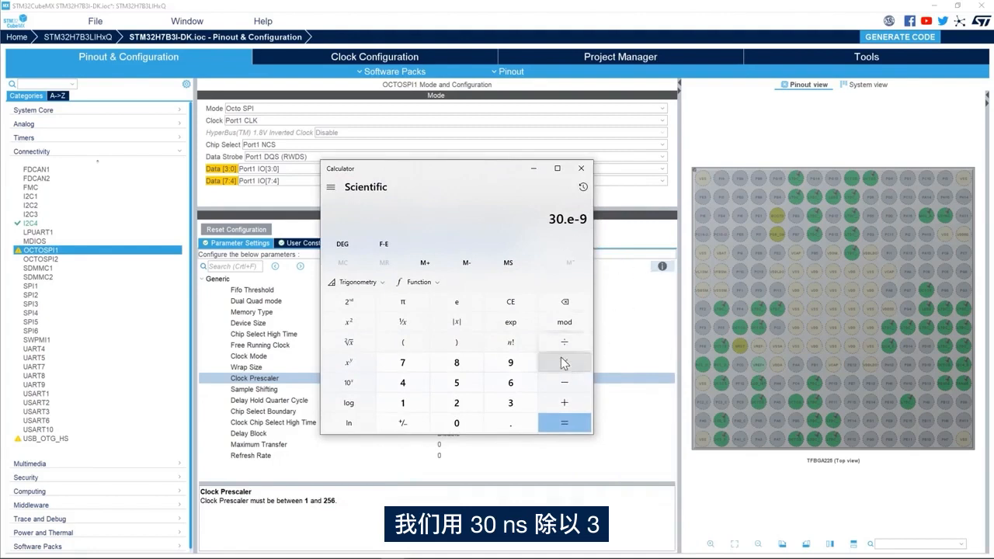
pyautogui.click(563, 423)
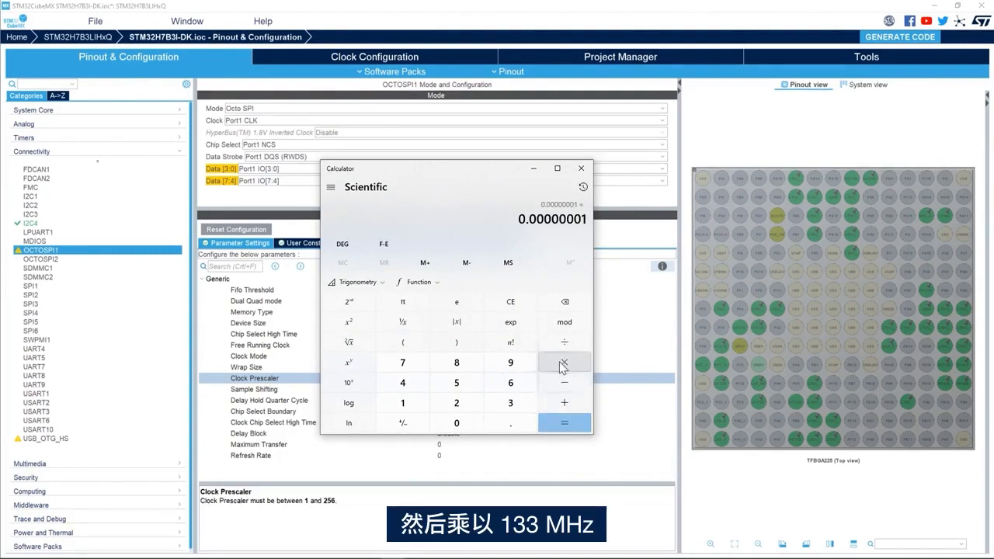
pyautogui.click(564, 362)
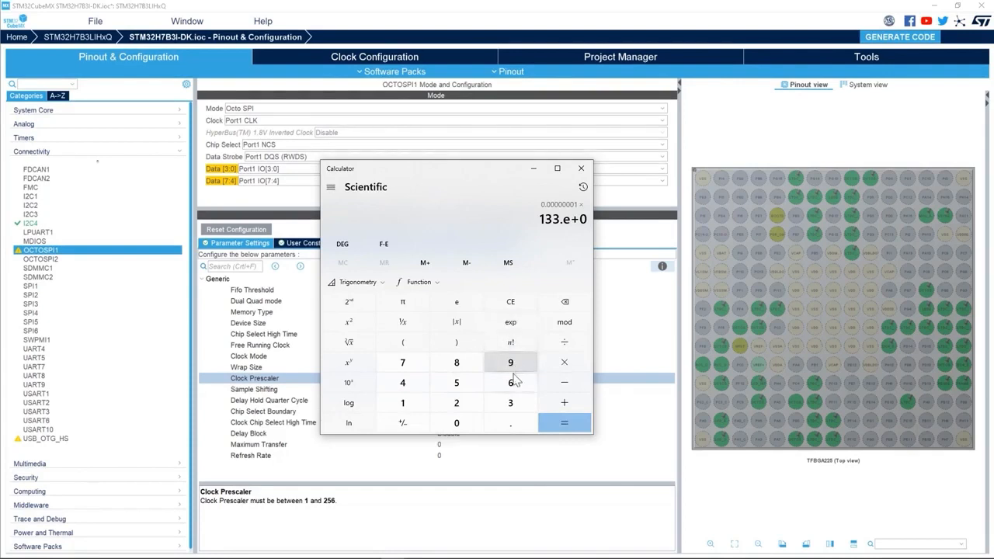
pyautogui.click(564, 423)
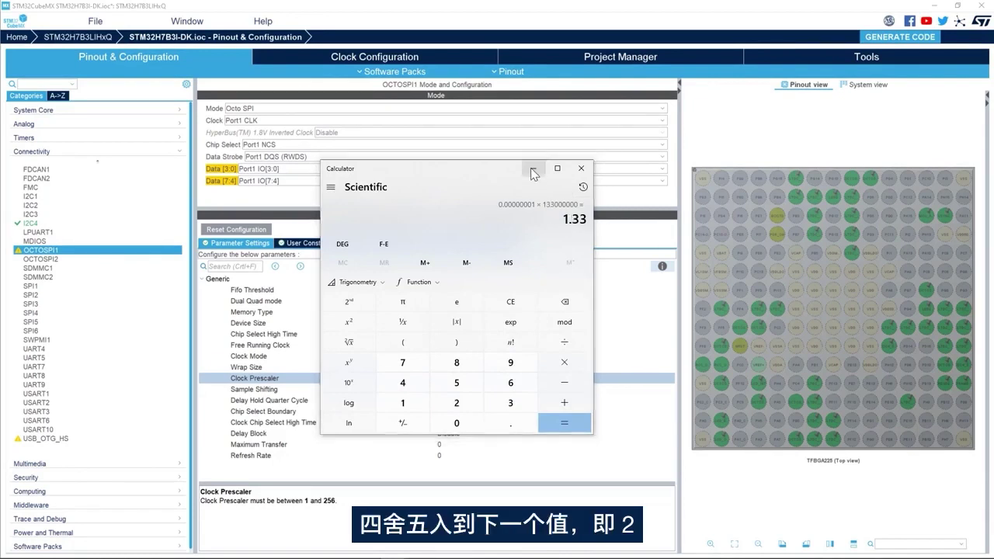
pyautogui.click(580, 169)
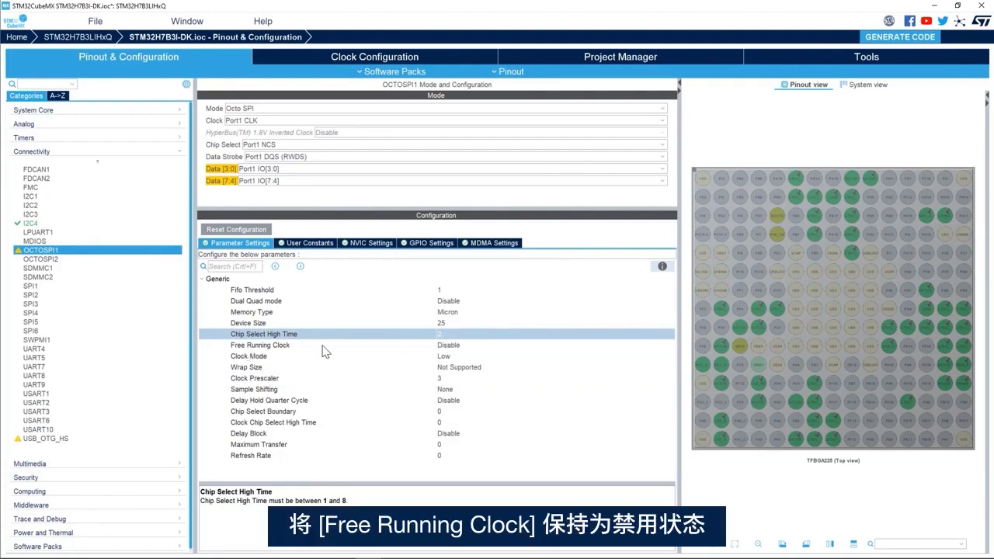
# Show the ISSI datasheet's Figure 8.2 READ ID command timing on page 47, with Modes 0 and 3.
pyautogui.click(272, 356)
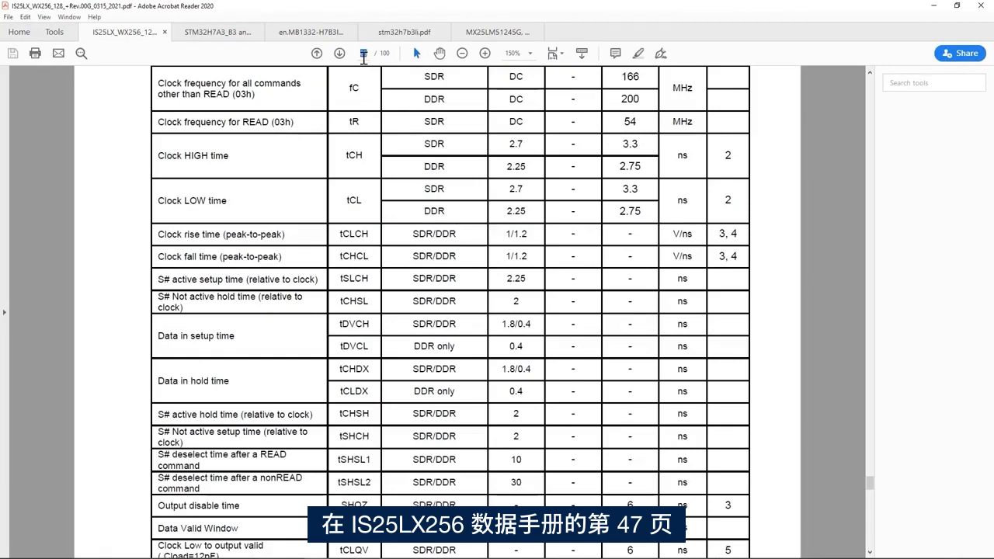
pyautogui.scroll(-3)
pyautogui.write('47')
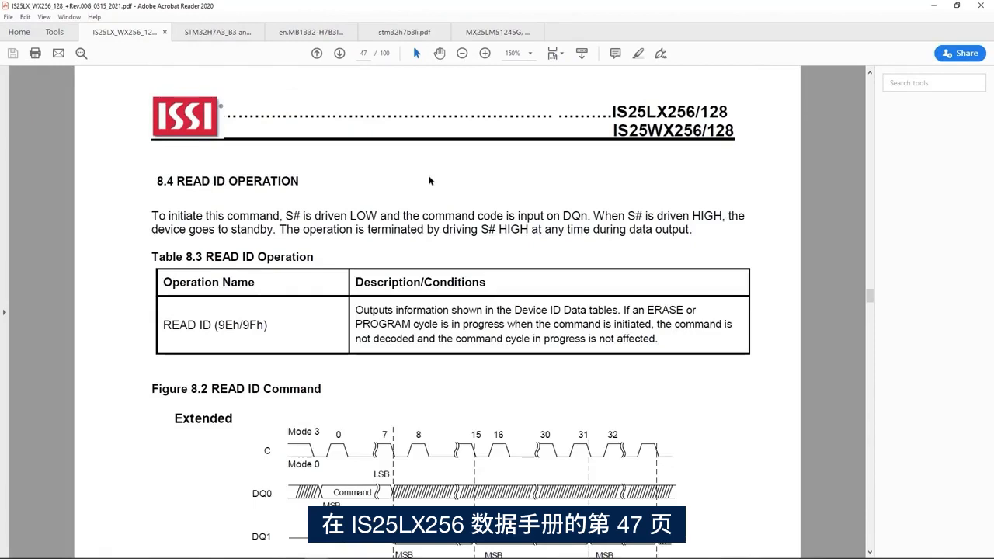
pyautogui.scroll(-3)
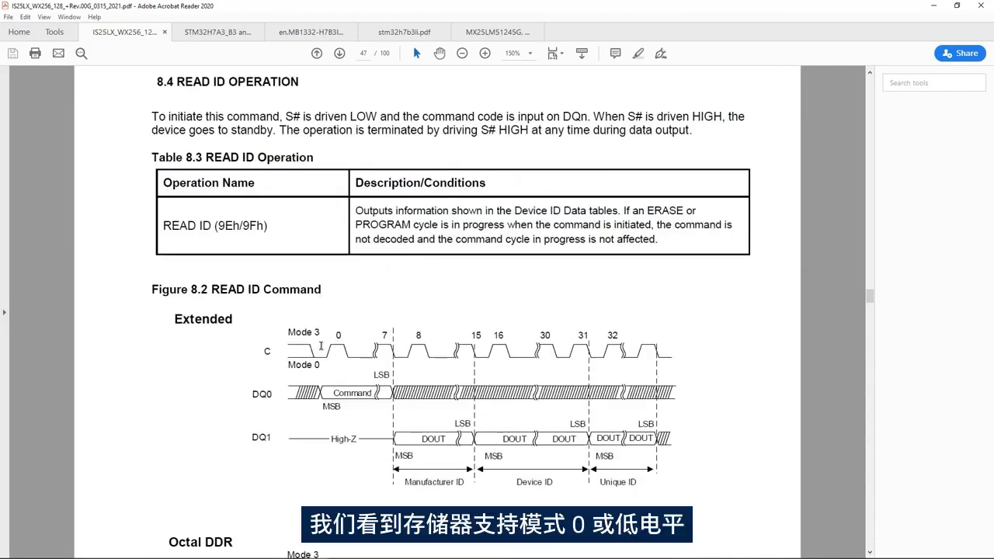
pyautogui.moveTo(325, 366)
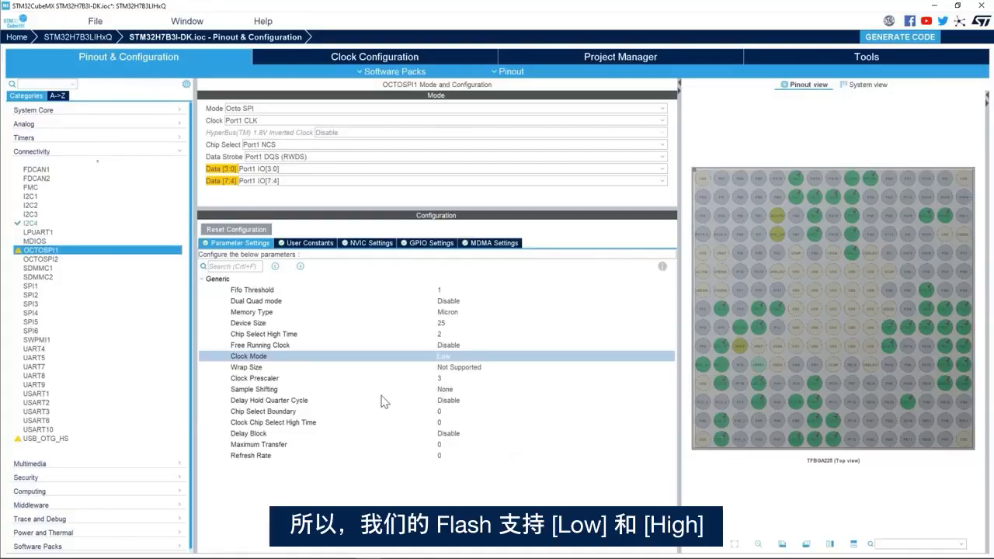
pyautogui.click(551, 356)
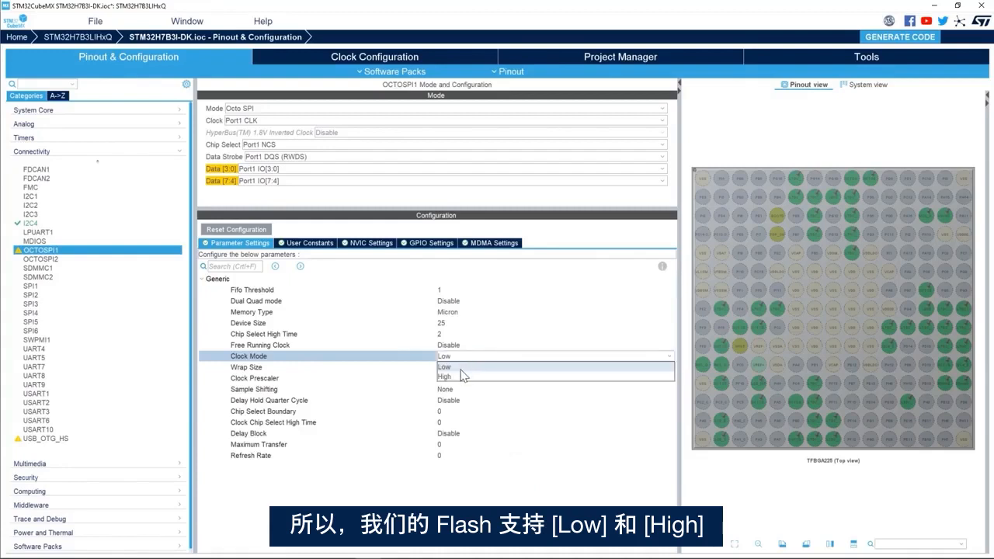
pyautogui.click(444, 366)
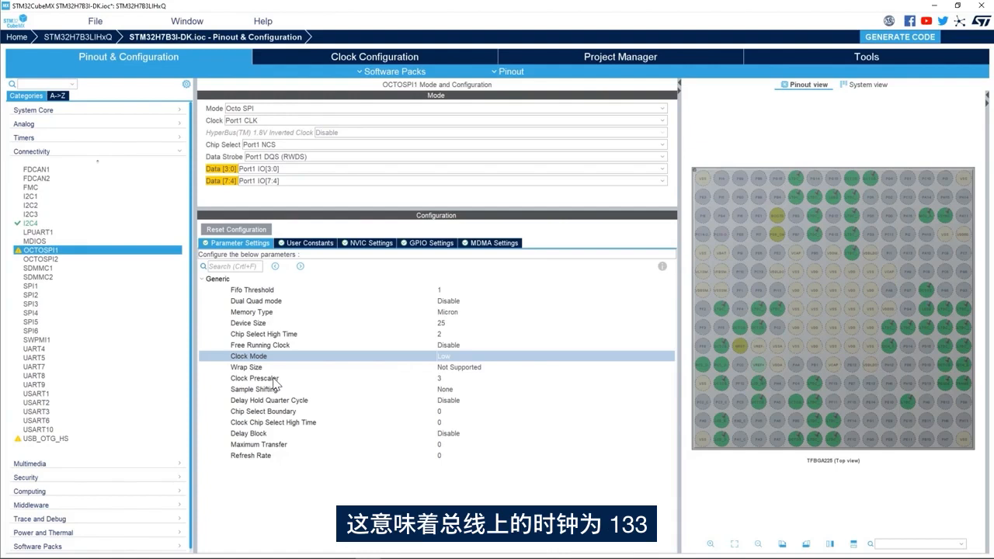
pyautogui.moveTo(516, 167)
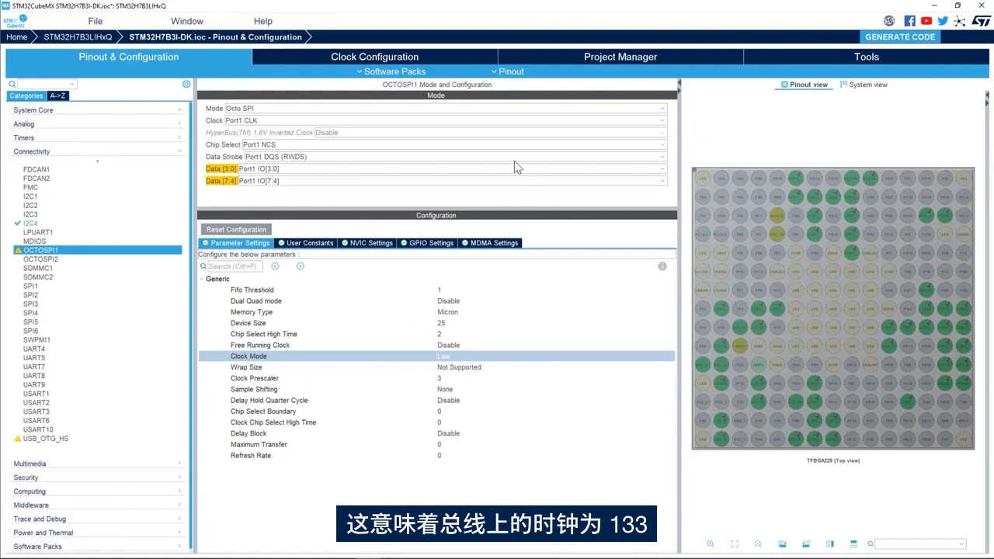
pyautogui.click(374, 57)
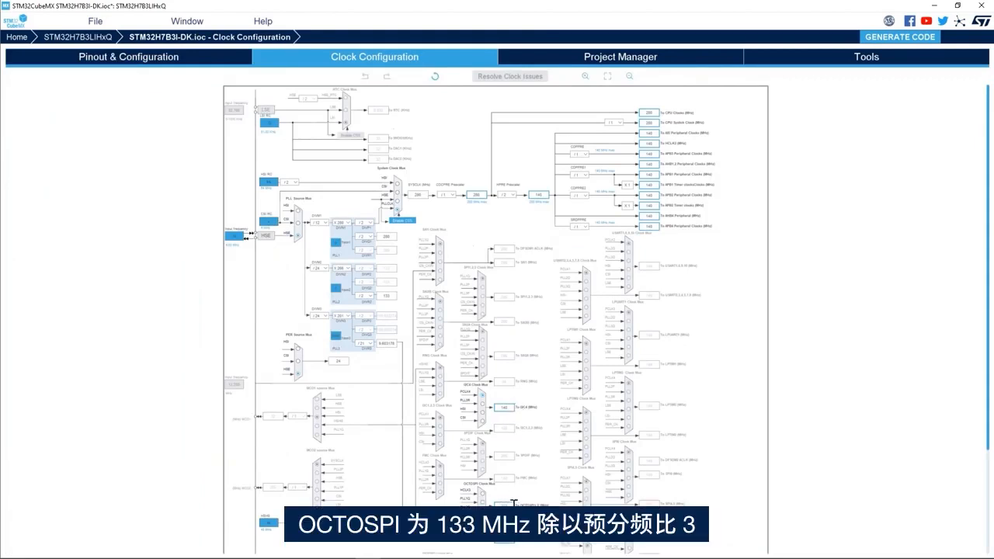
pyautogui.click(128, 56)
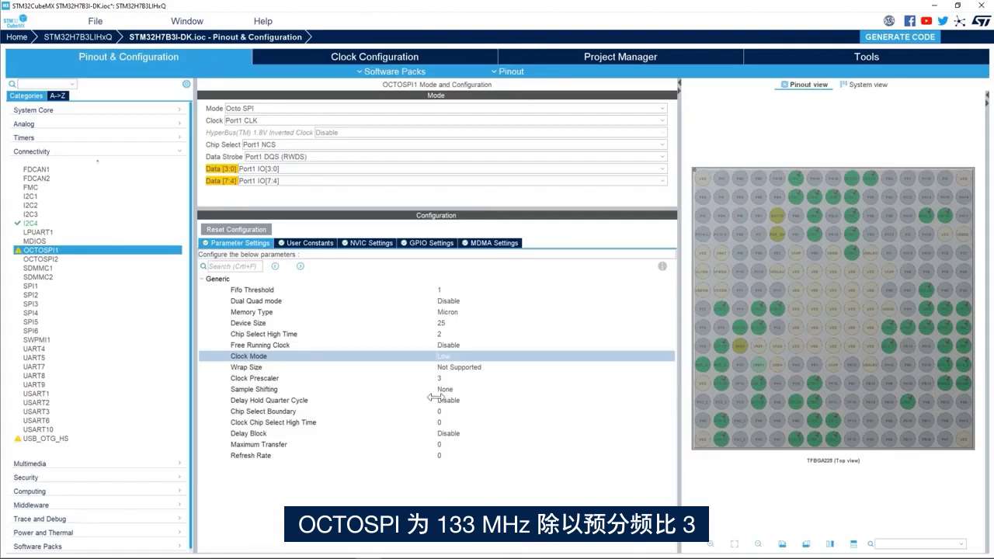
pyautogui.click(254, 378)
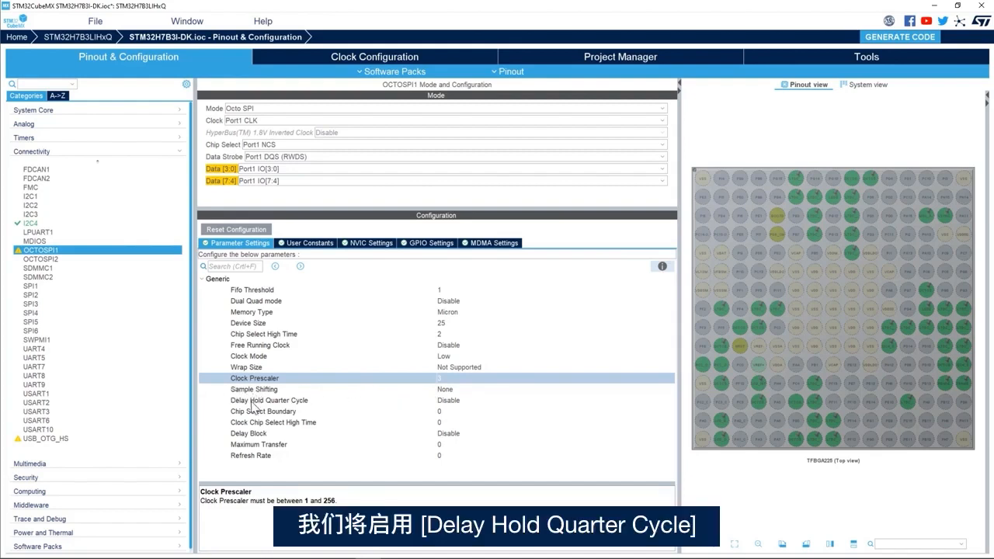
# Set OCTOSPI1 Delay Hold Quarter Cycle to Enable and start project code generation.
pyautogui.click(268, 400)
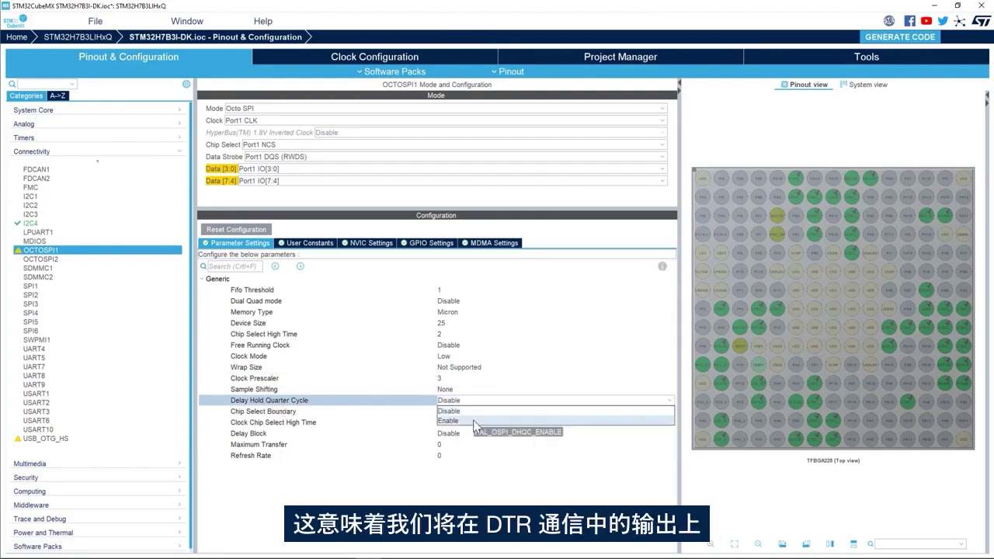
pyautogui.click(448, 420)
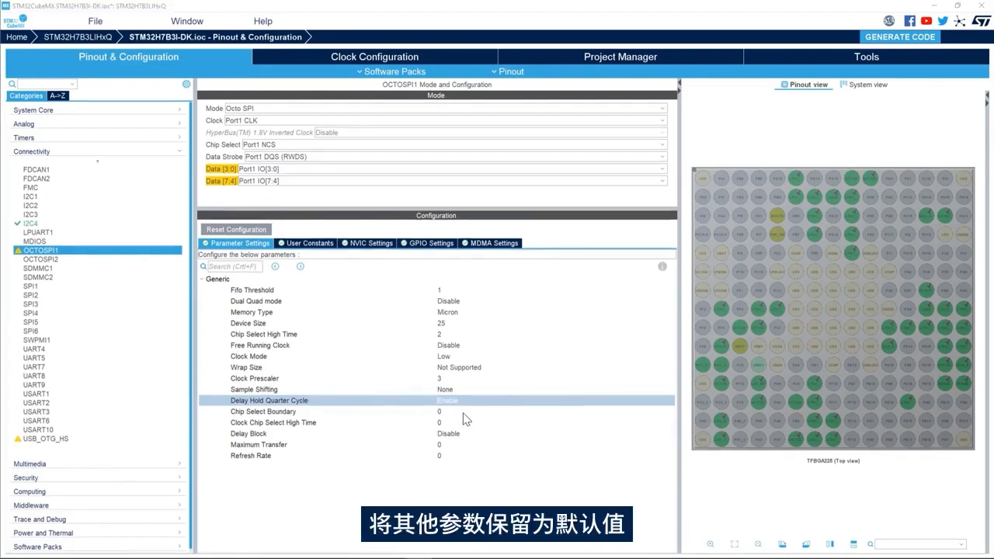
pyautogui.moveTo(192, 351)
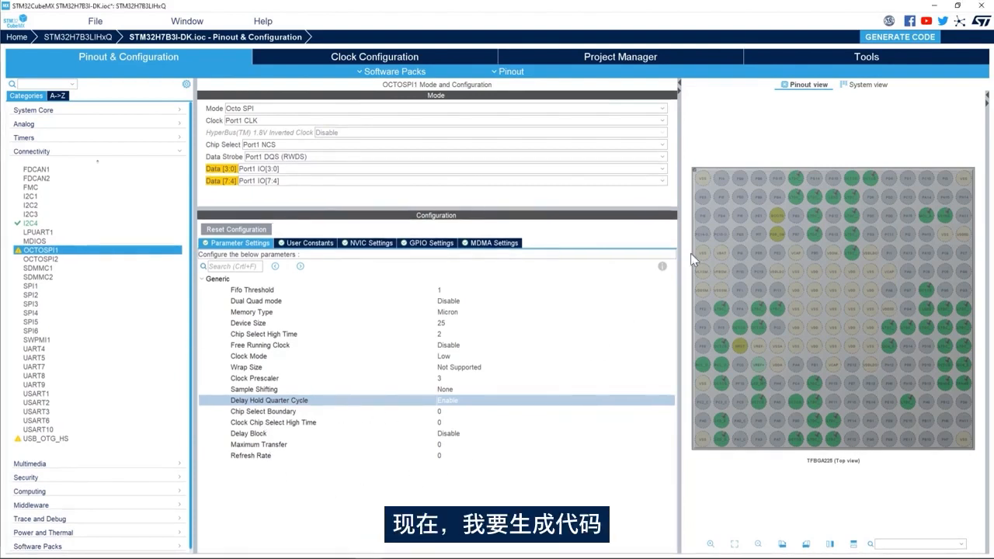
pyautogui.moveTo(899, 37)
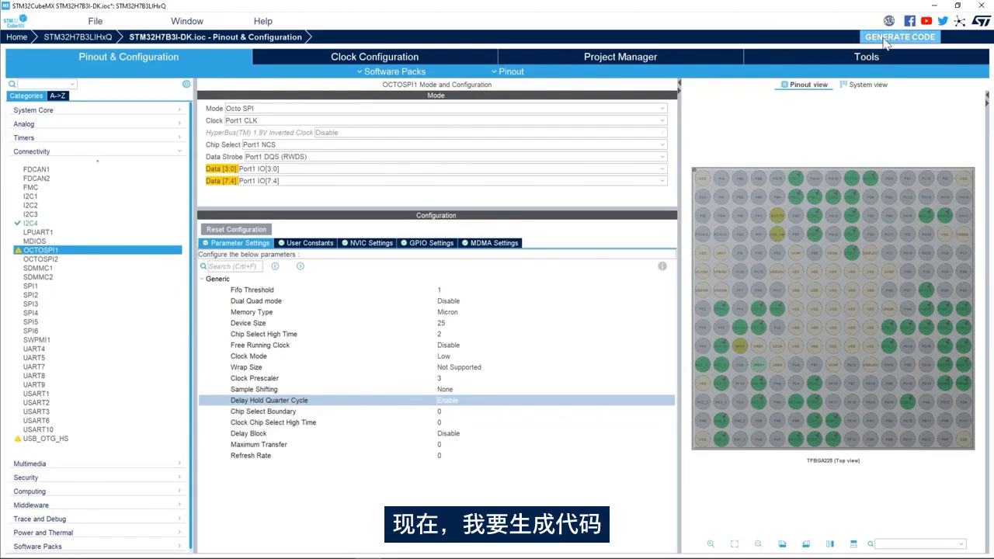
pyautogui.click(896, 37)
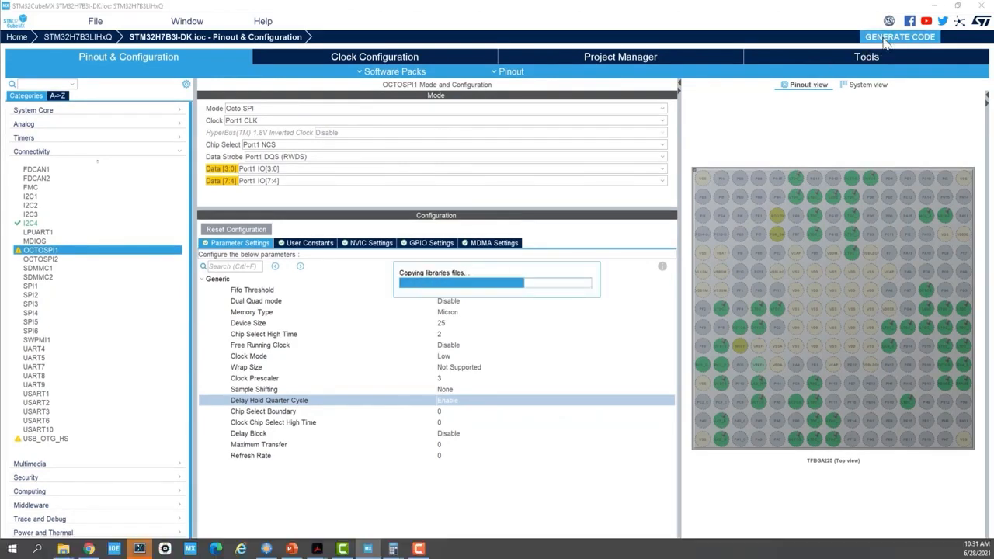